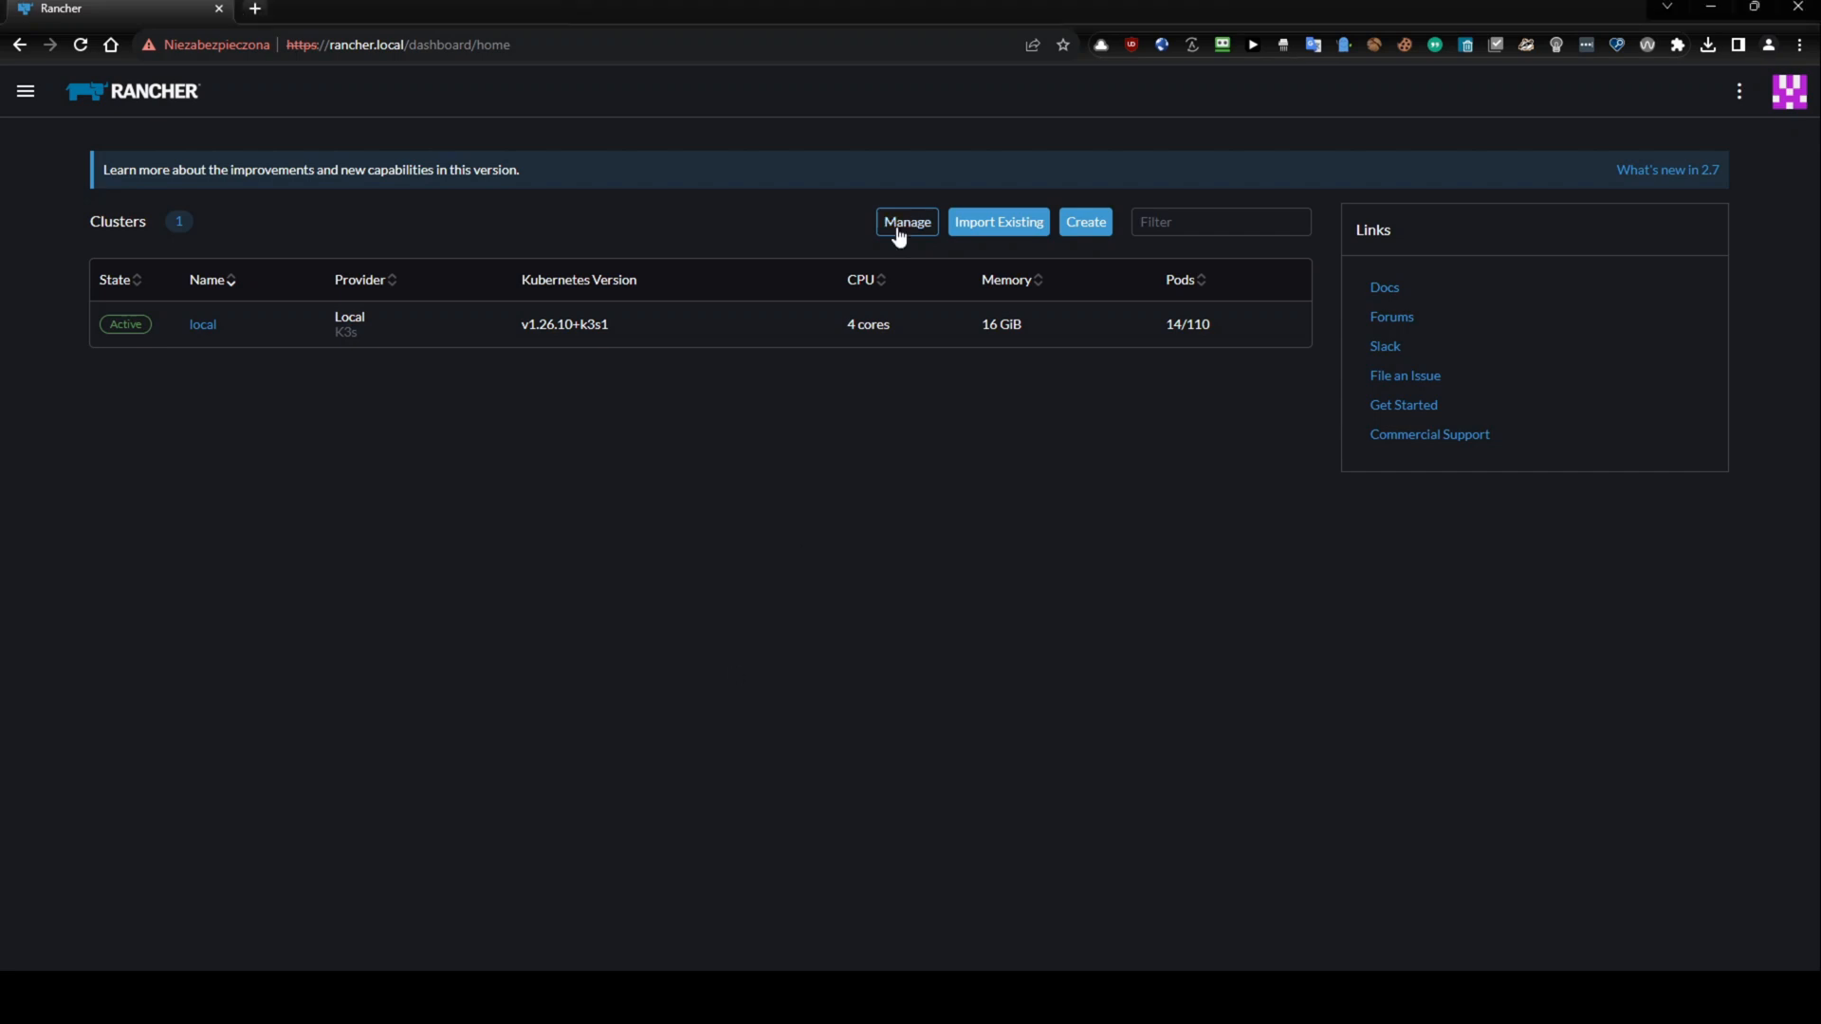
Start a generic cluster import and enter the name Raspberry.
left_click(907, 222)
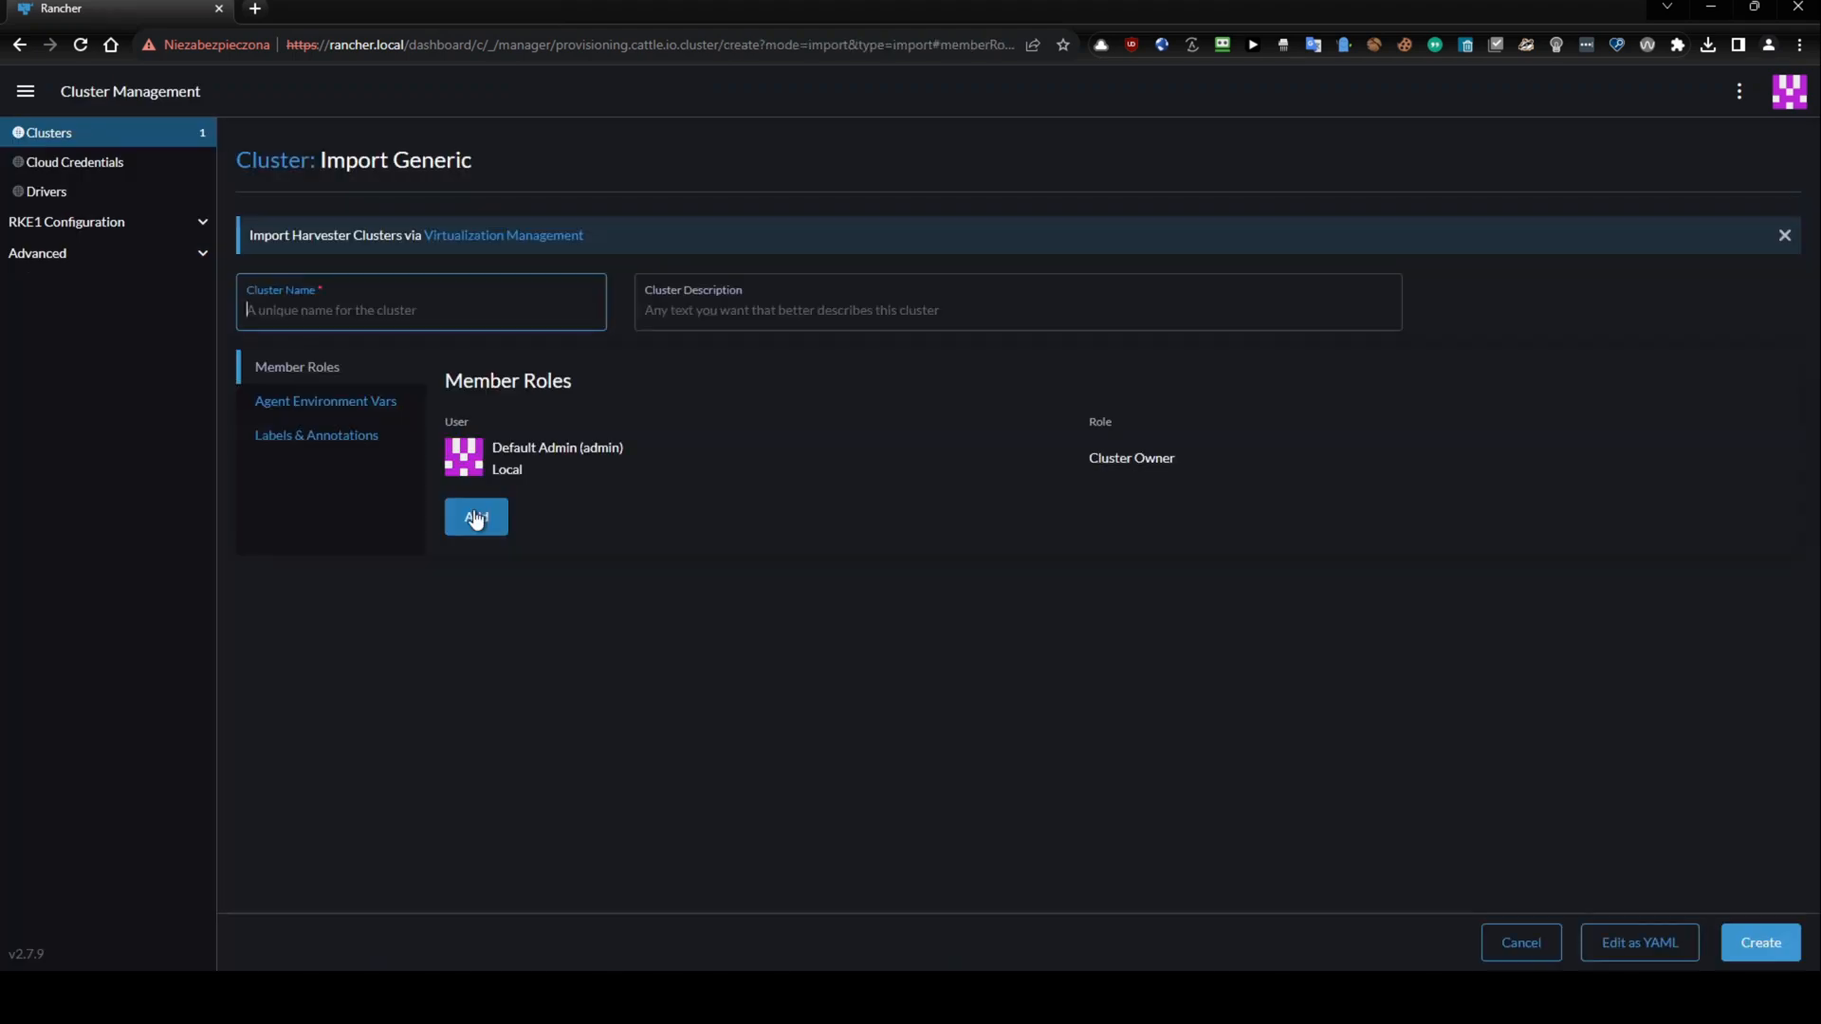
left_click(421, 310)
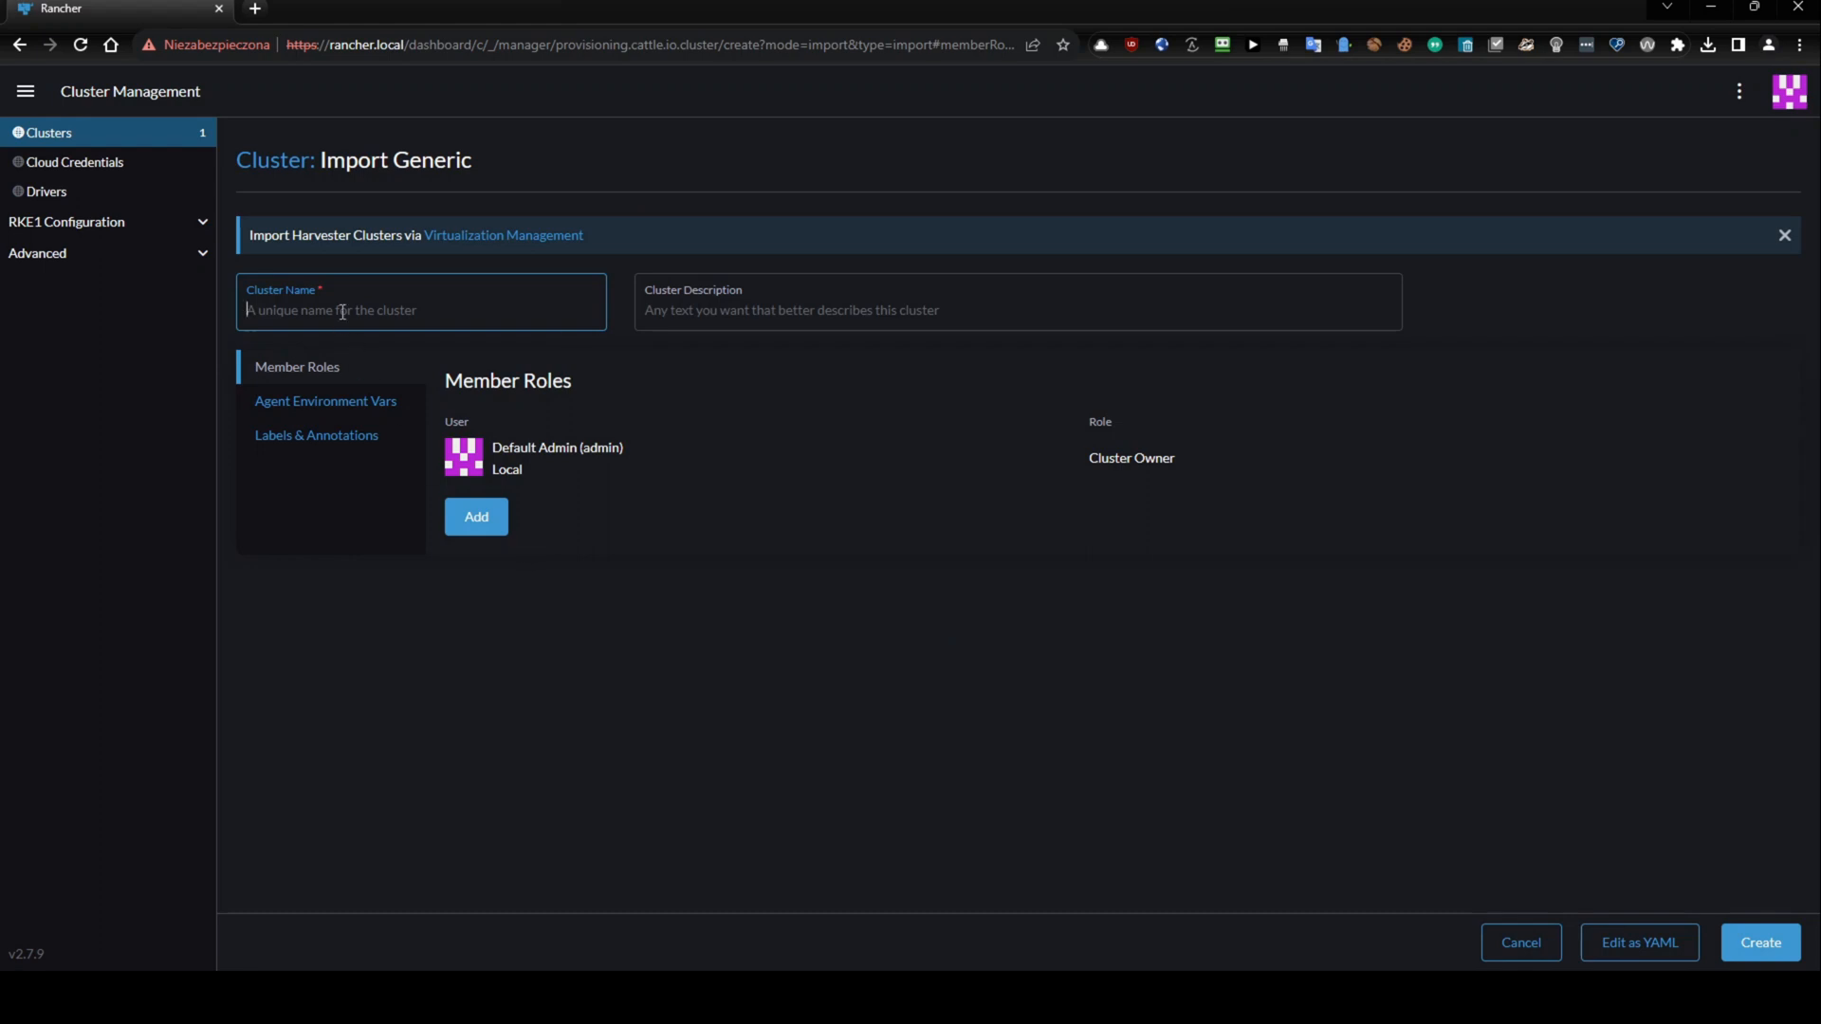
type("r")
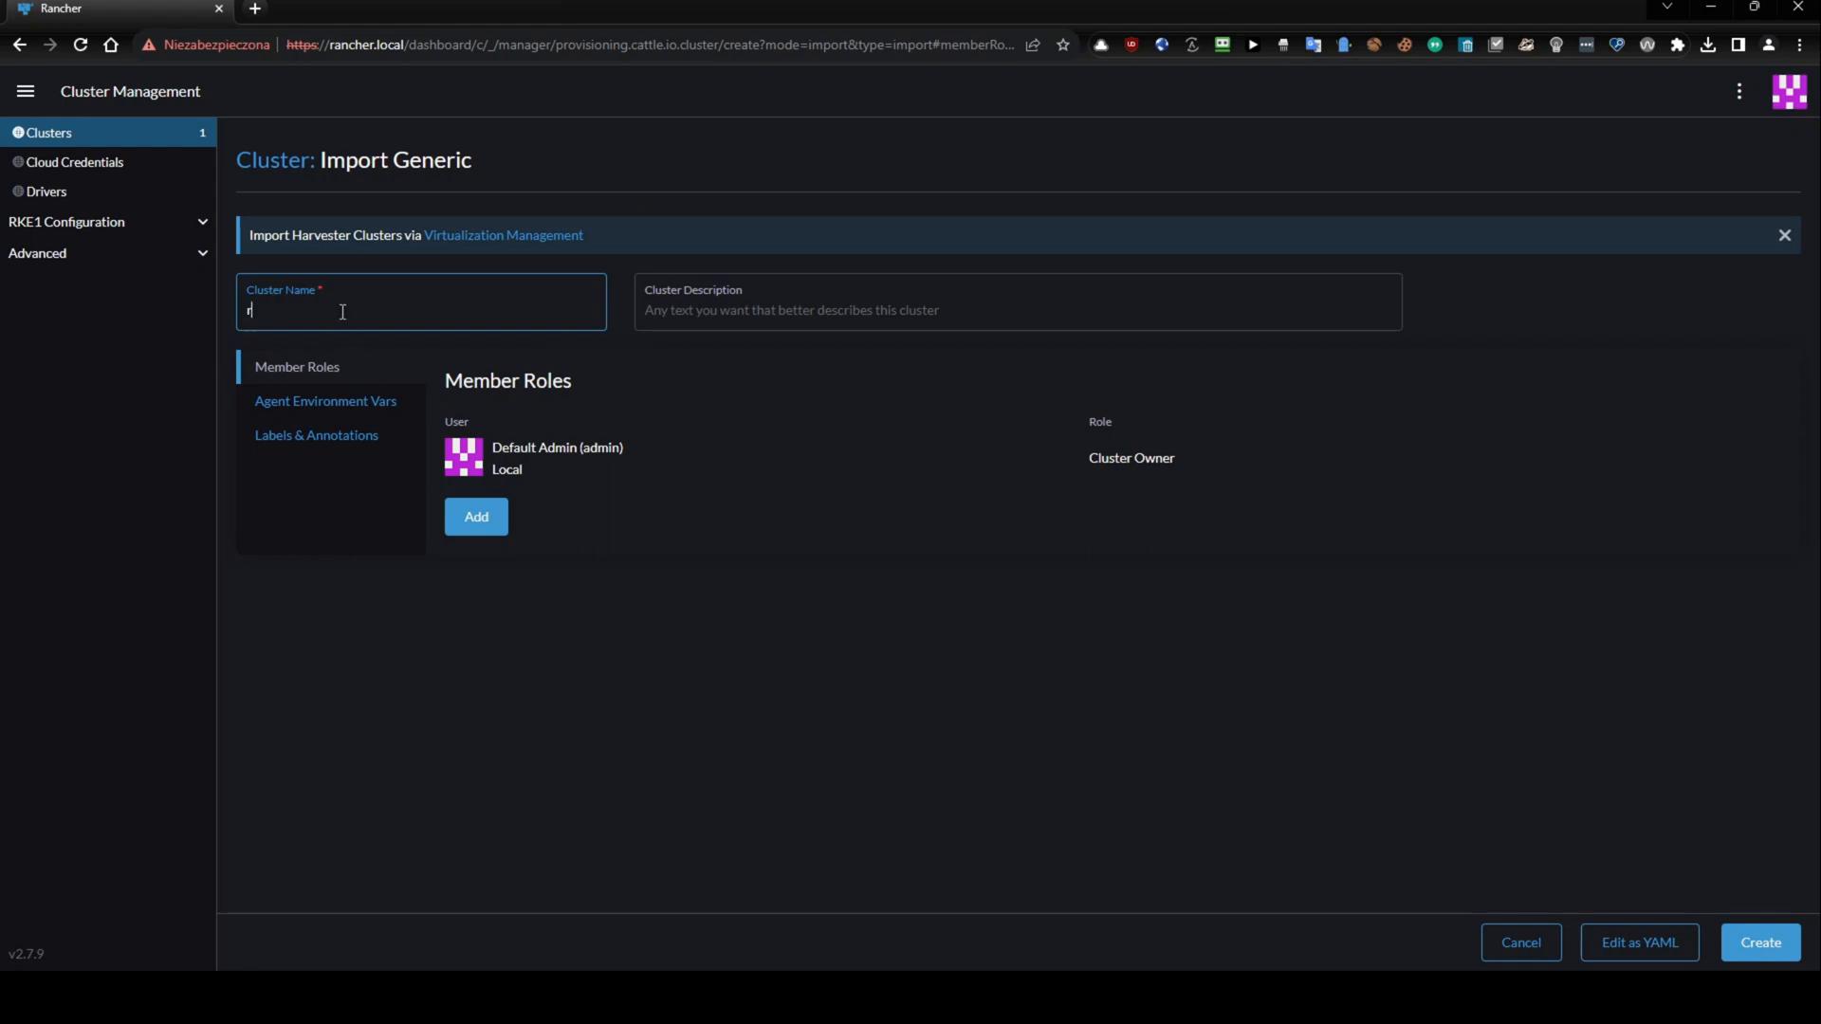
type("aspberry")
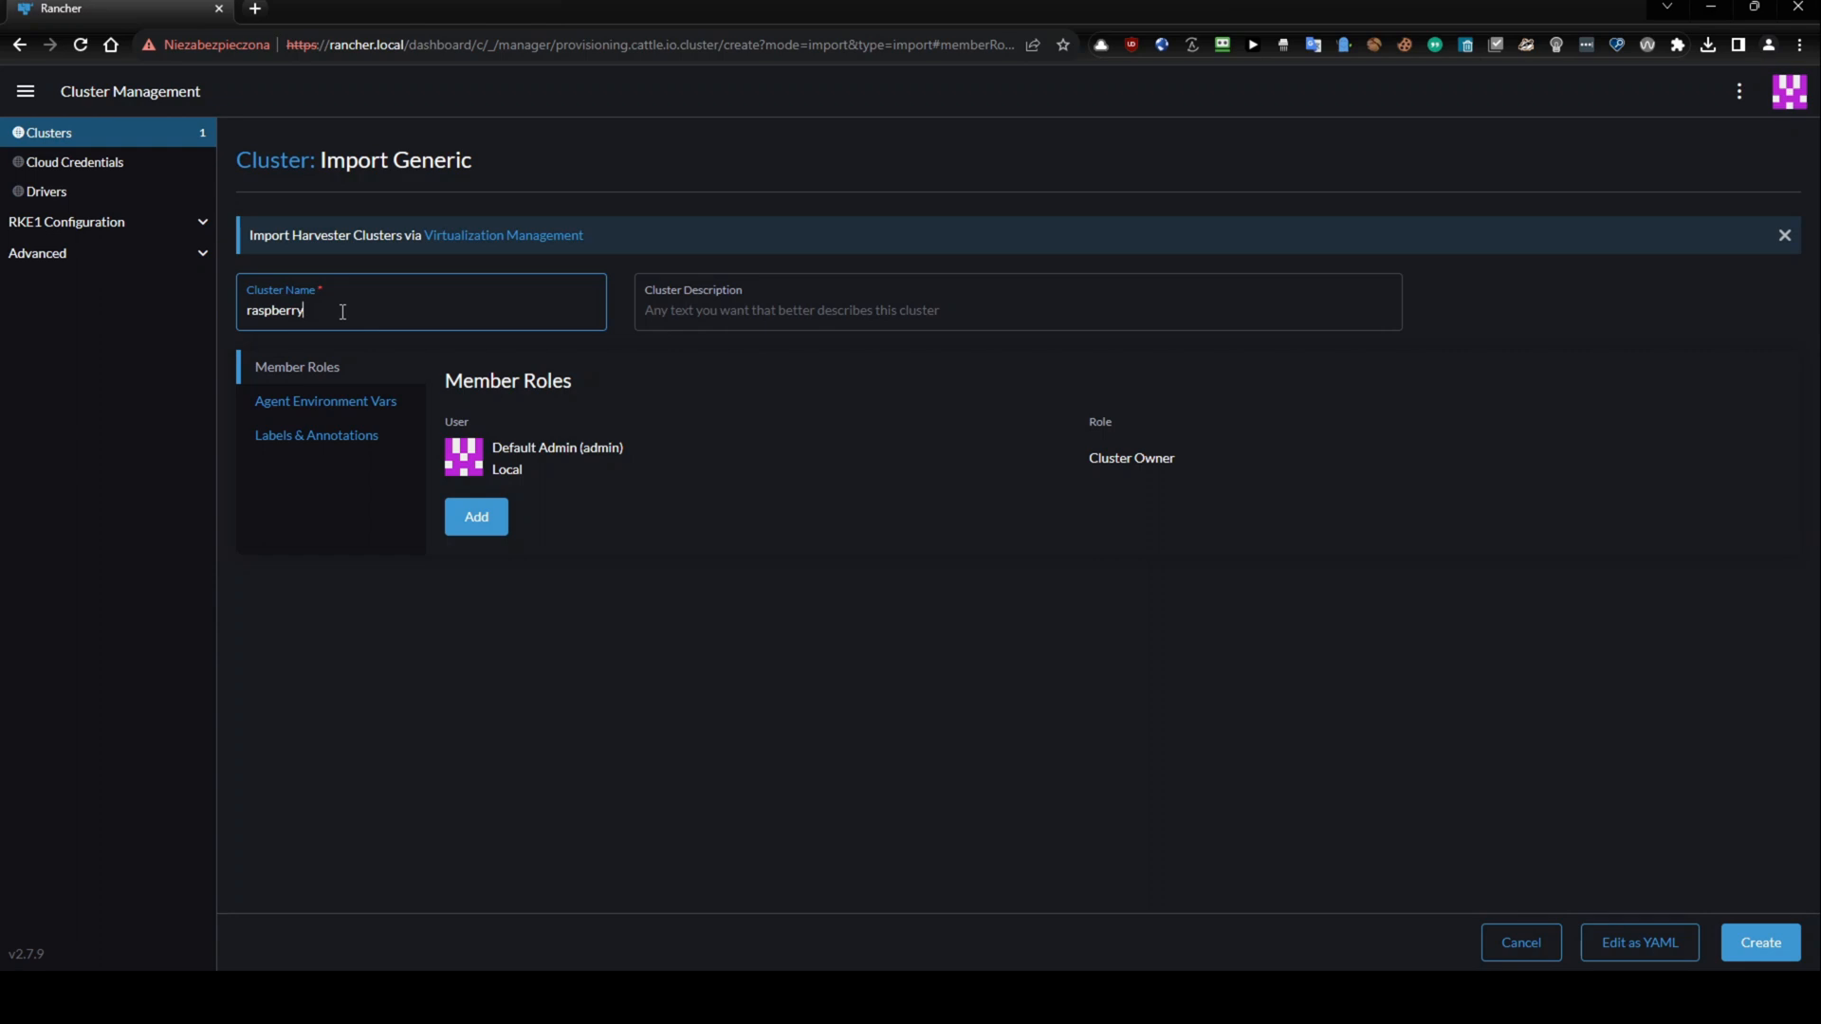
type("Raspberry")
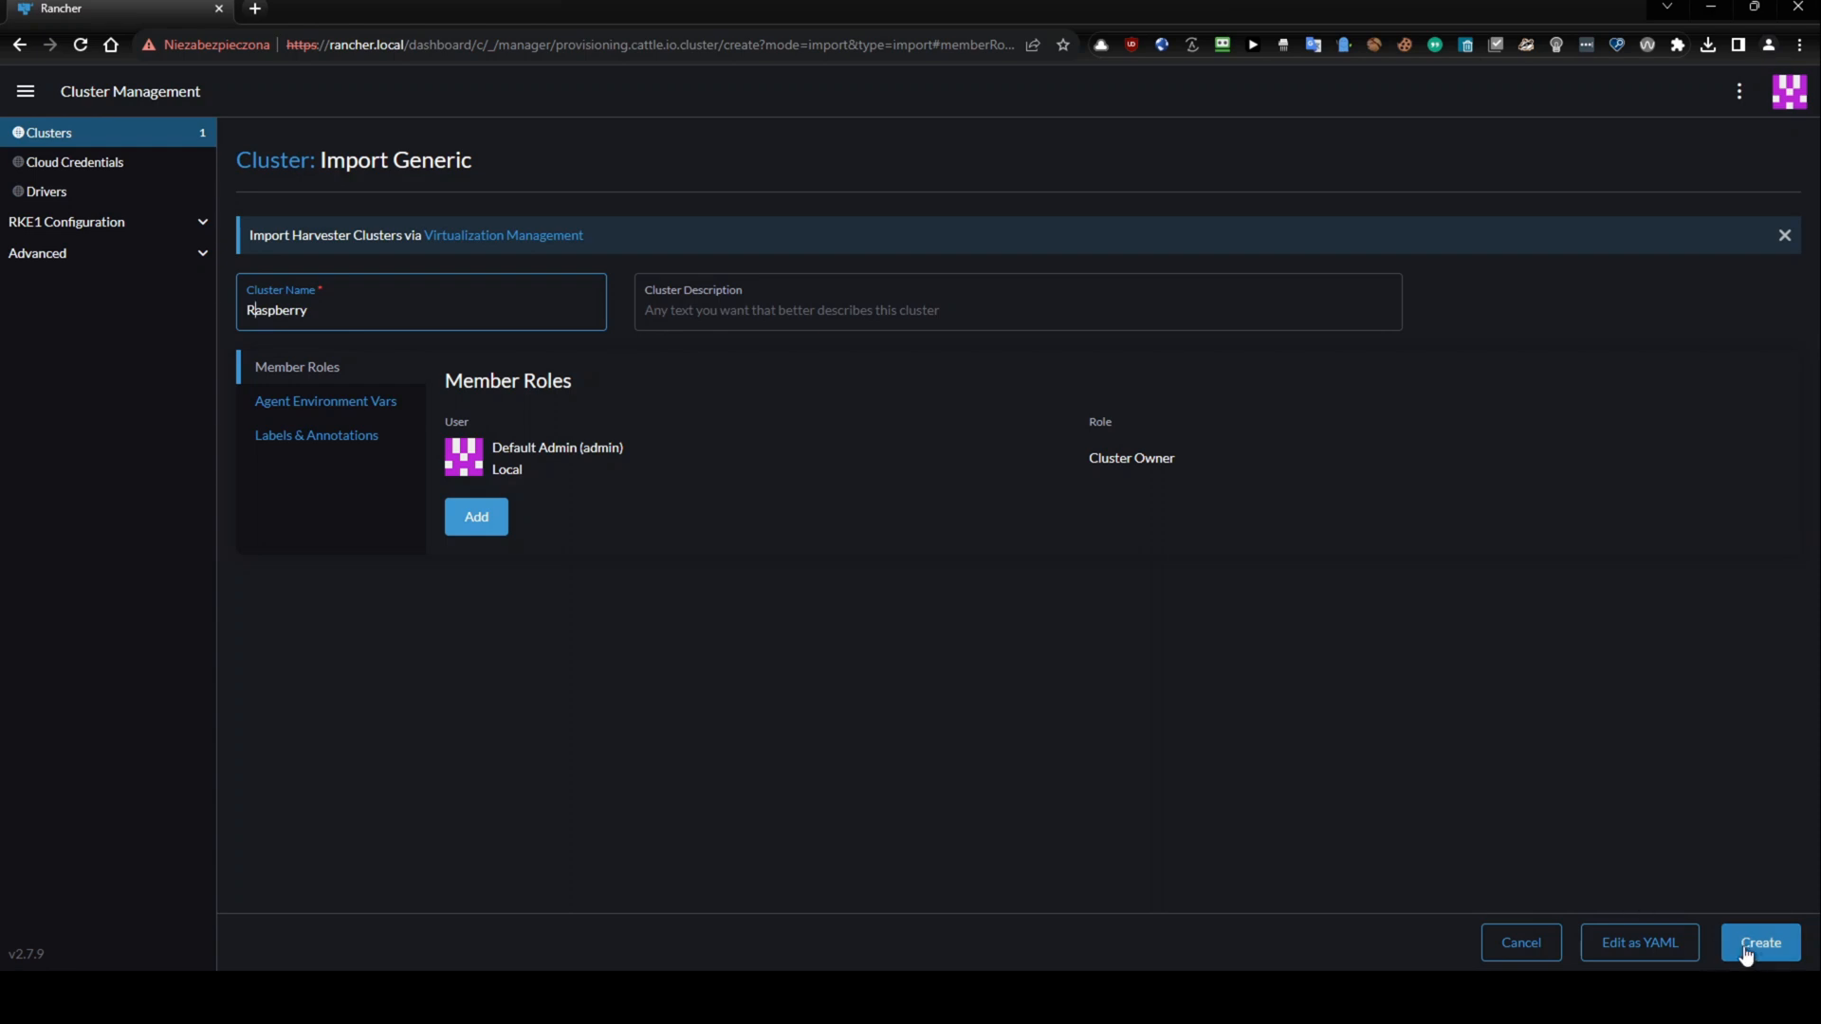
Attempt to create the import, getting the lowercase-name validation error for Raspberry.
left_click(1760, 943)
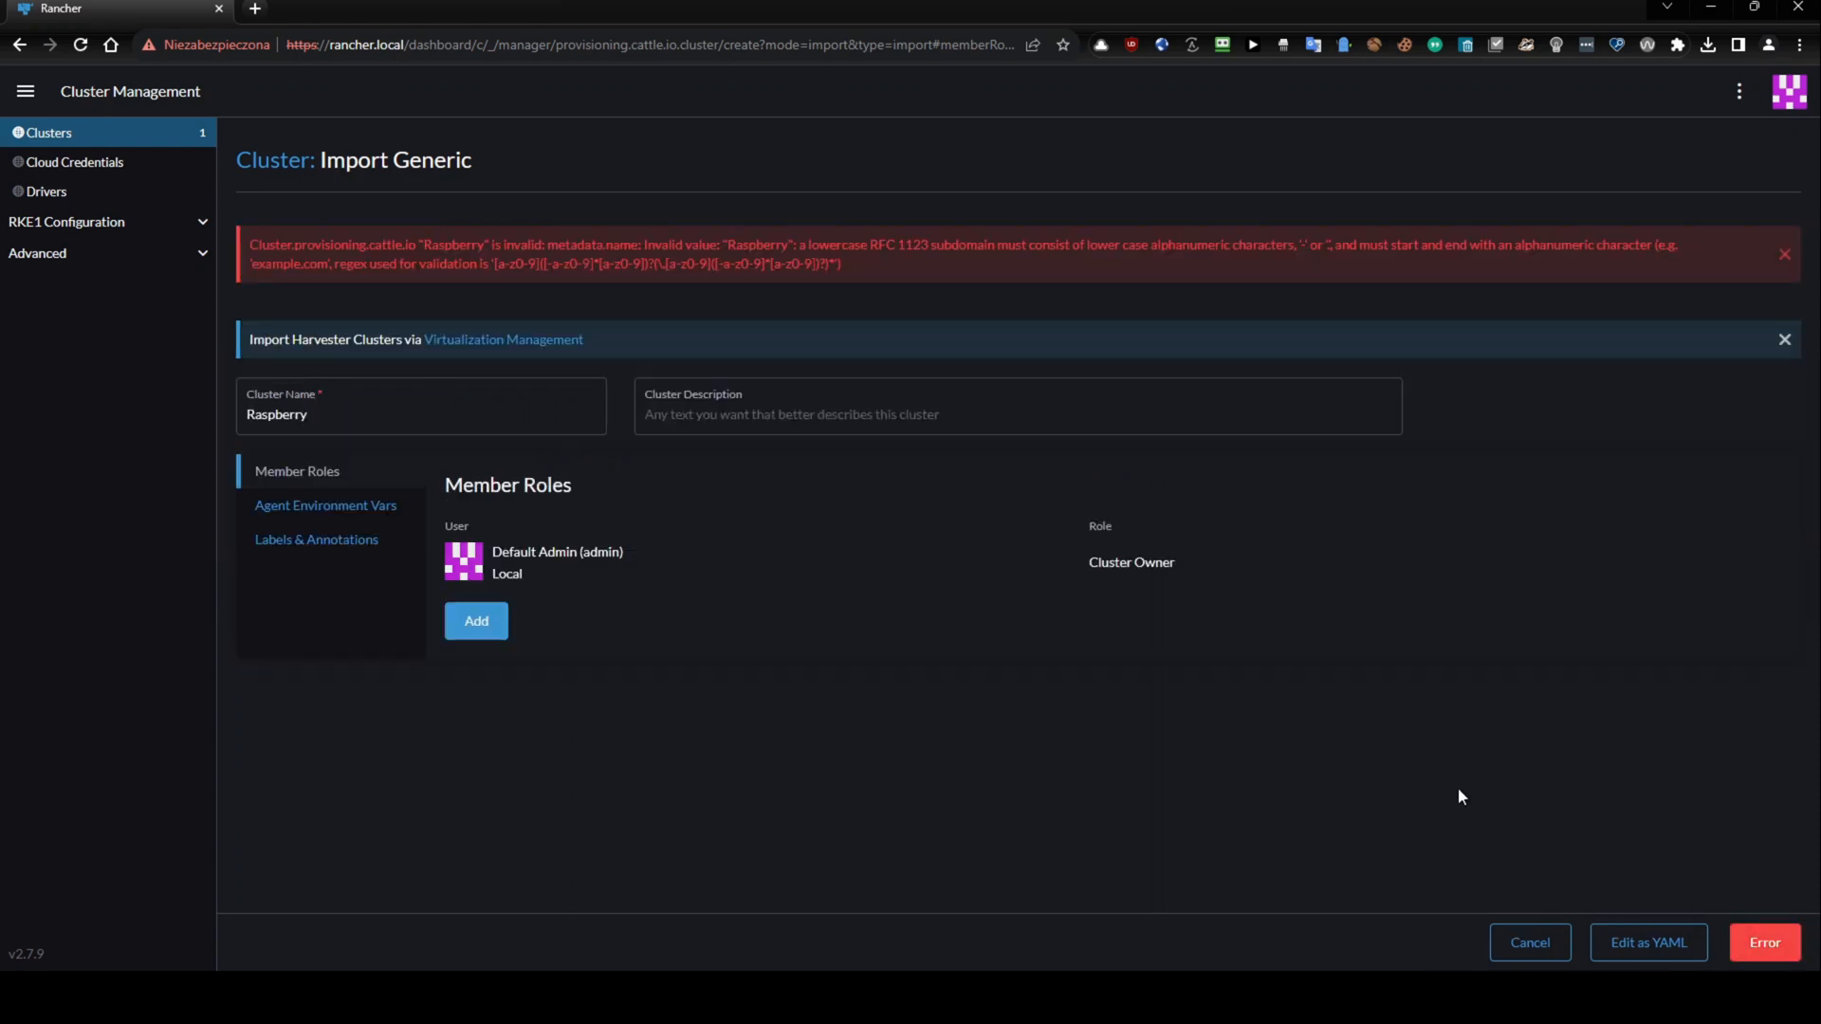
mouse_move(1465, 782)
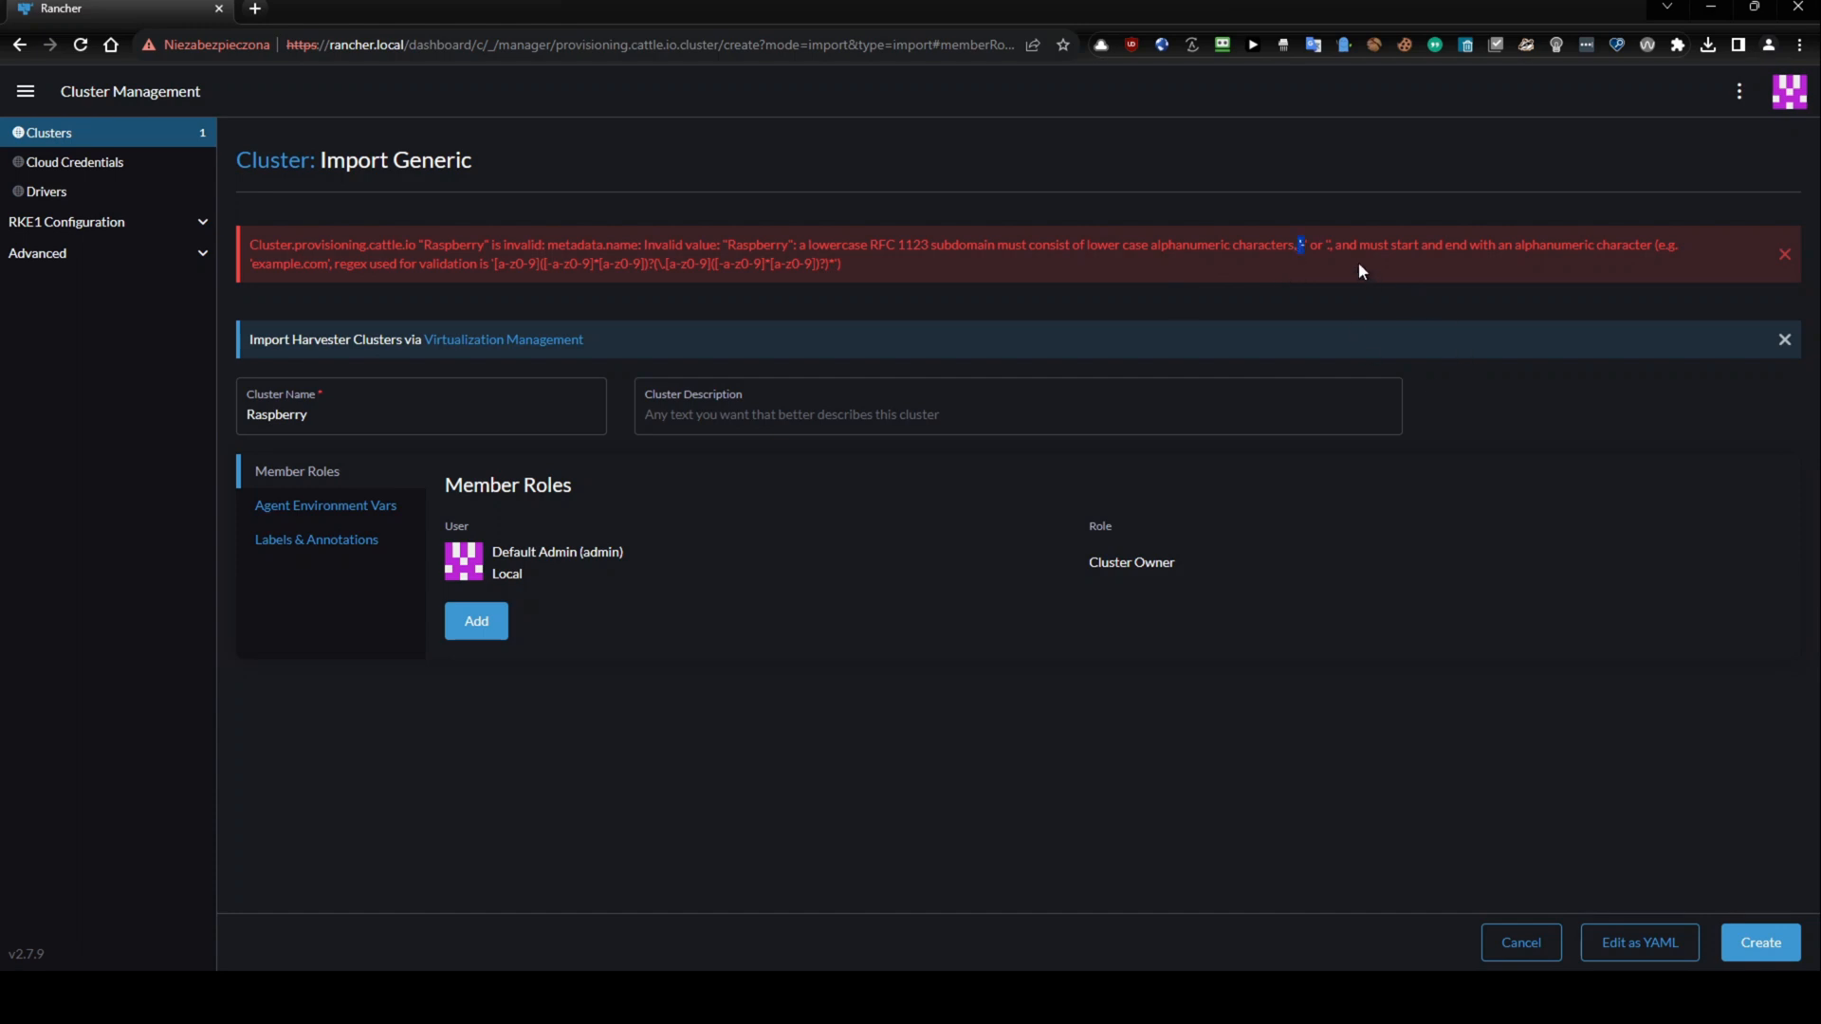
mouse_move(1478, 266)
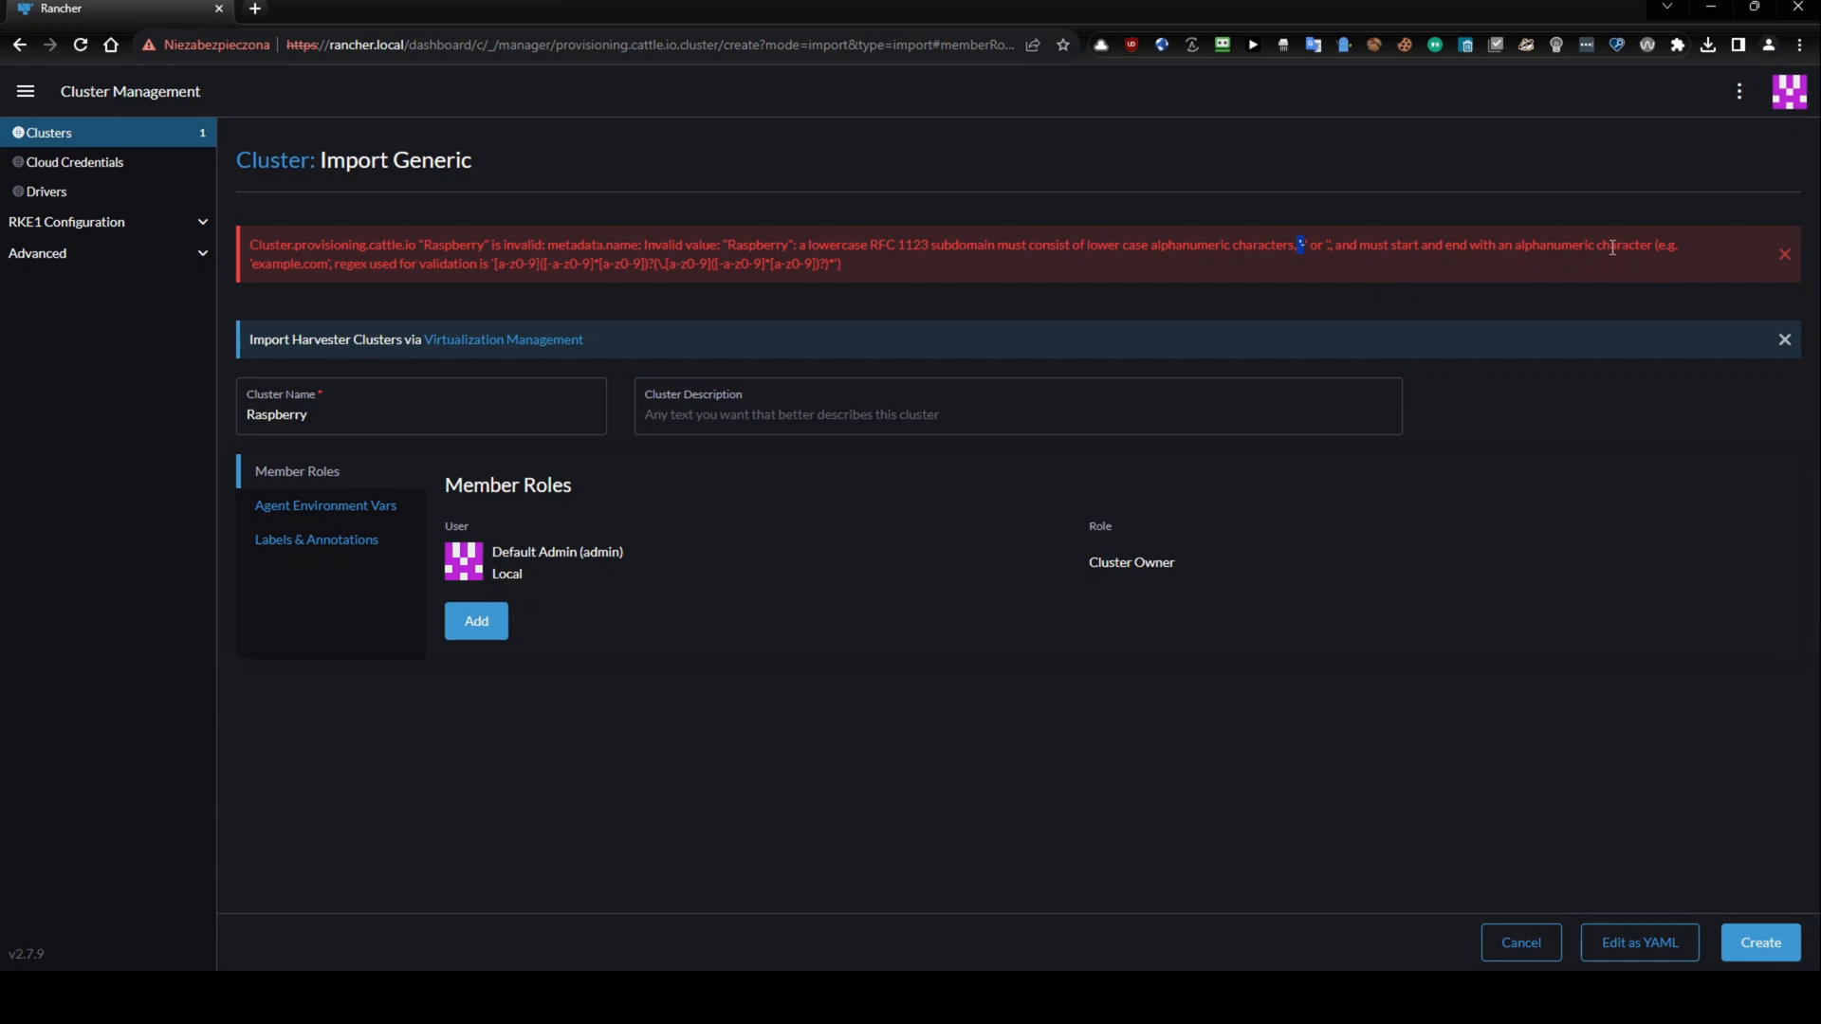
mouse_move(865, 339)
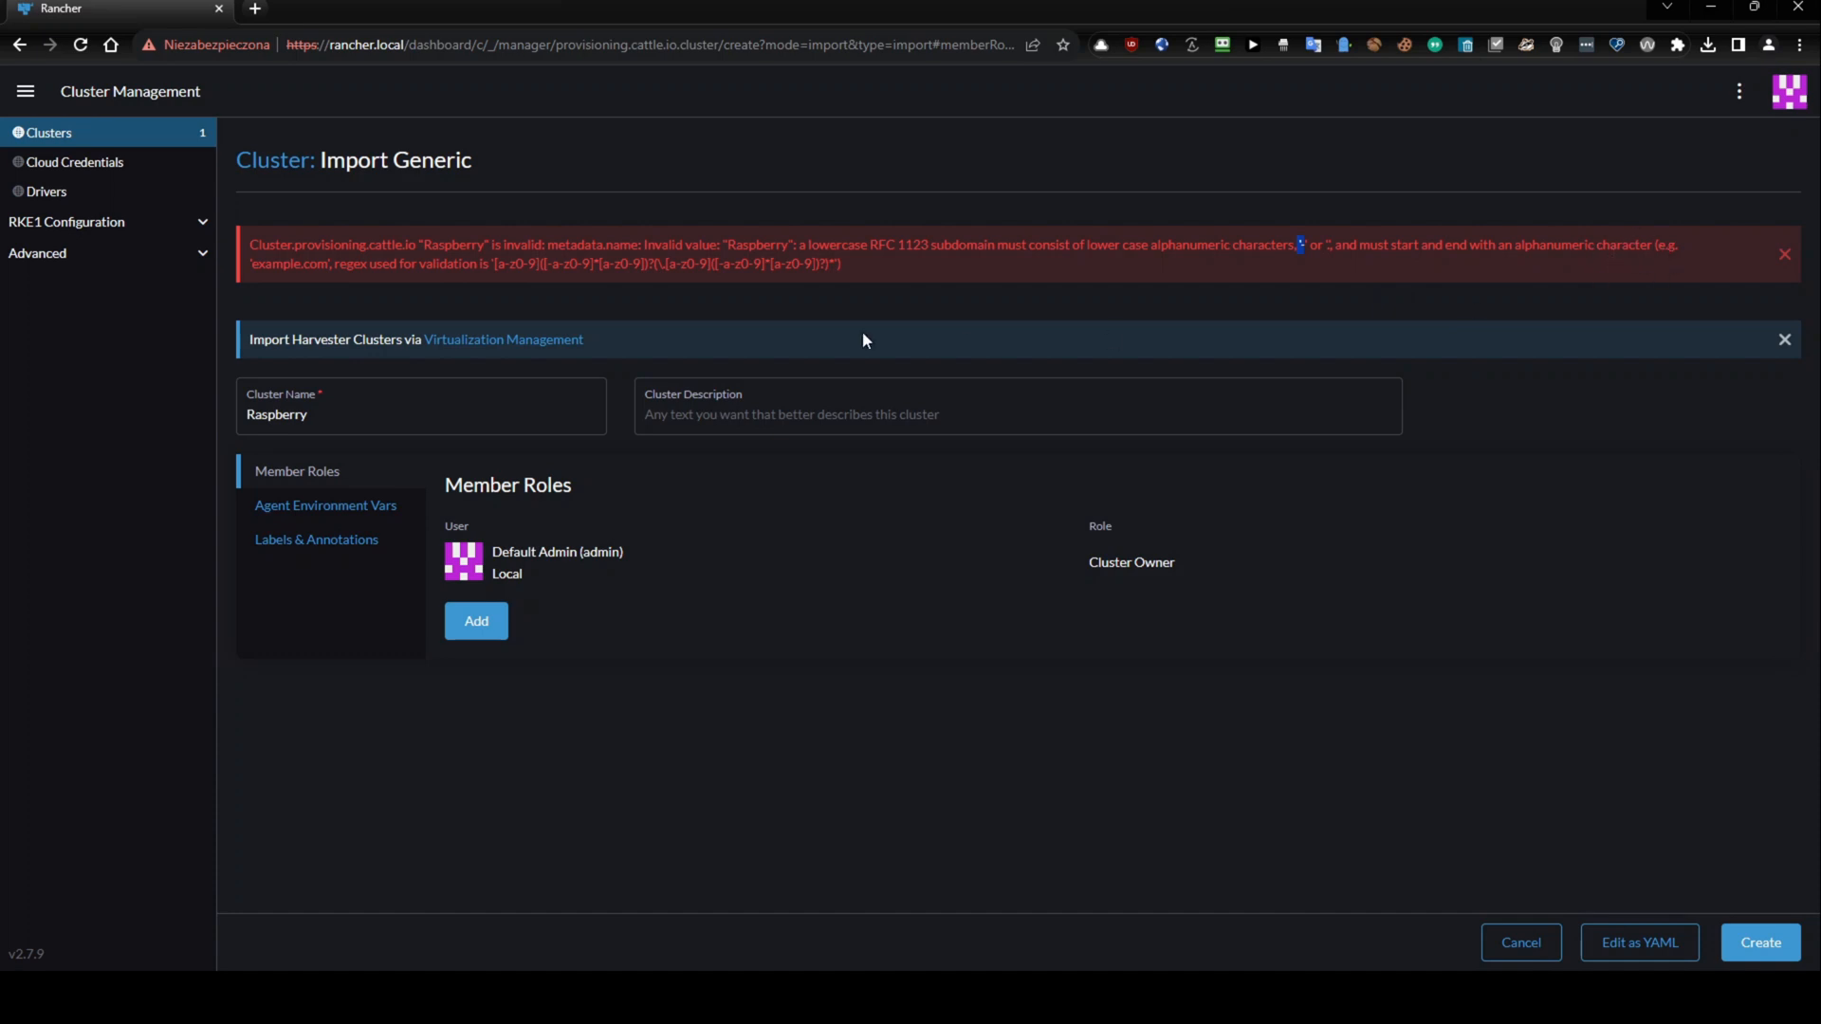
mouse_move(385, 283)
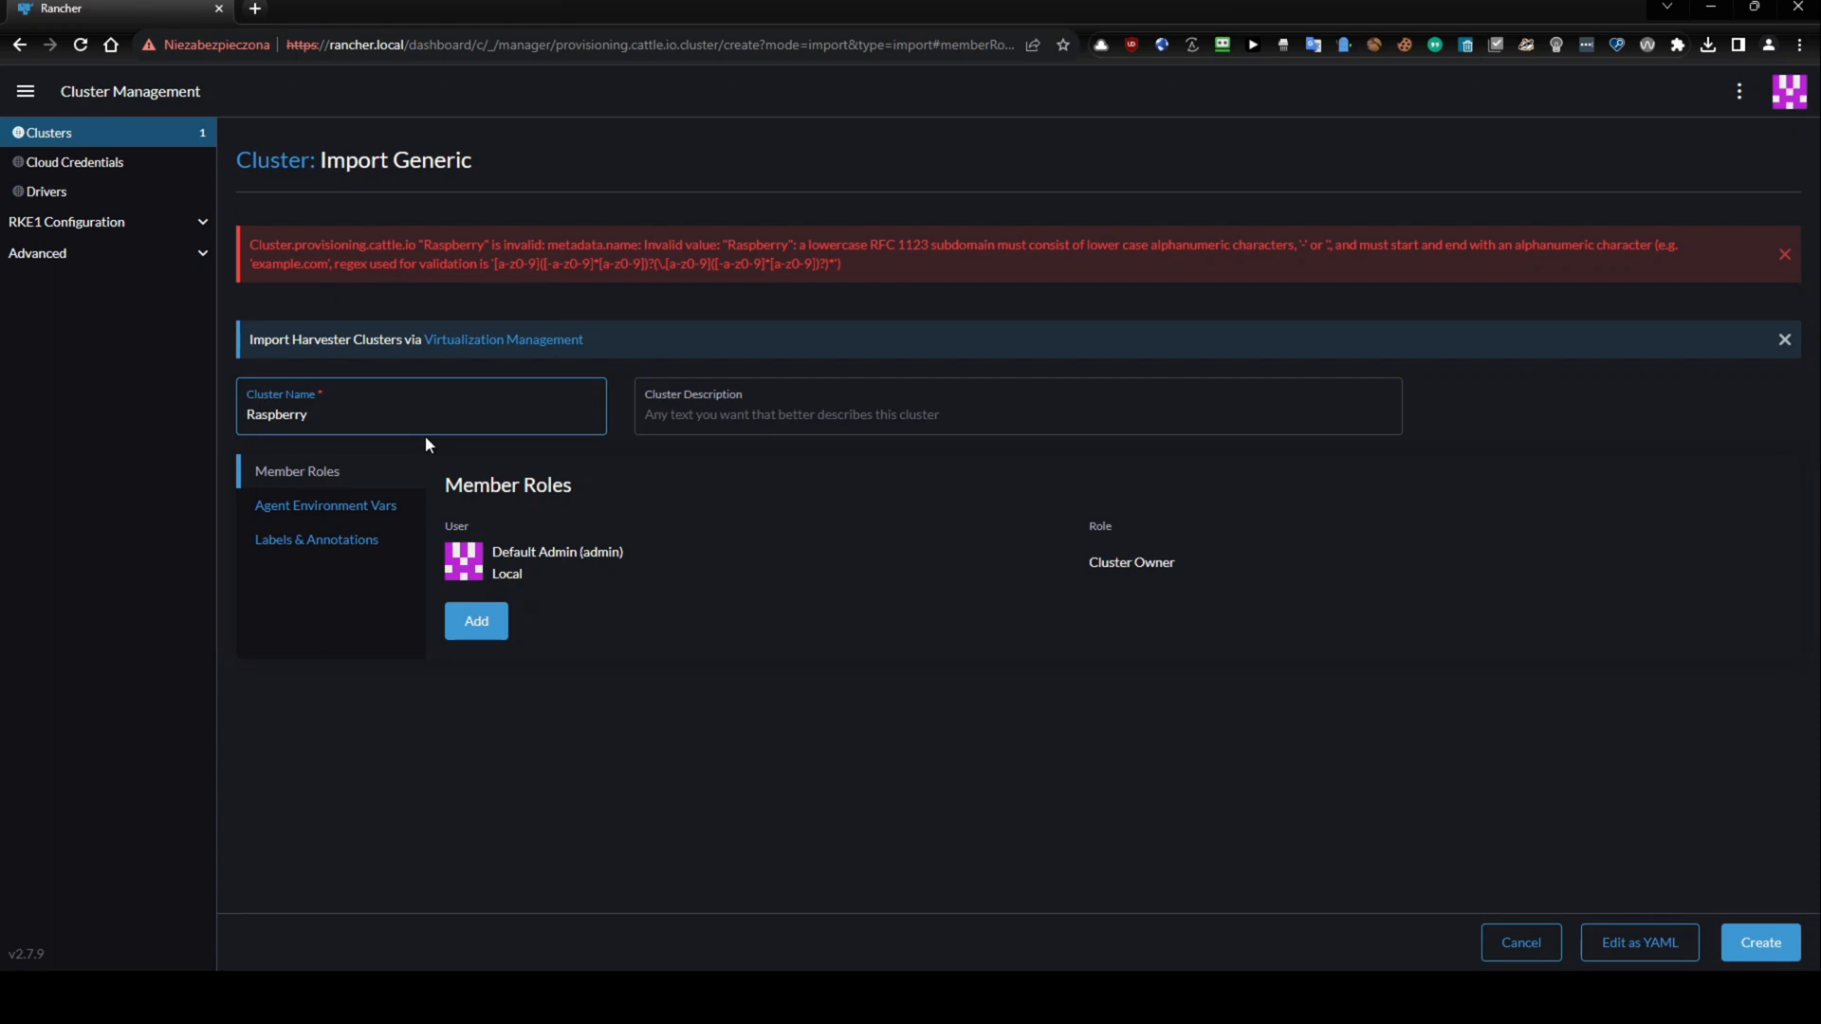
Create the import with name raspberry-pi and description 'Raspberry Pi k3s cluster'.
type("raspberry")
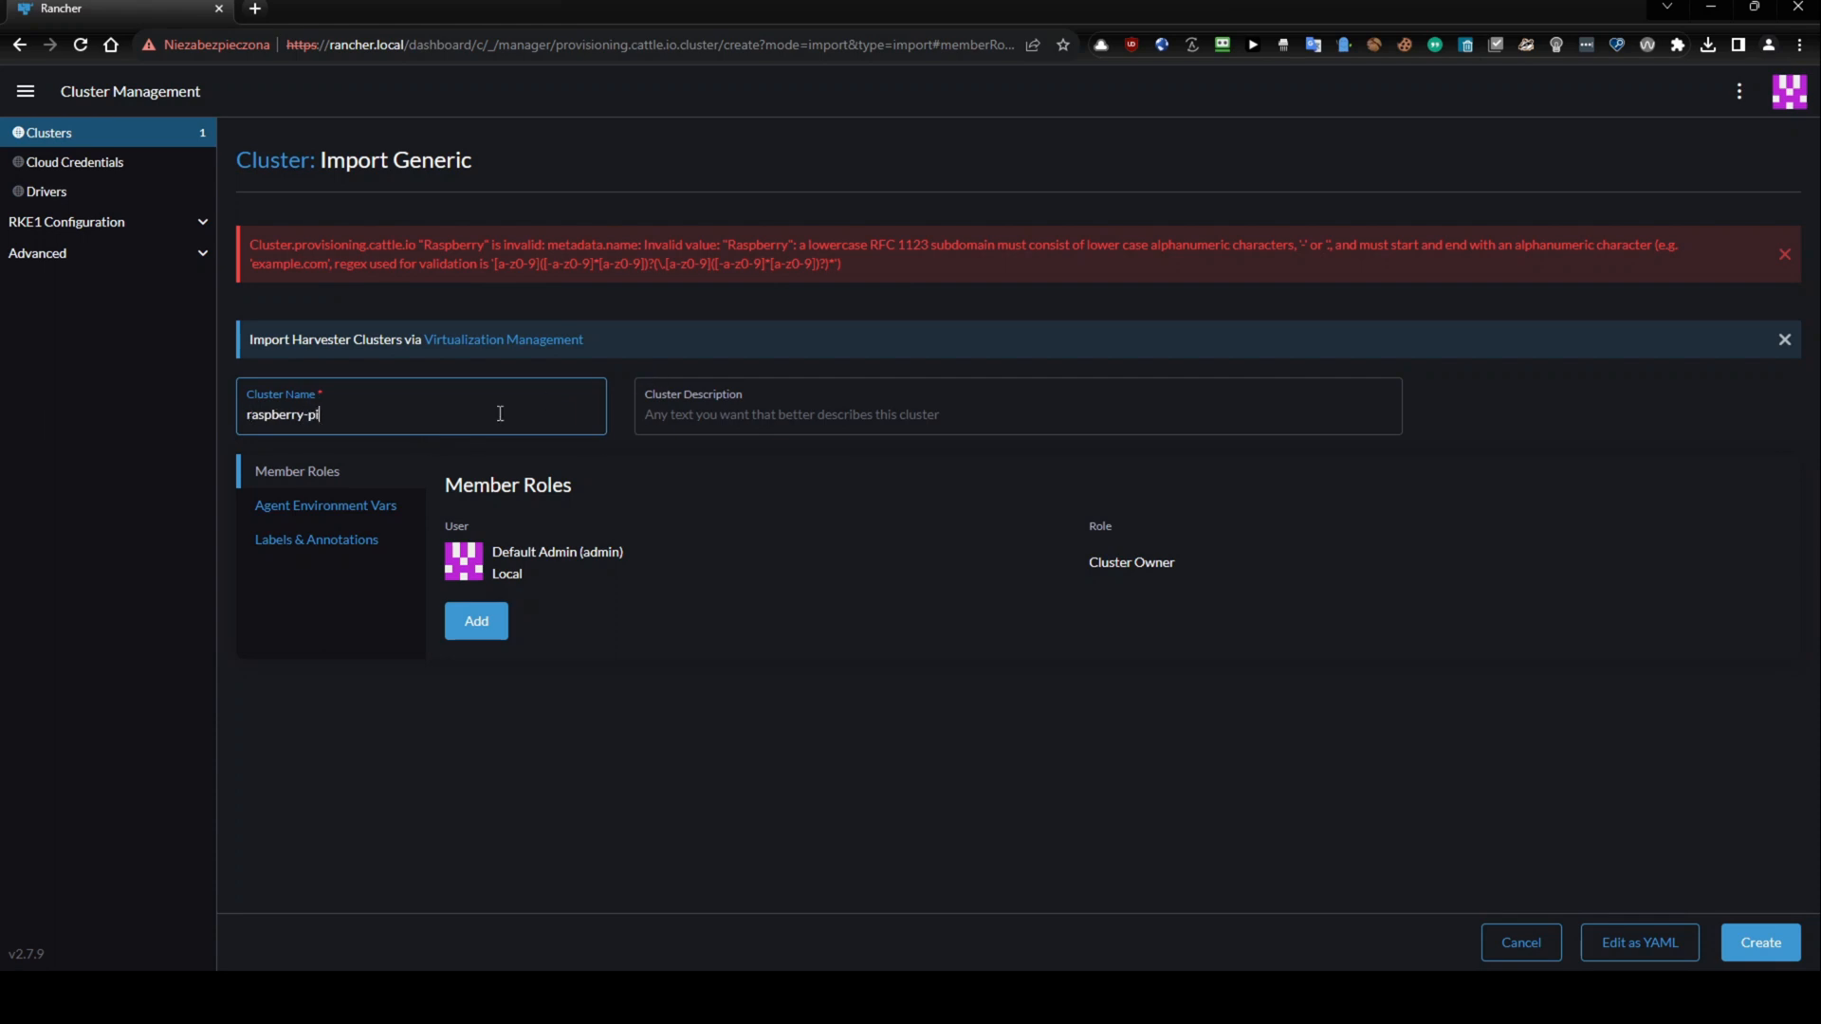
left_click(1017, 406)
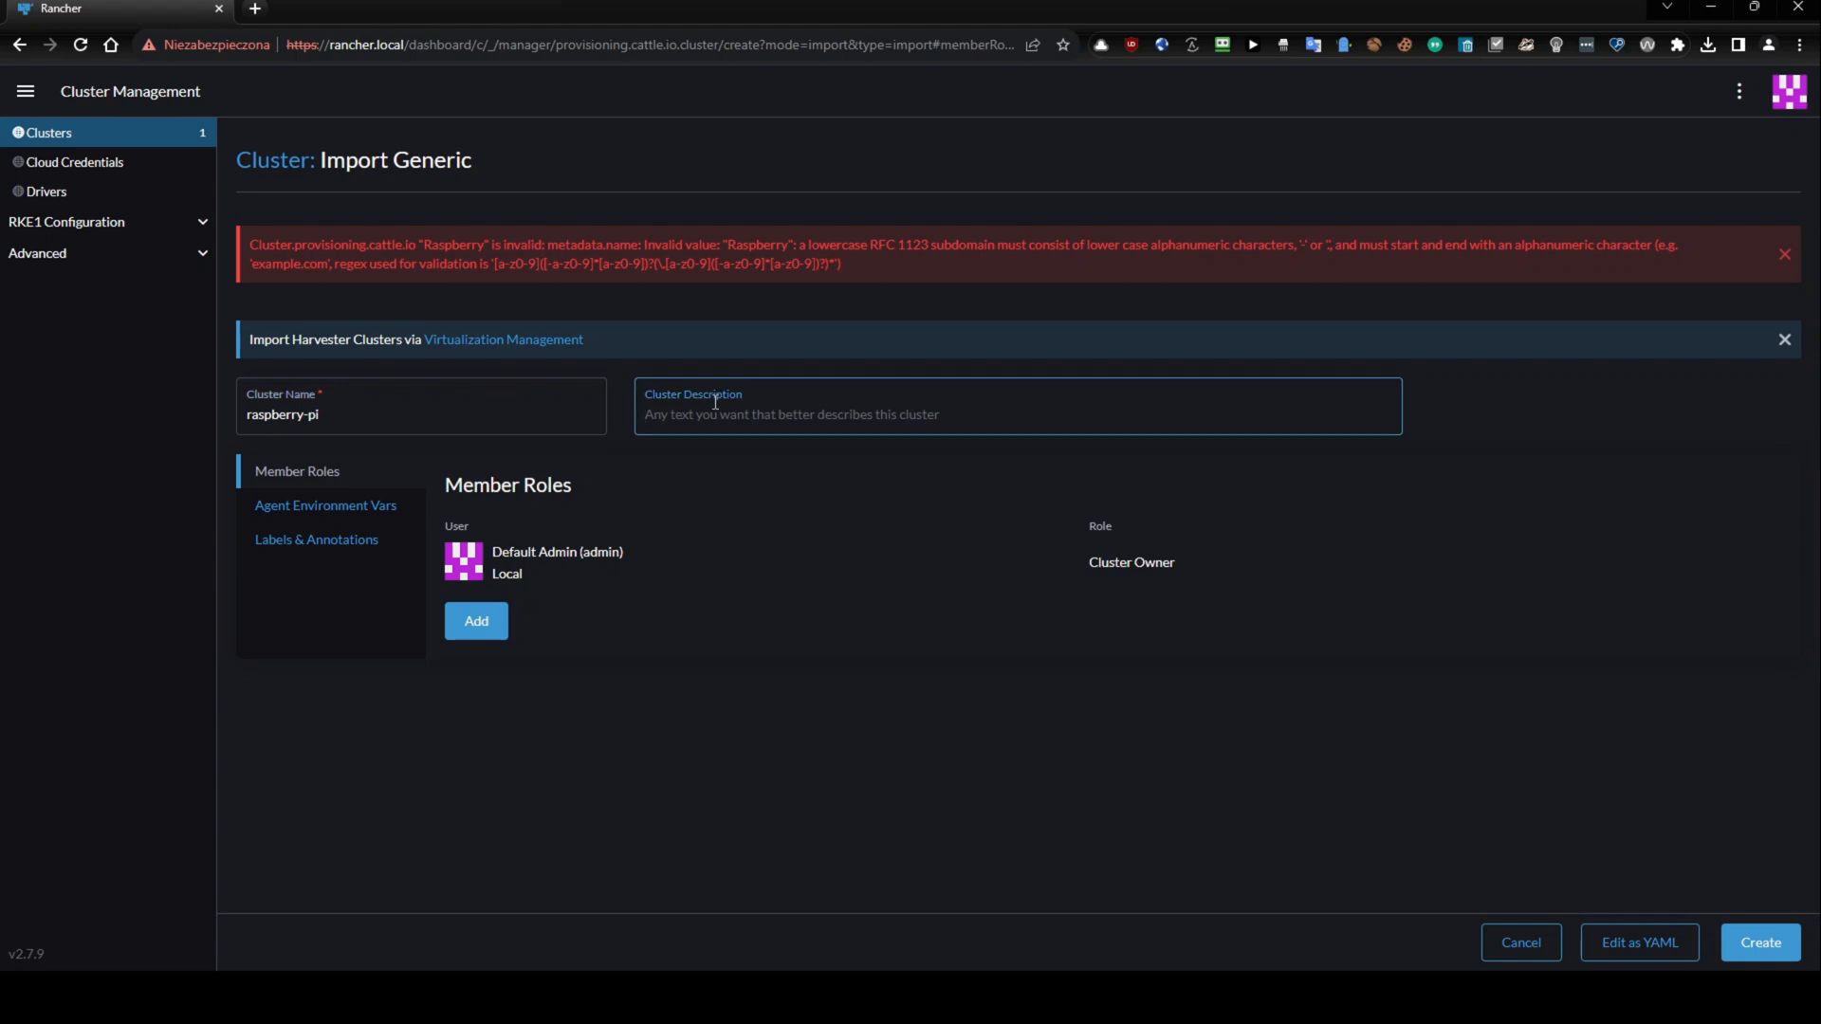
type("Raspbnerrry")
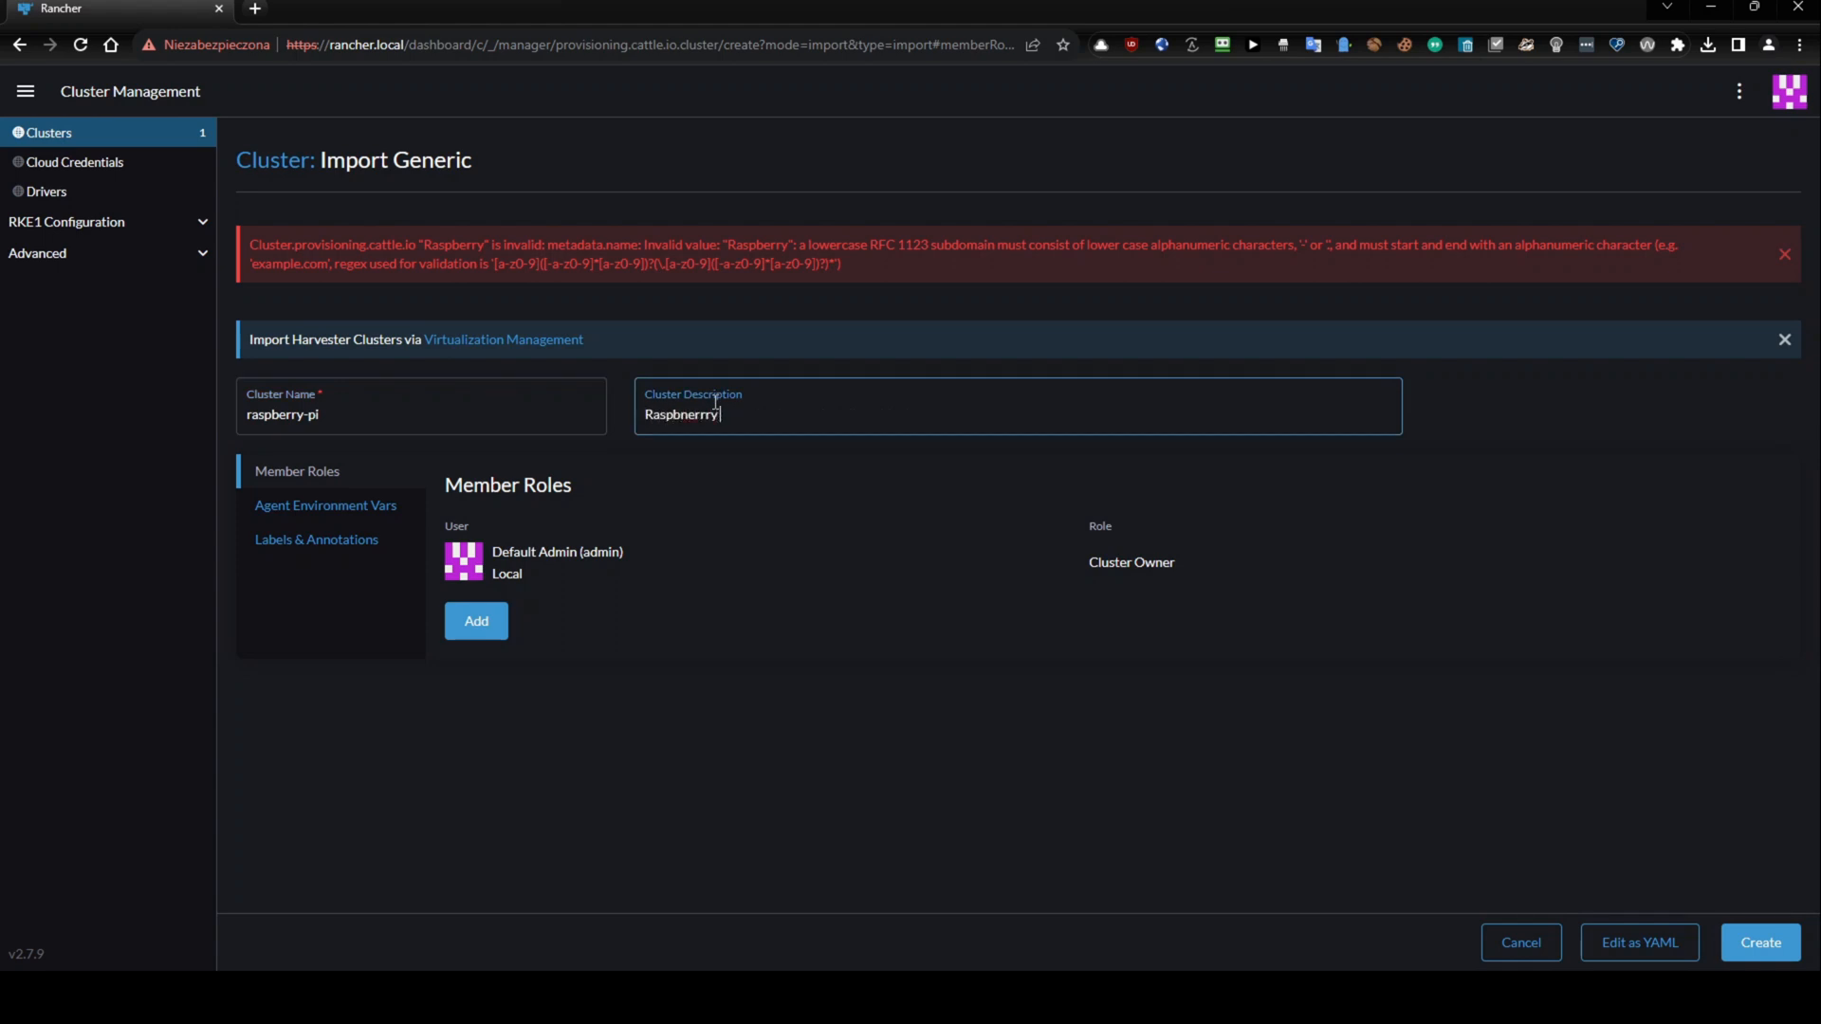
key("BackSpace")
type(" Pi")
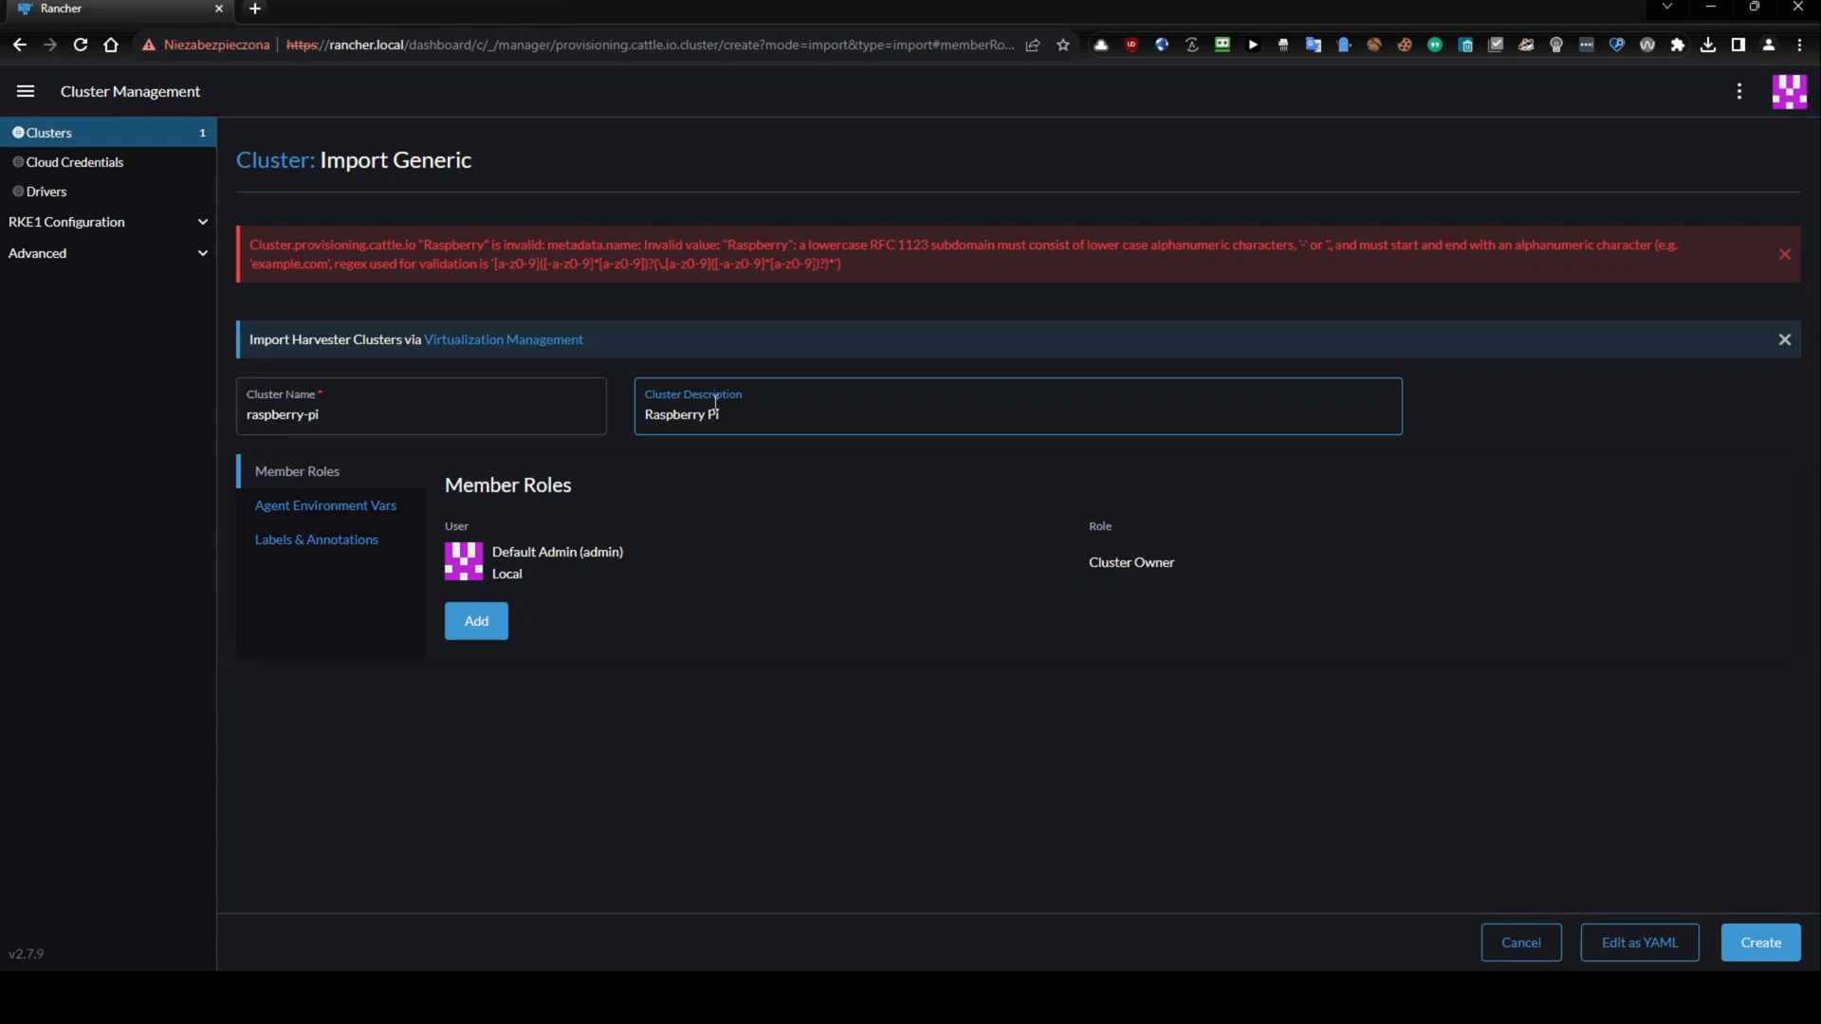
type("k3s clus")
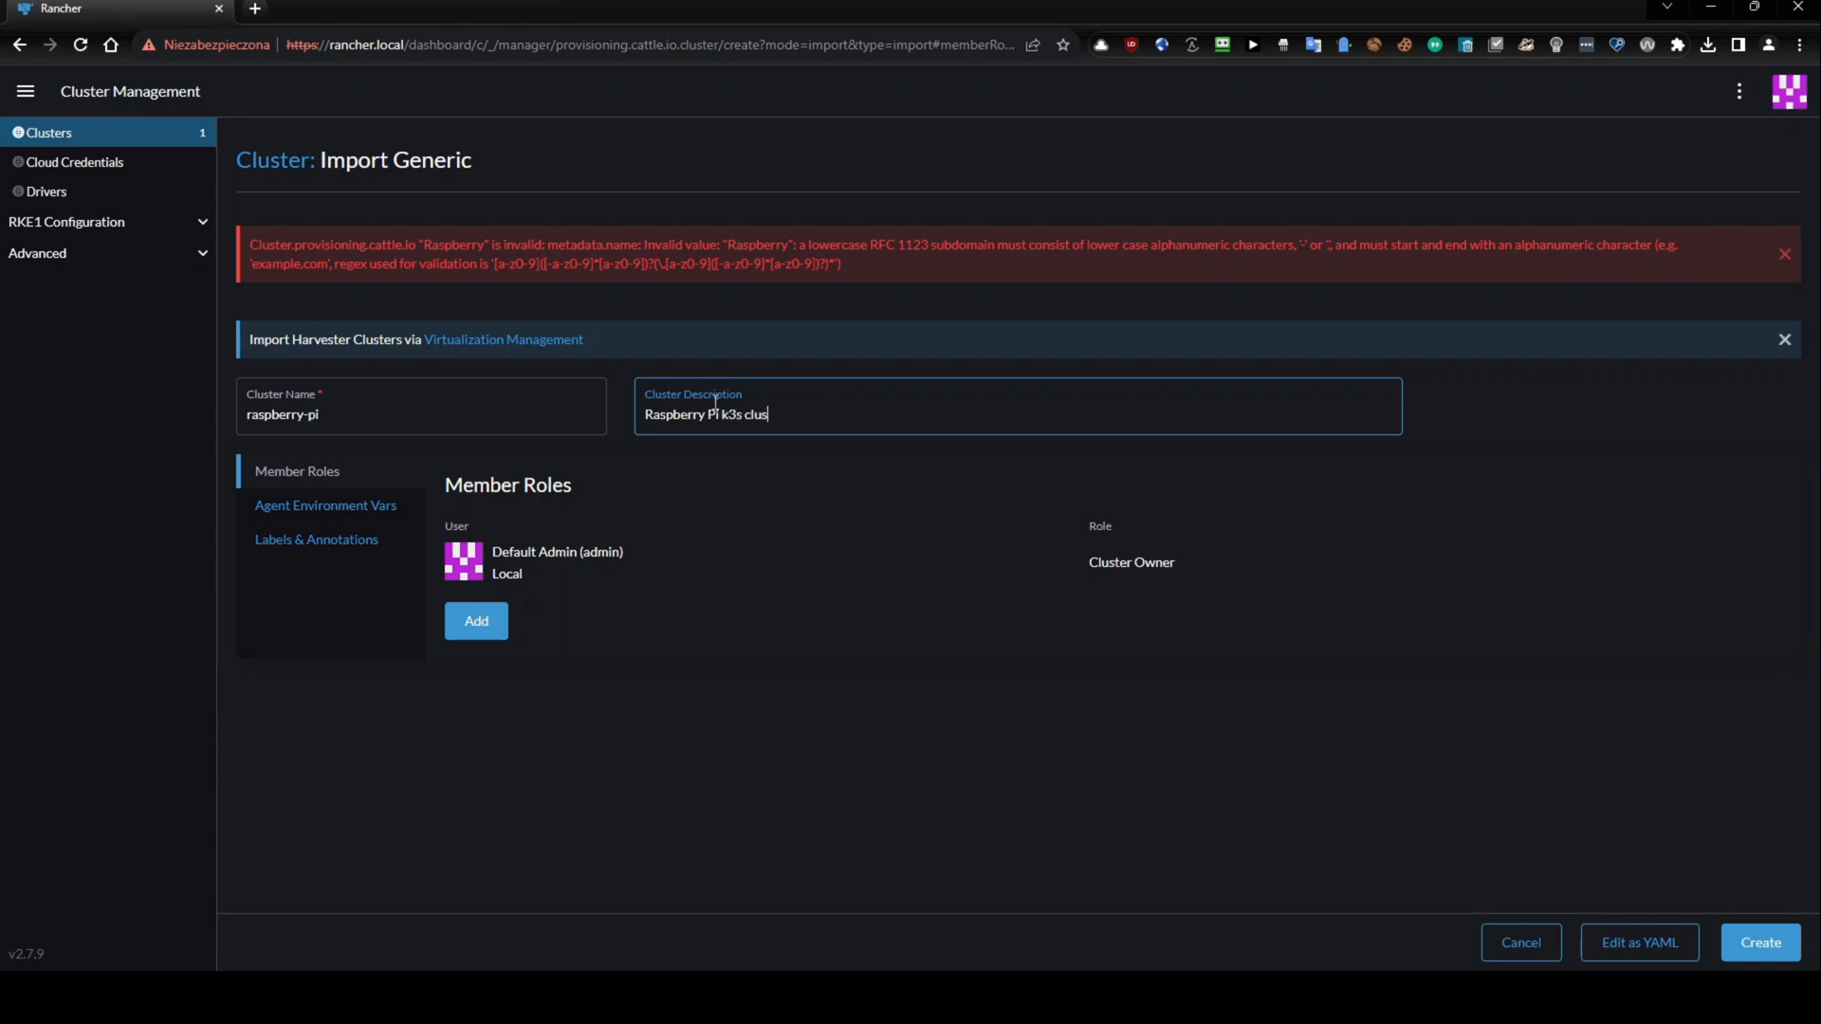
type("ter")
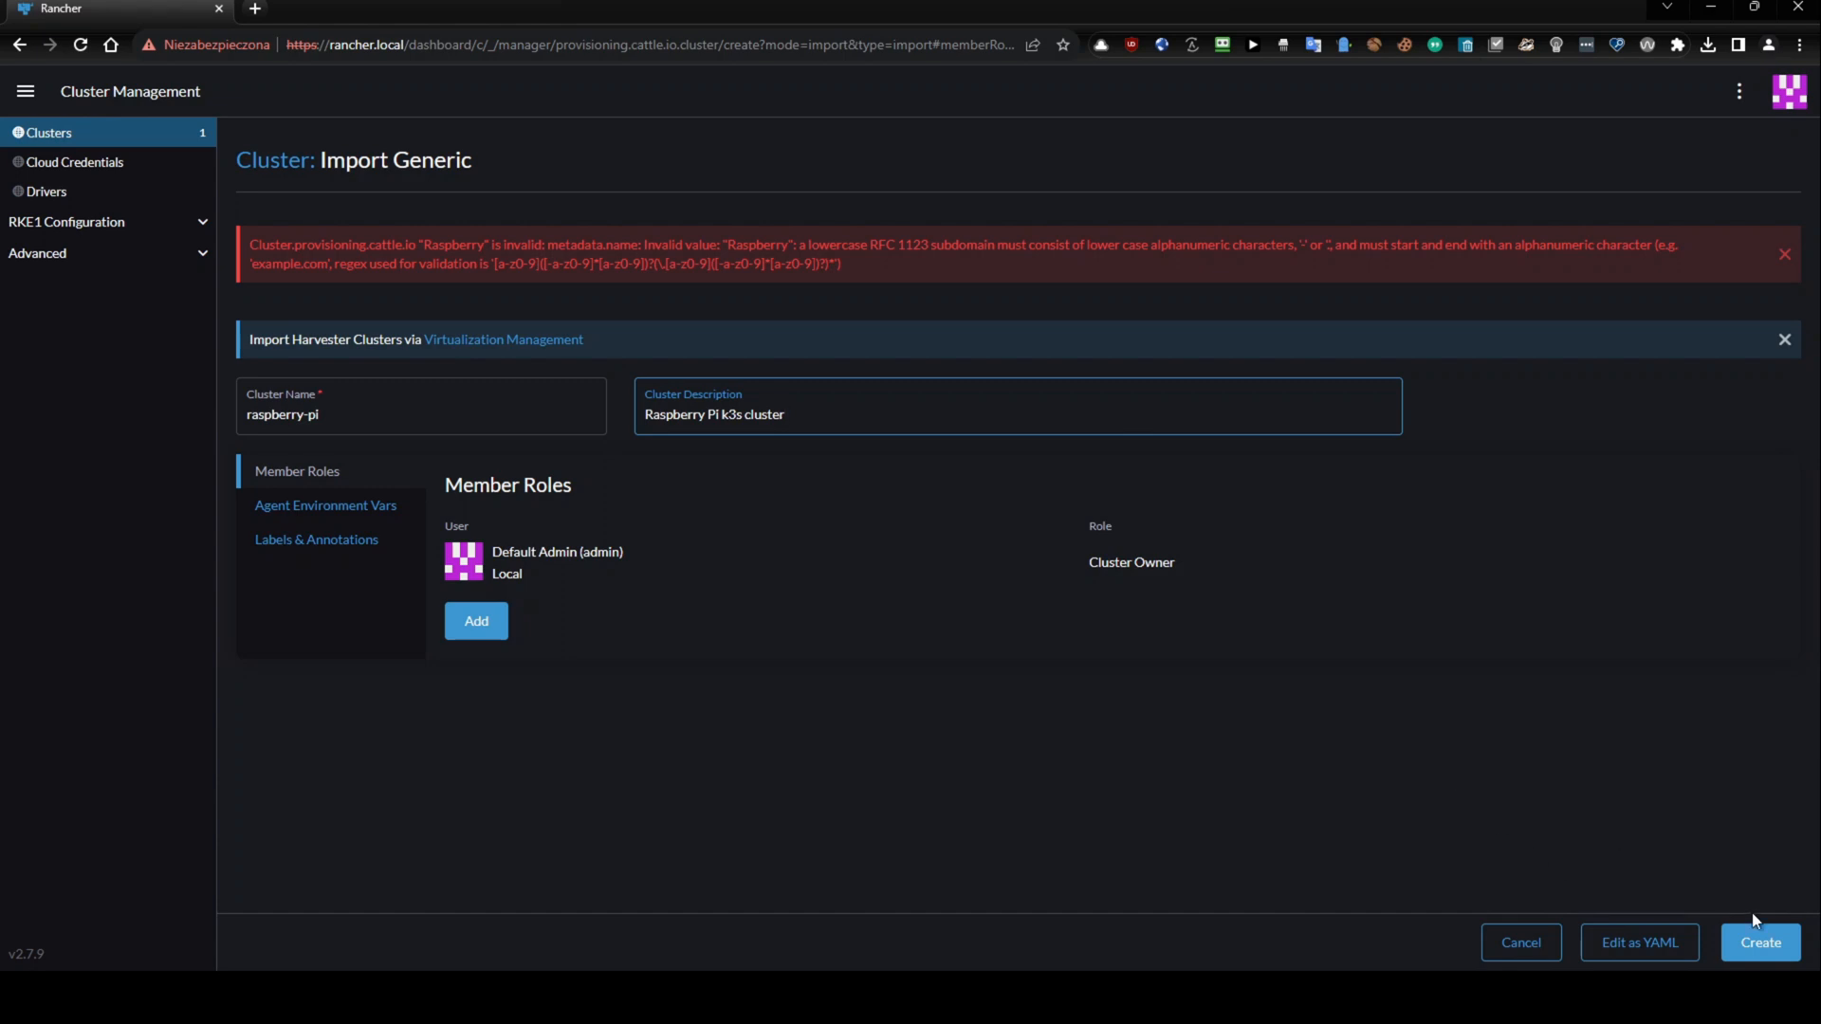
left_click(1761, 943)
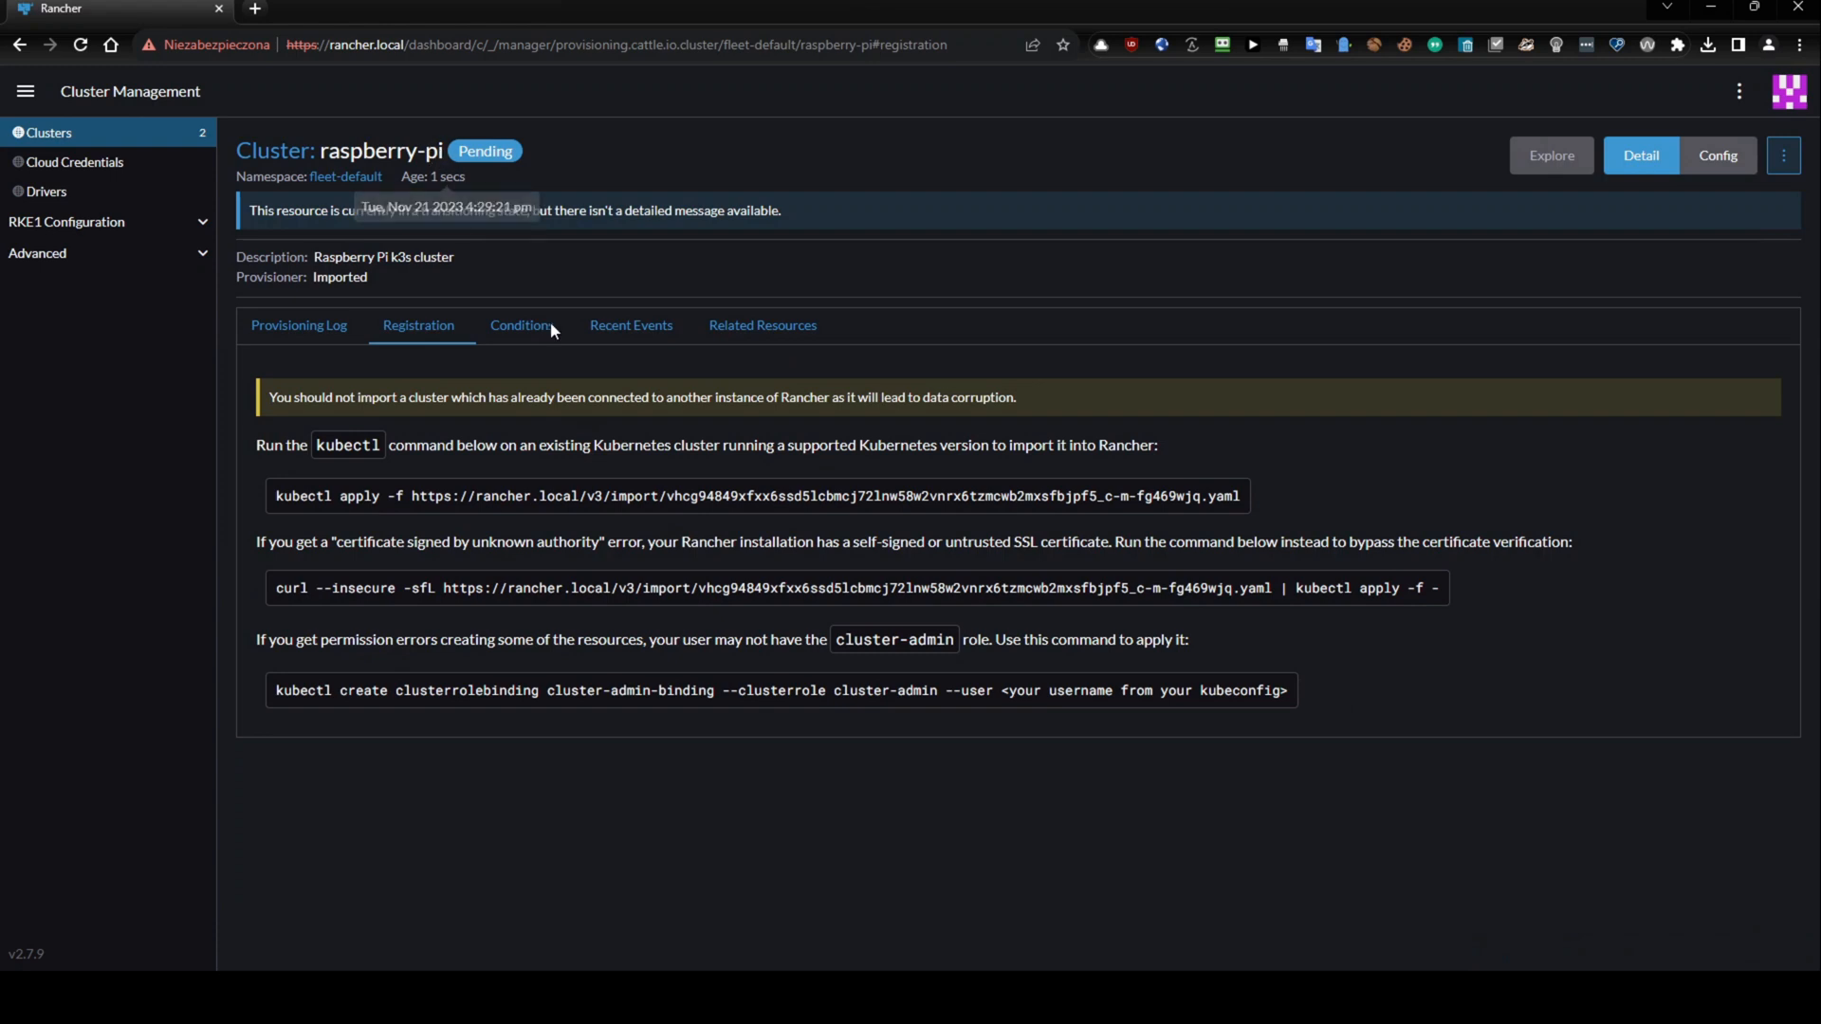
mouse_move(590, 790)
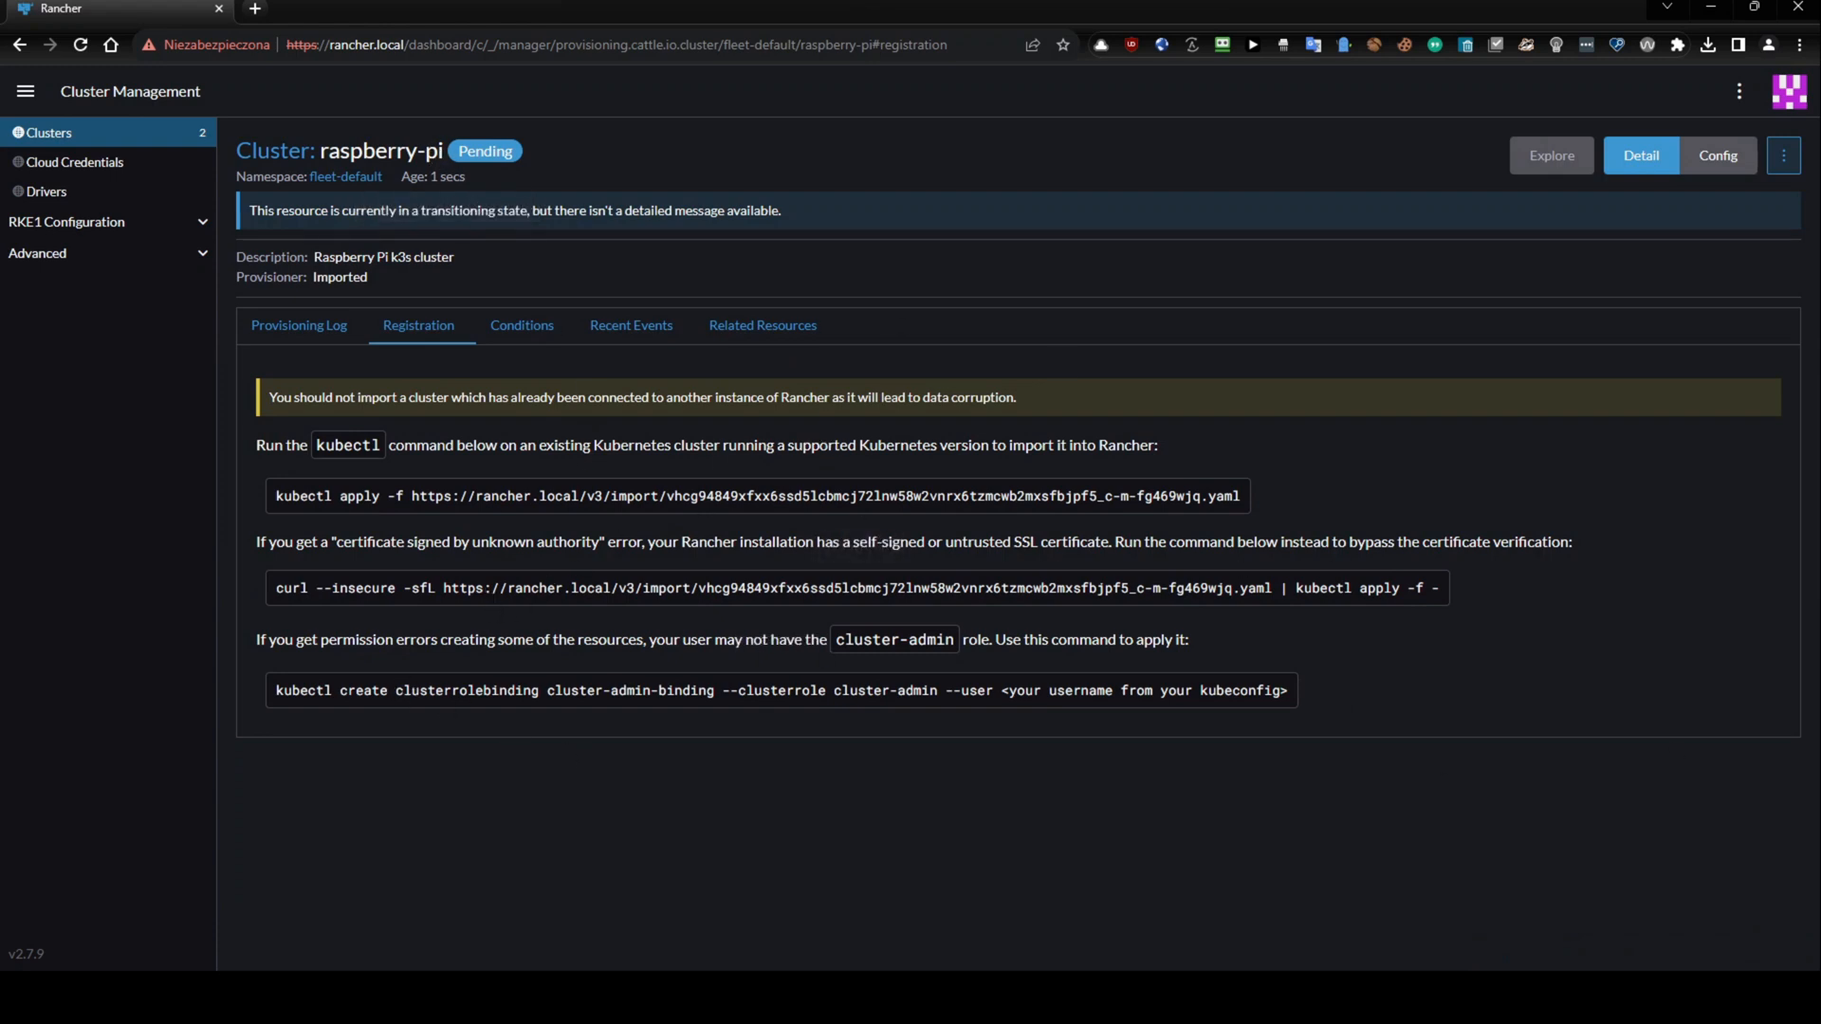
mouse_move(1042, 696)
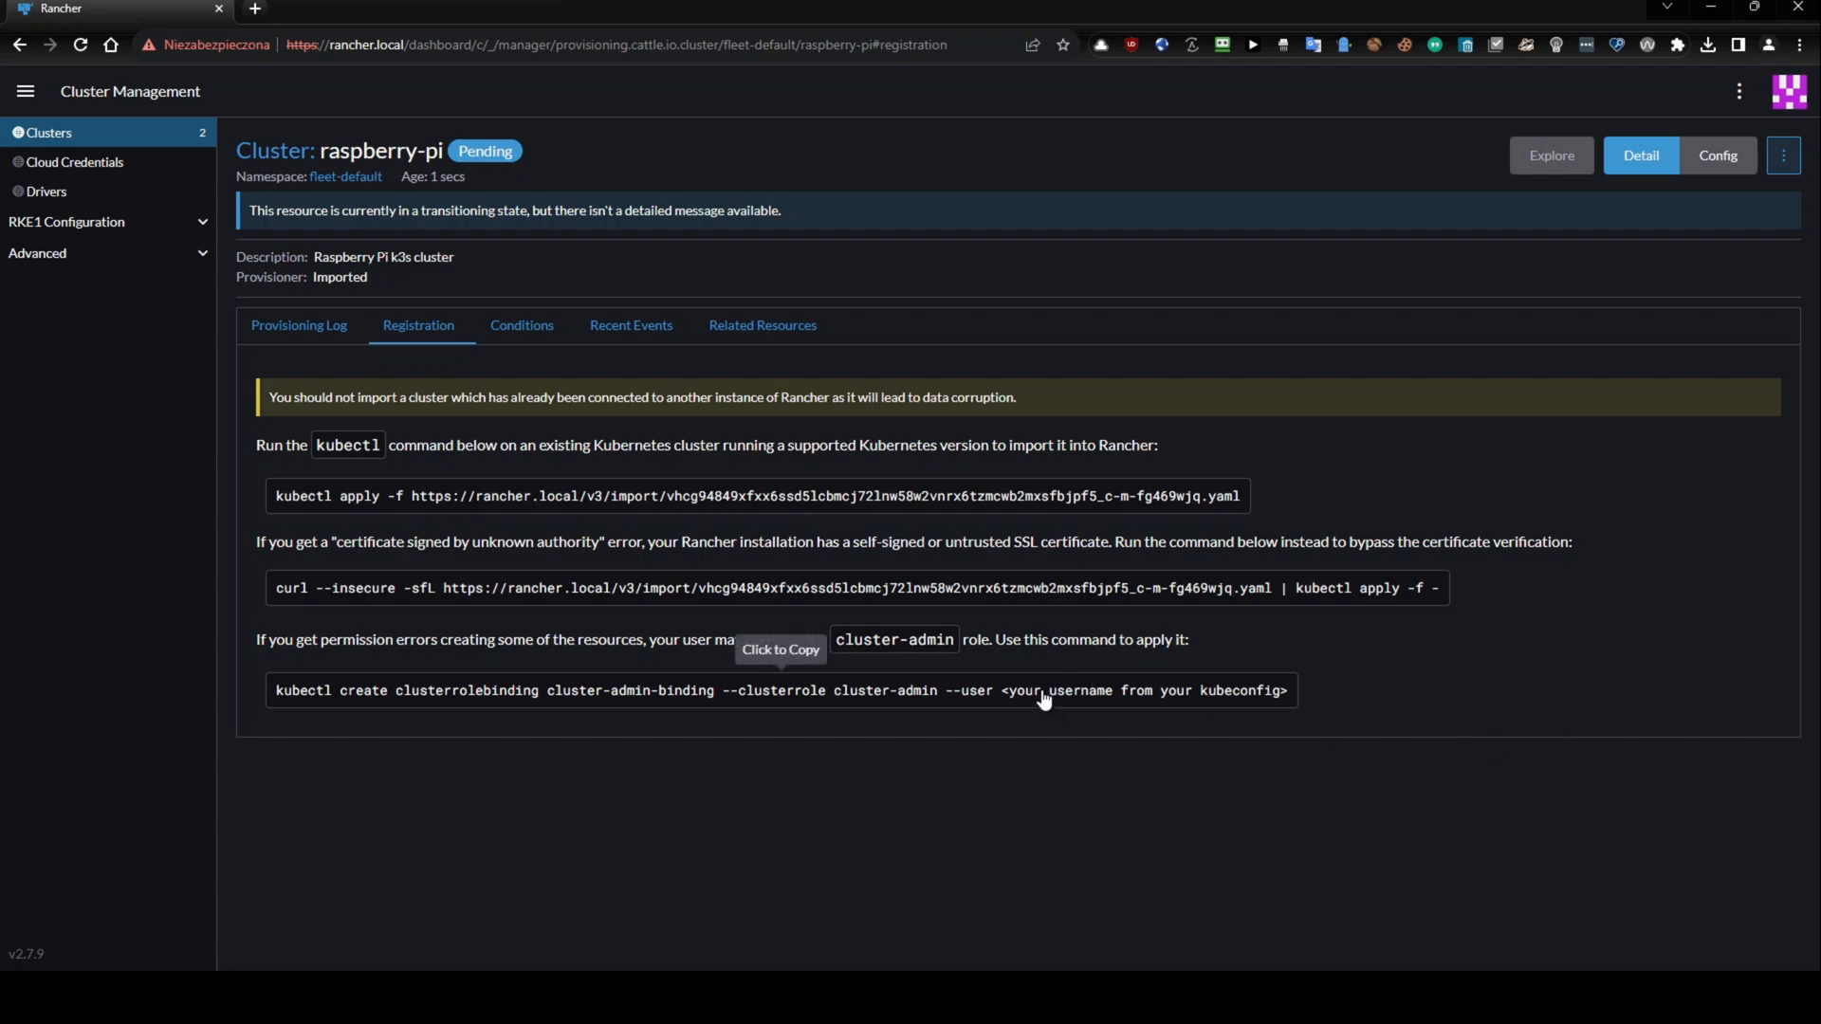
mouse_move(1284, 562)
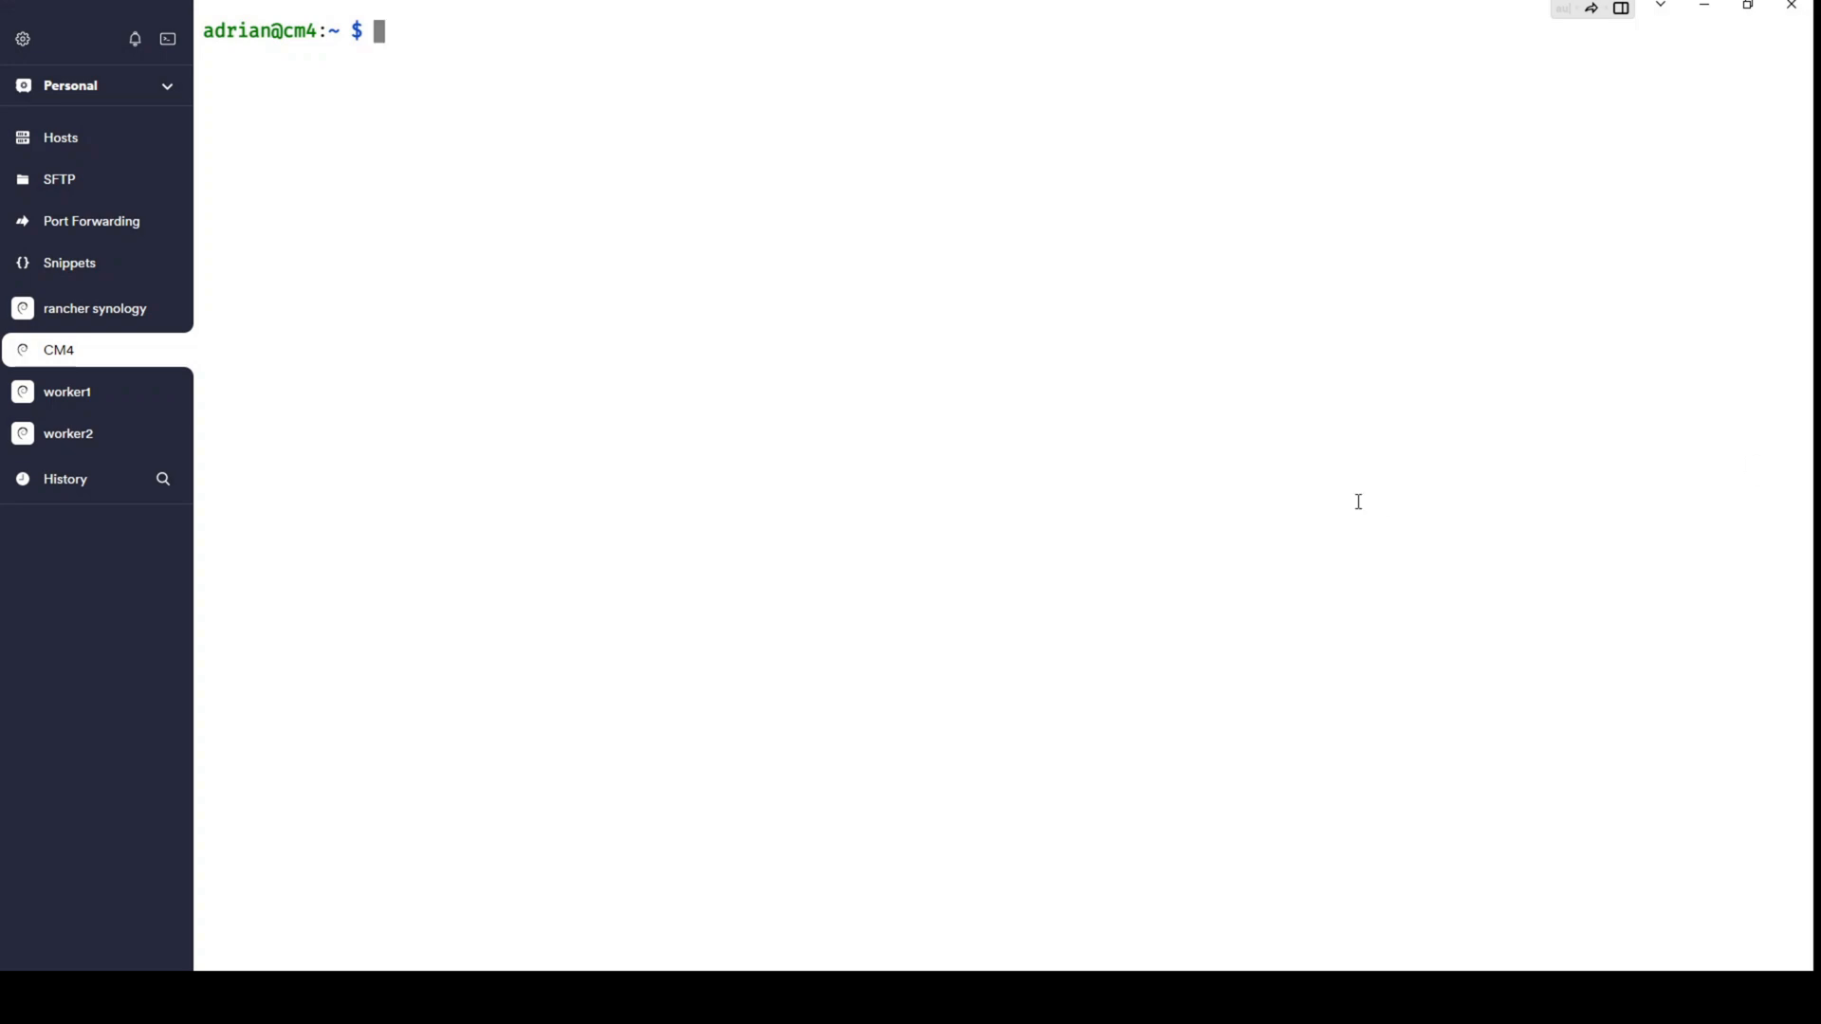
mouse_move(1328, 495)
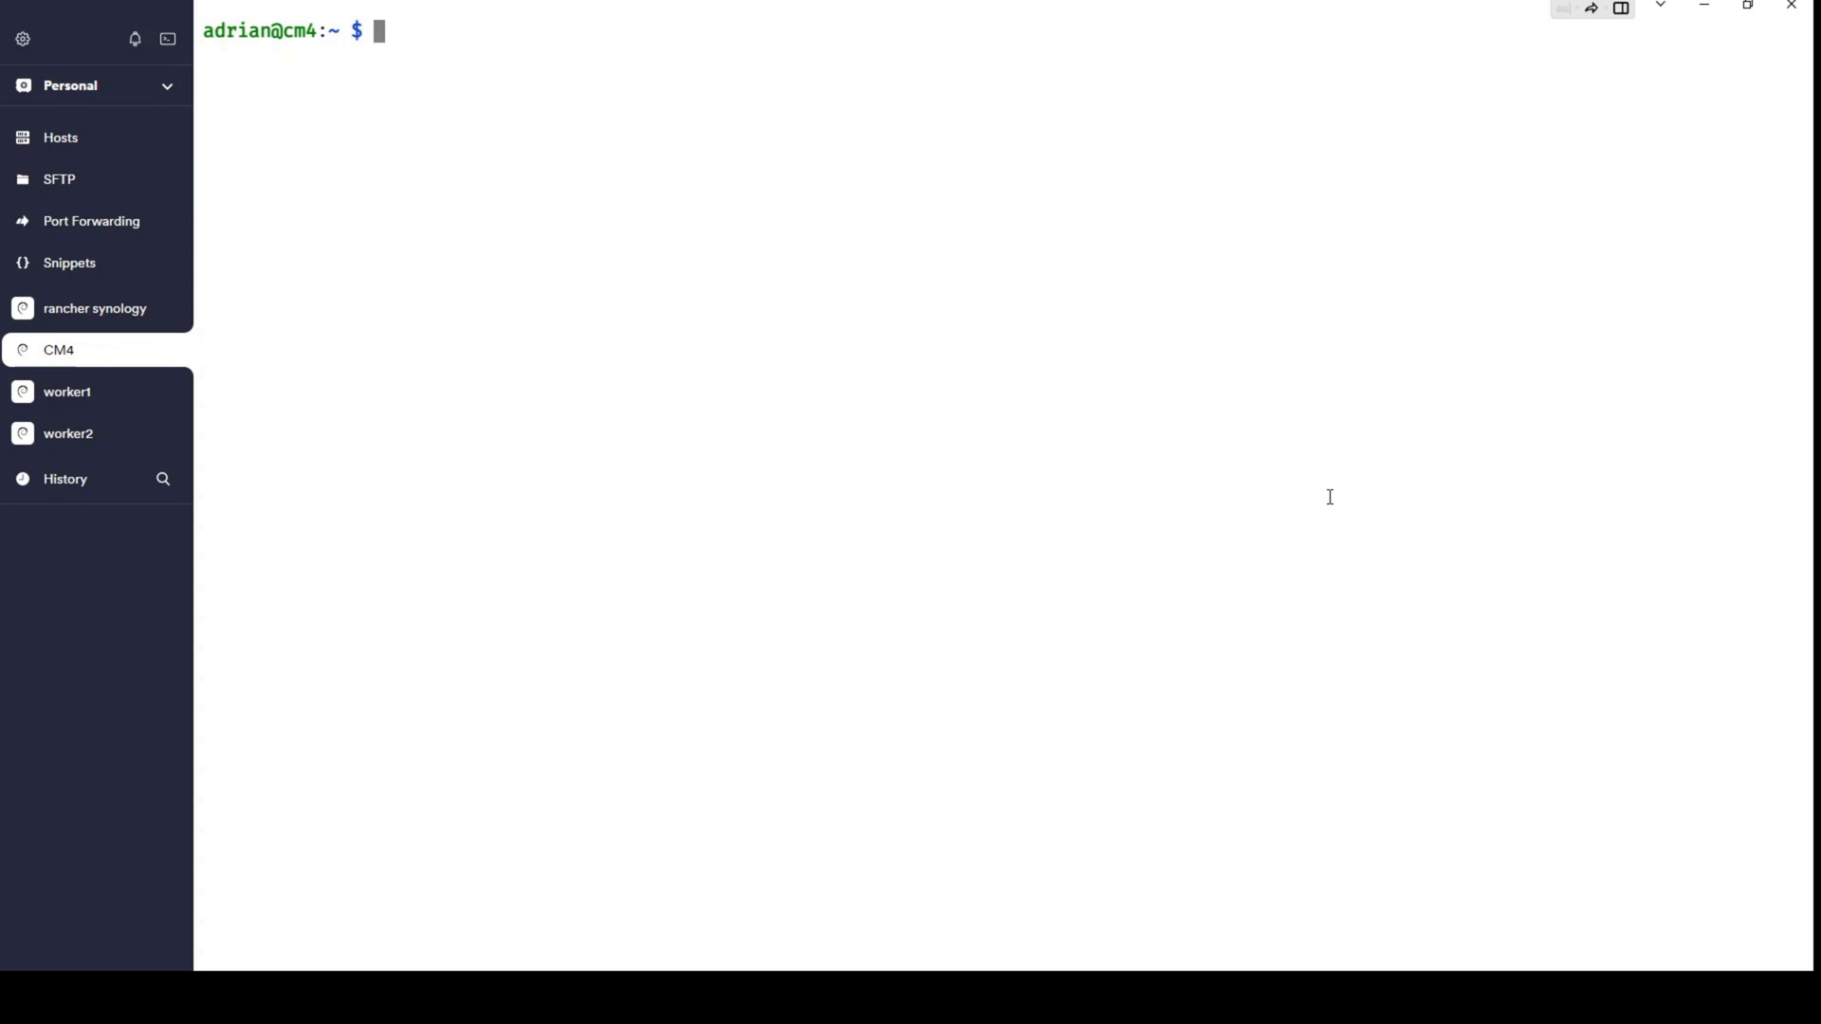
mouse_move(121, 372)
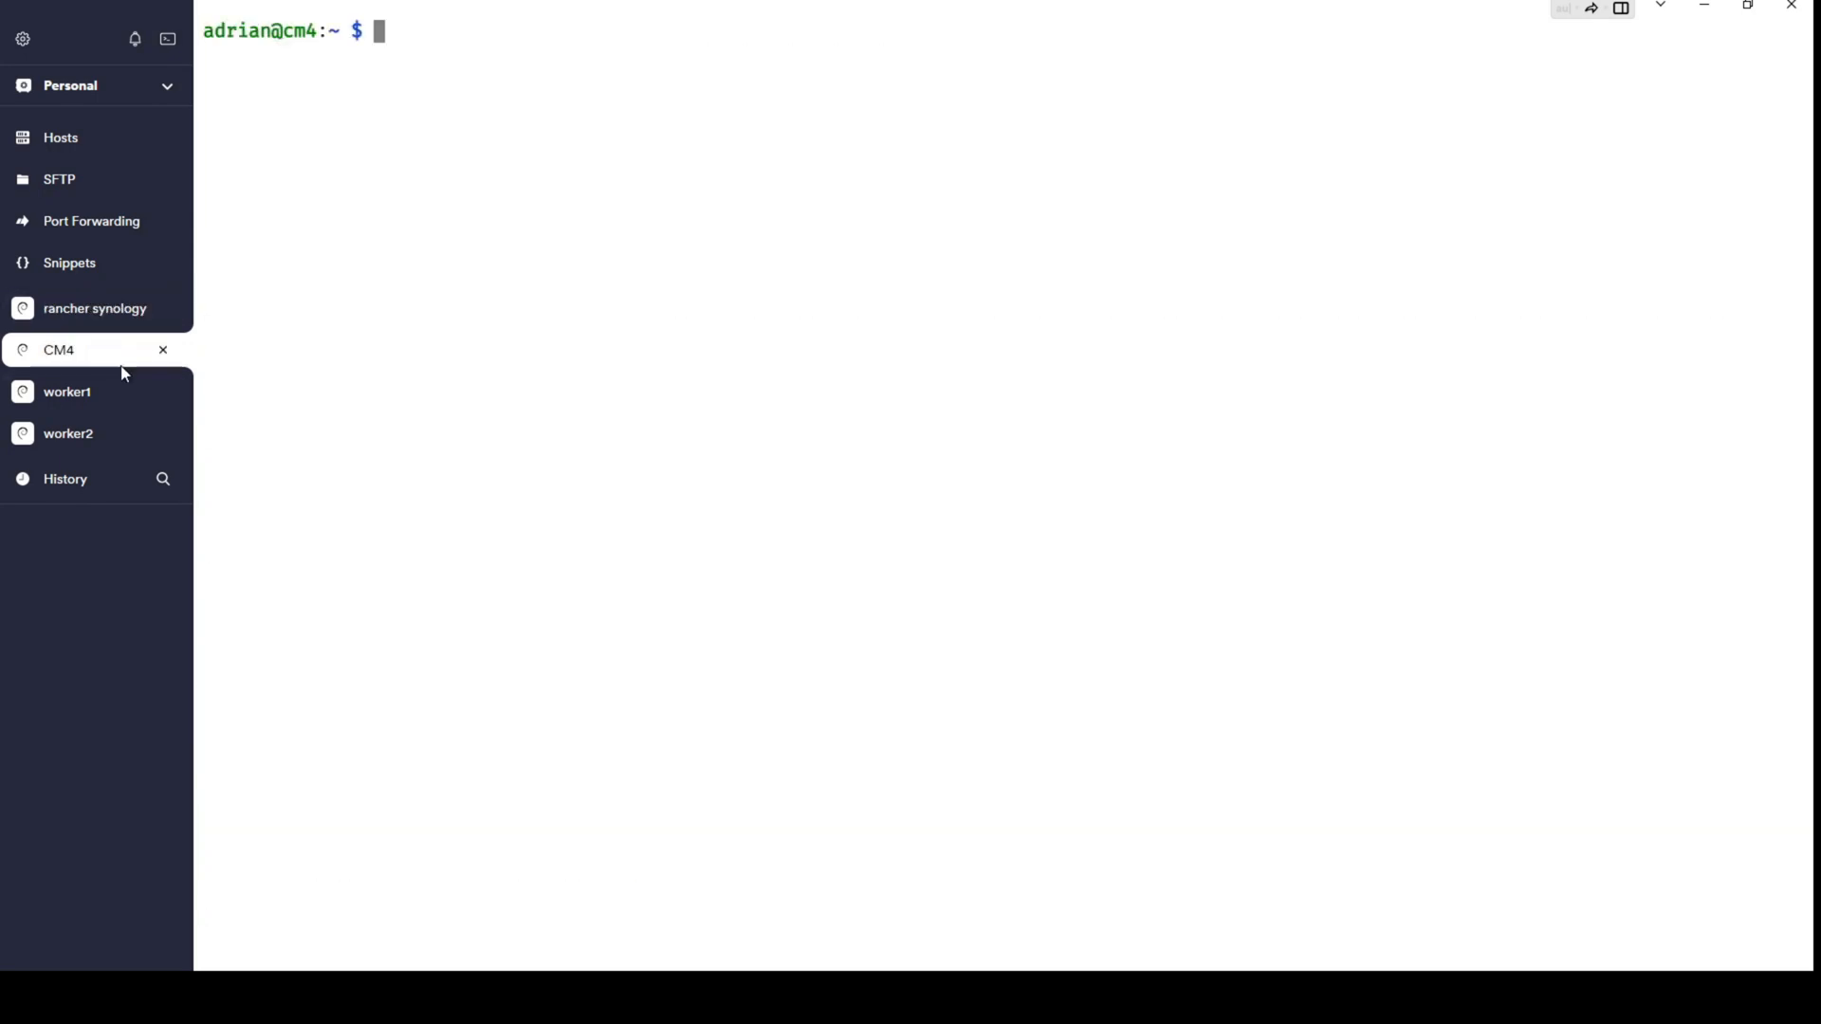
left_click(95, 308)
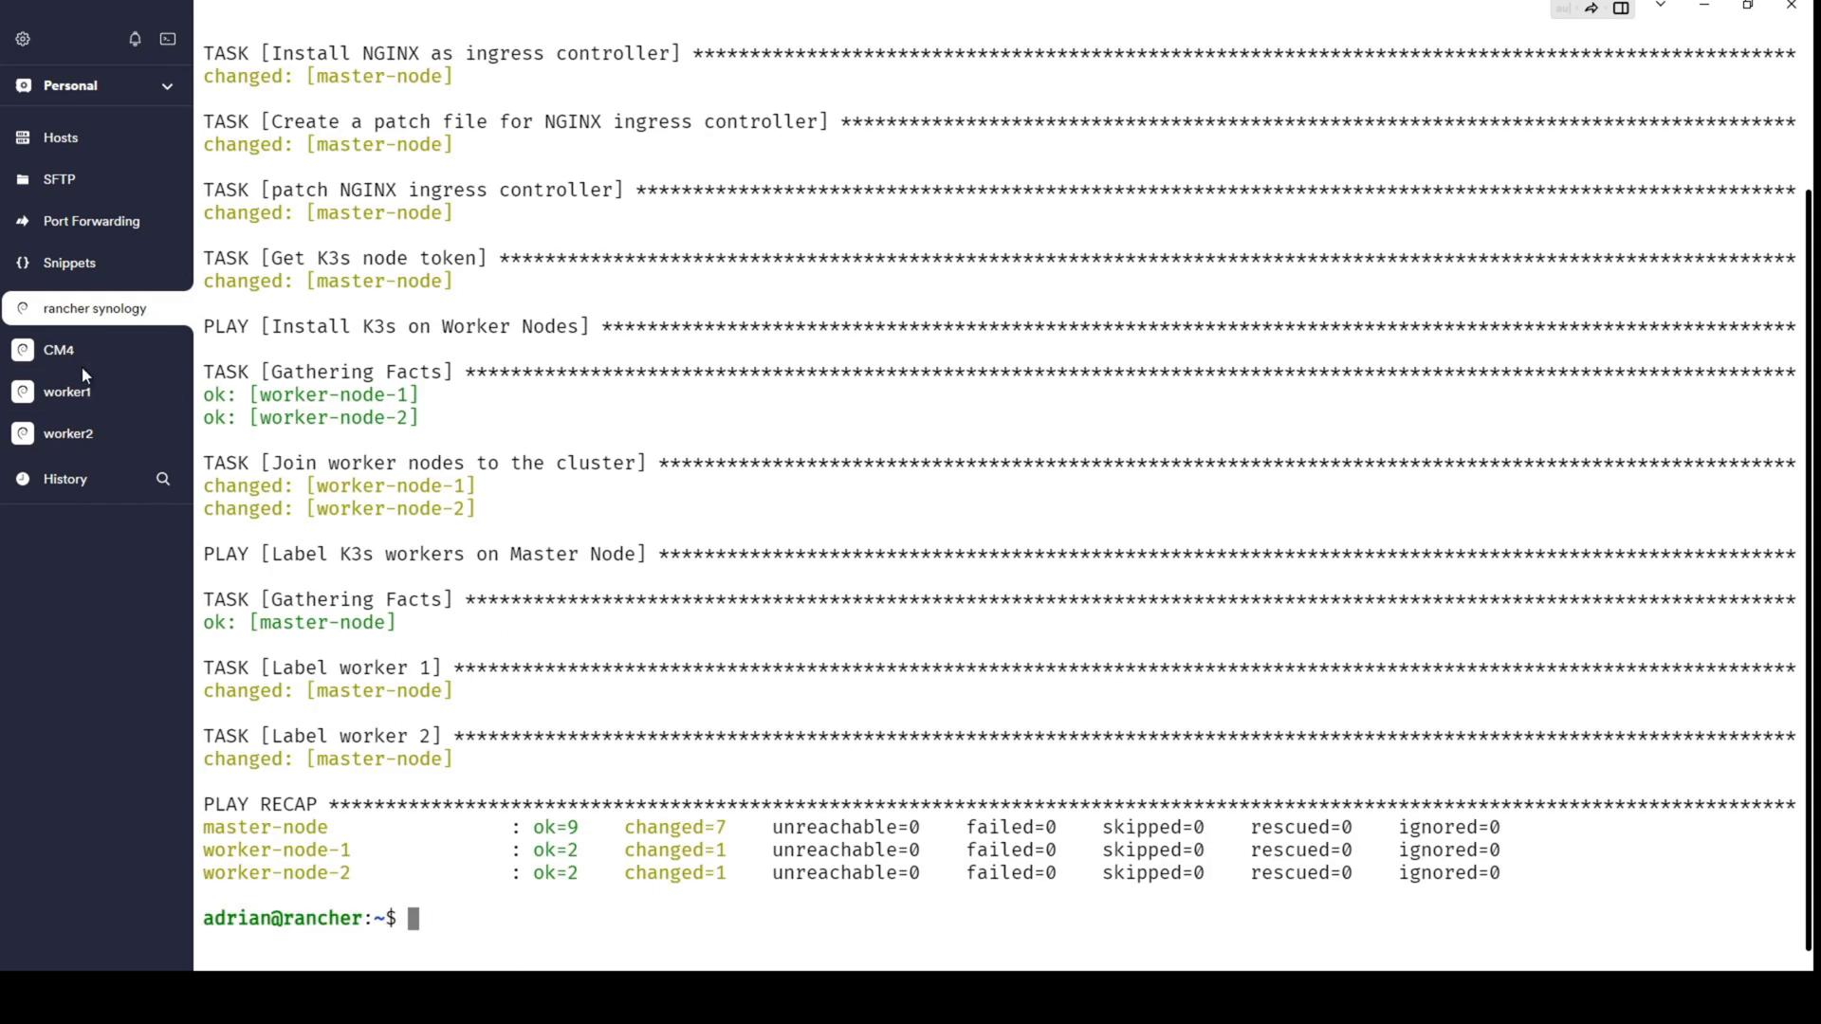
left_click(59, 349)
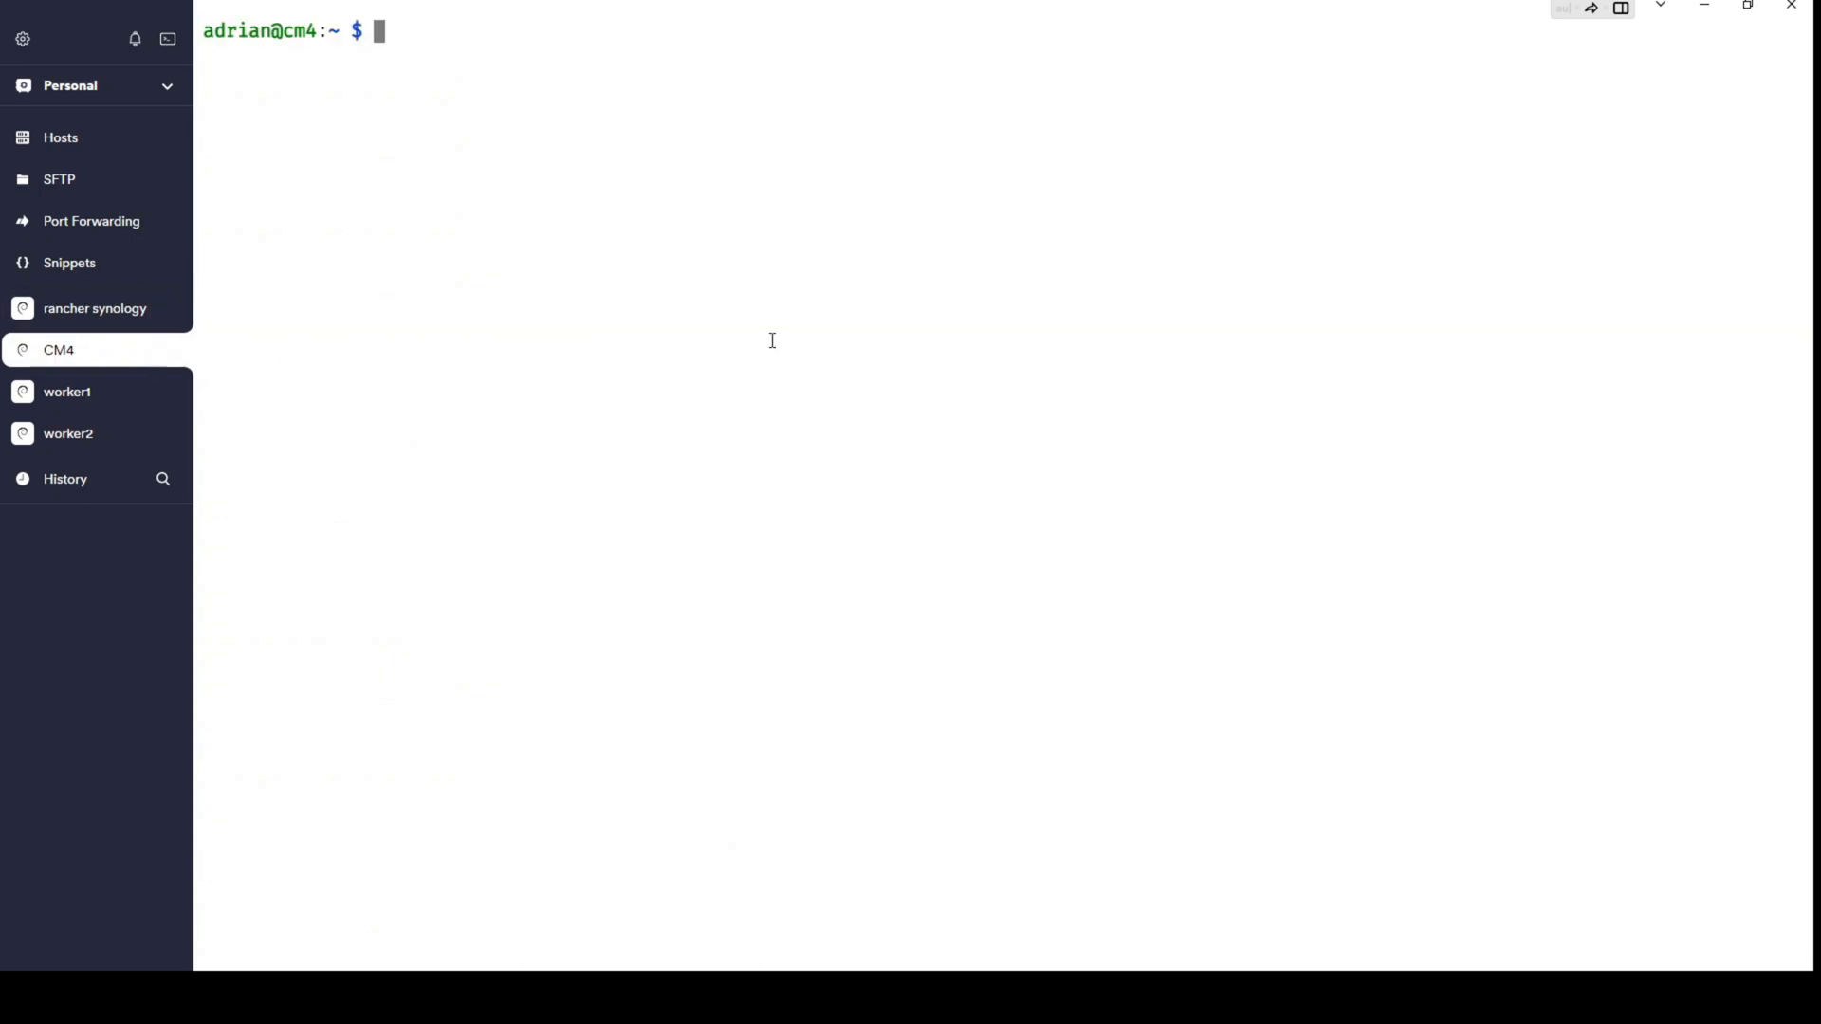
Run kubectl get nodes on CM4 and begin the cluster-admin-binding clusterrolebinding command.
type("k")
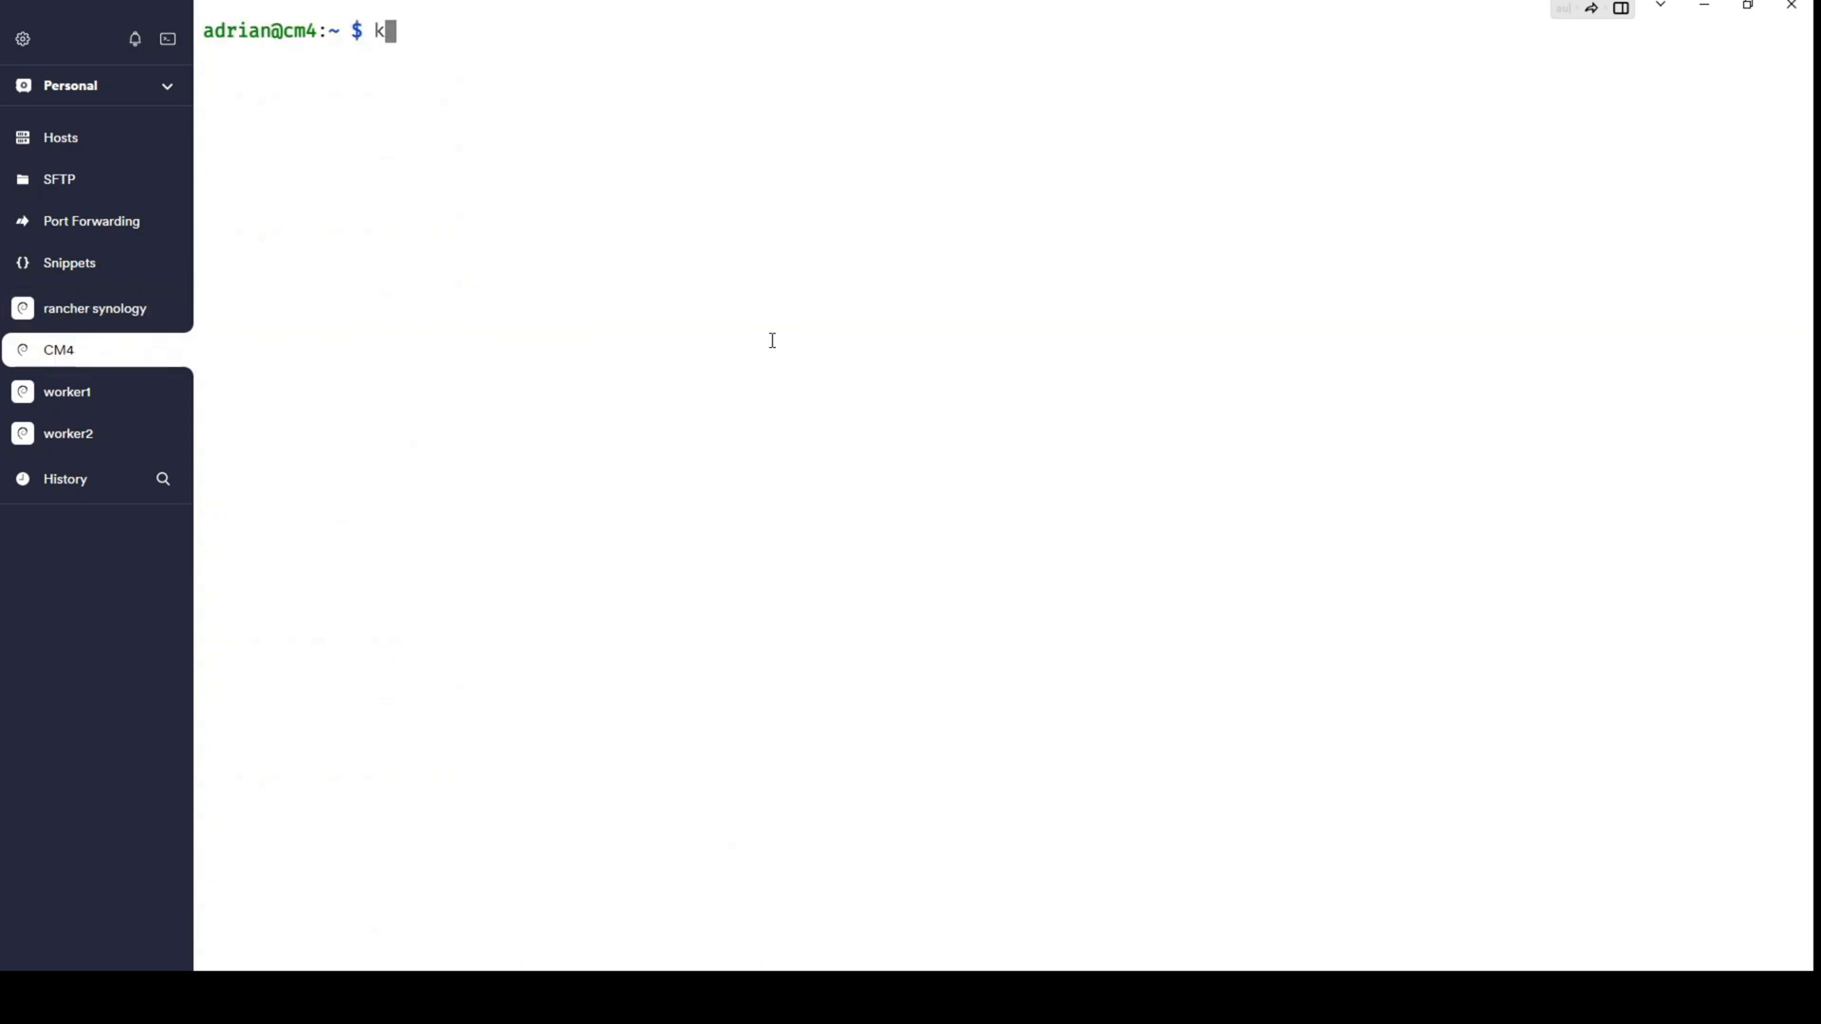
type("ubectl get nodes")
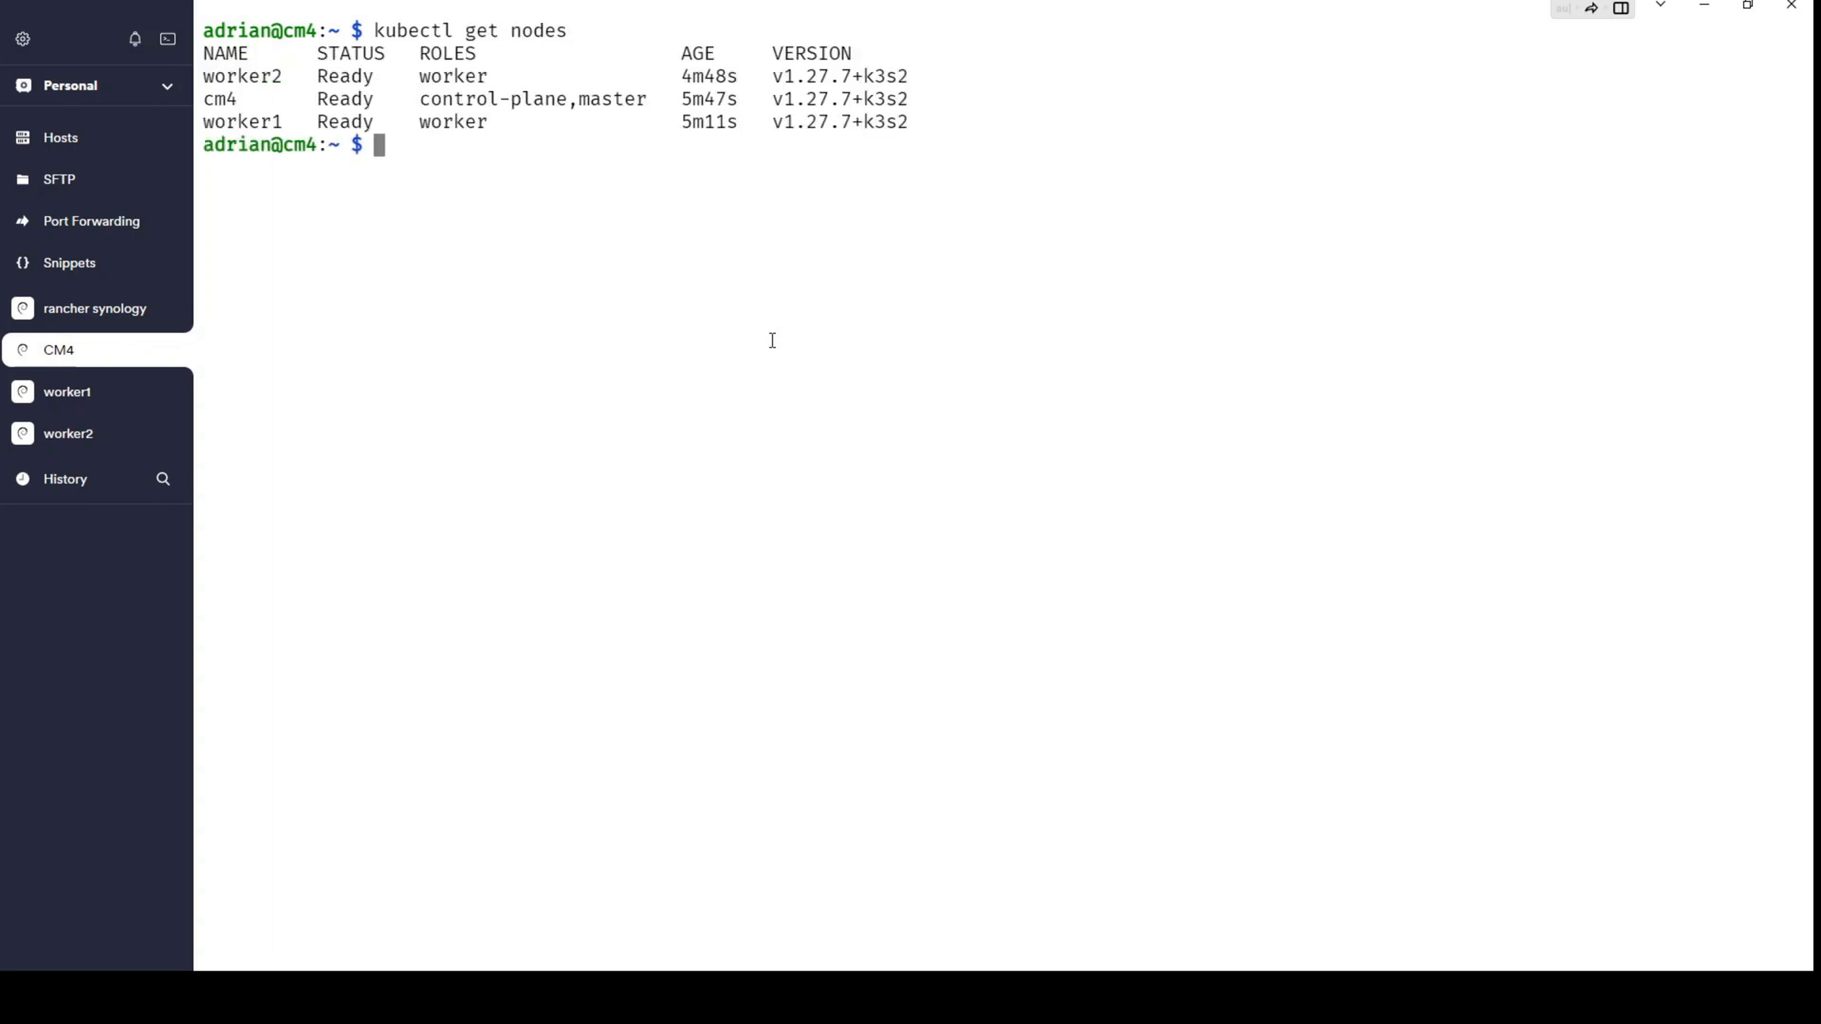
type("kubectl create clusterrolebinding cluster-admin-binding --clusterrole cluster-admin --user <your username from your kubeconfig>")
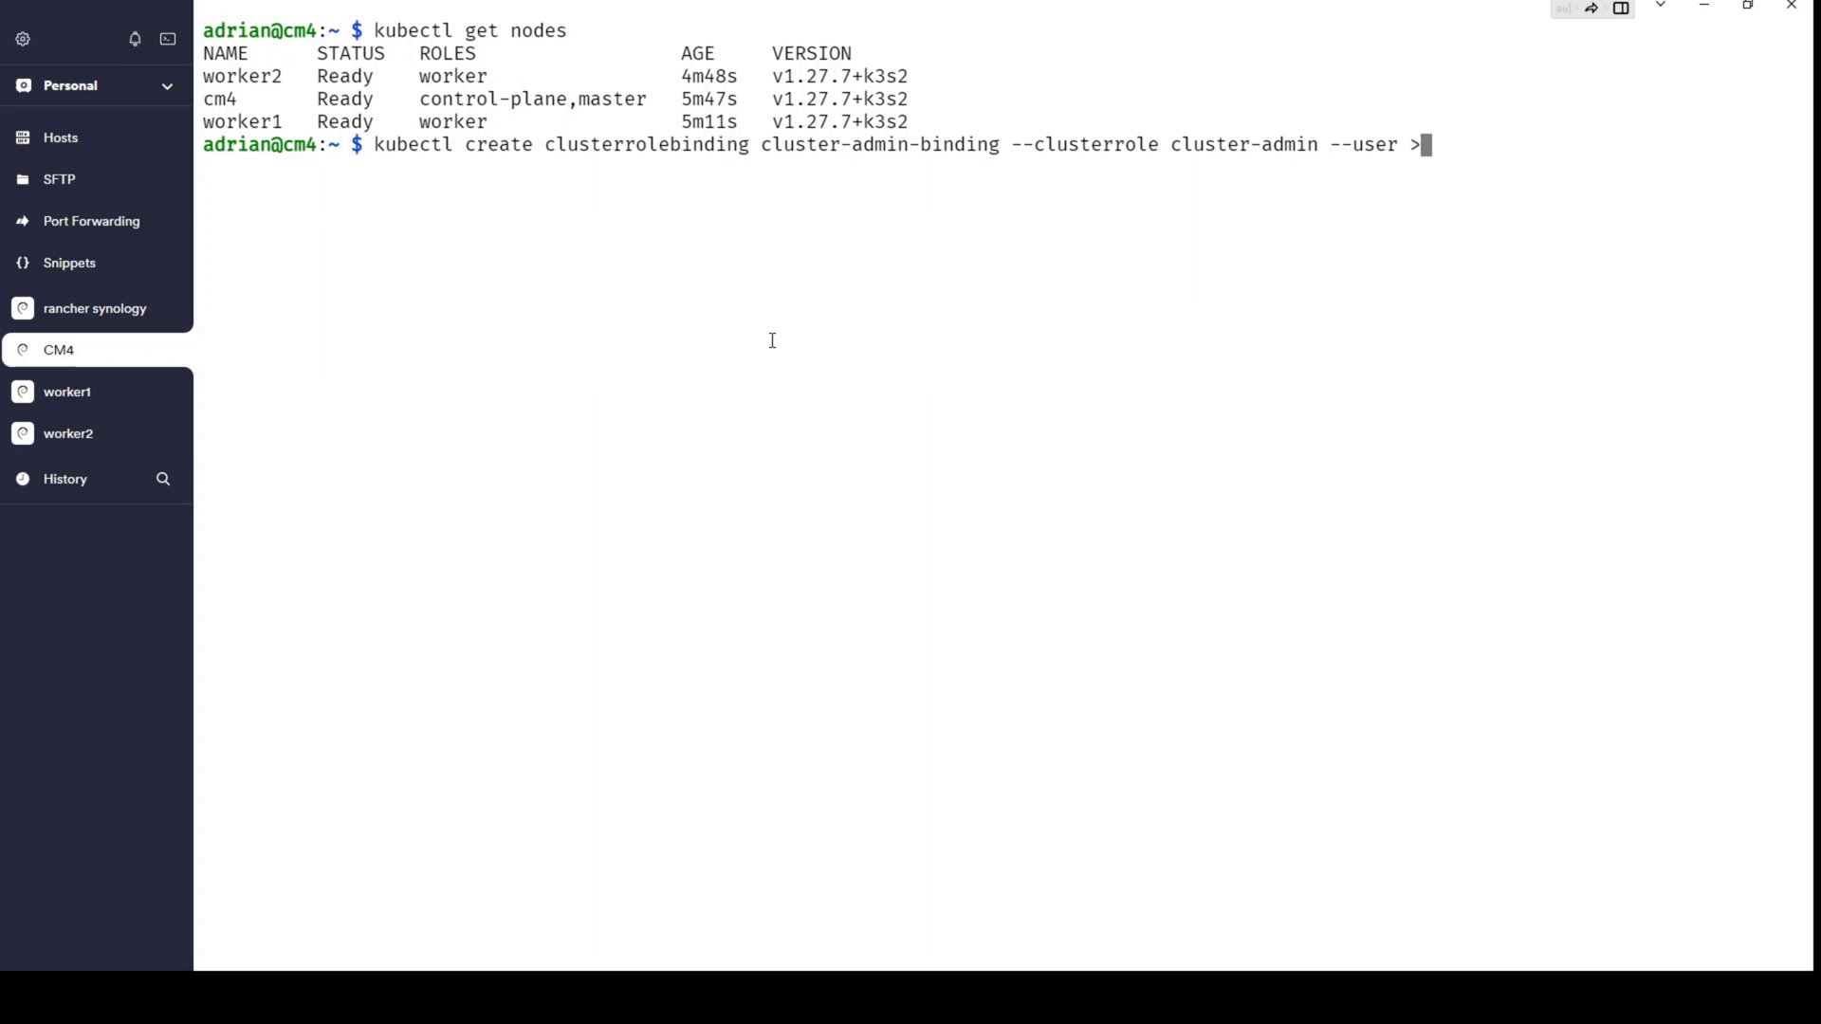
type("admin")
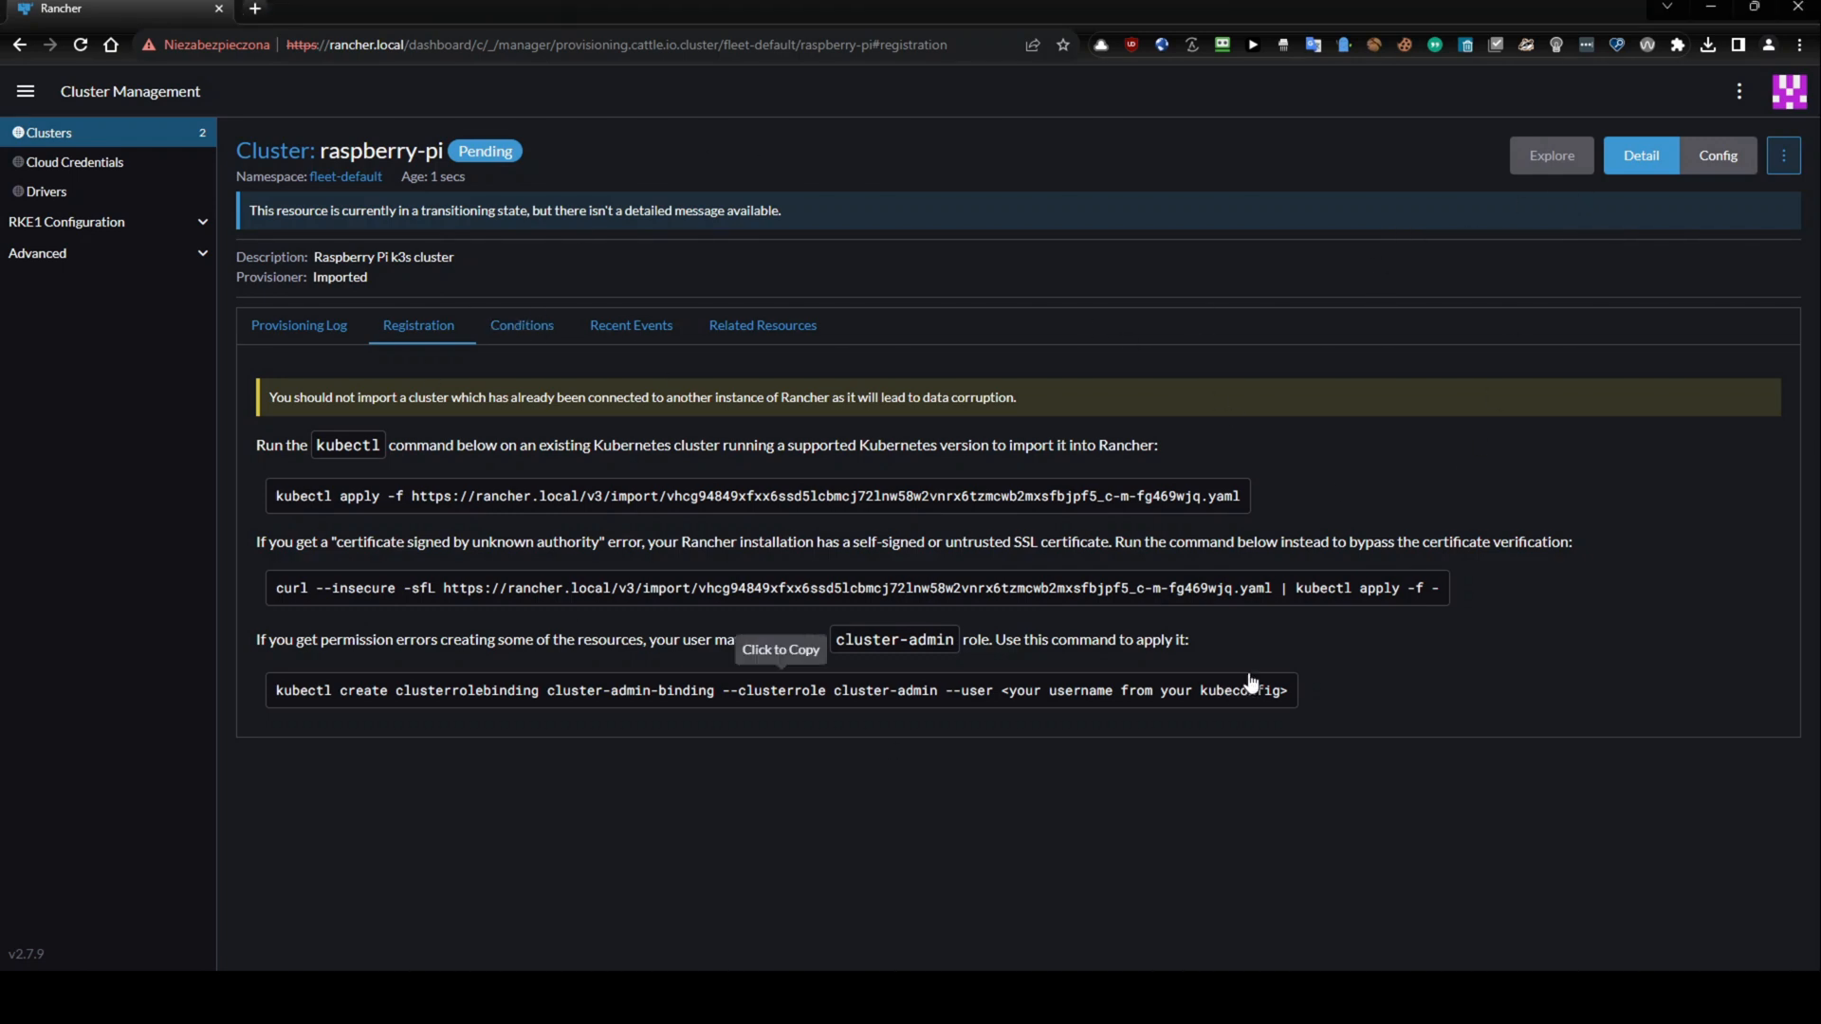
mouse_move(999, 508)
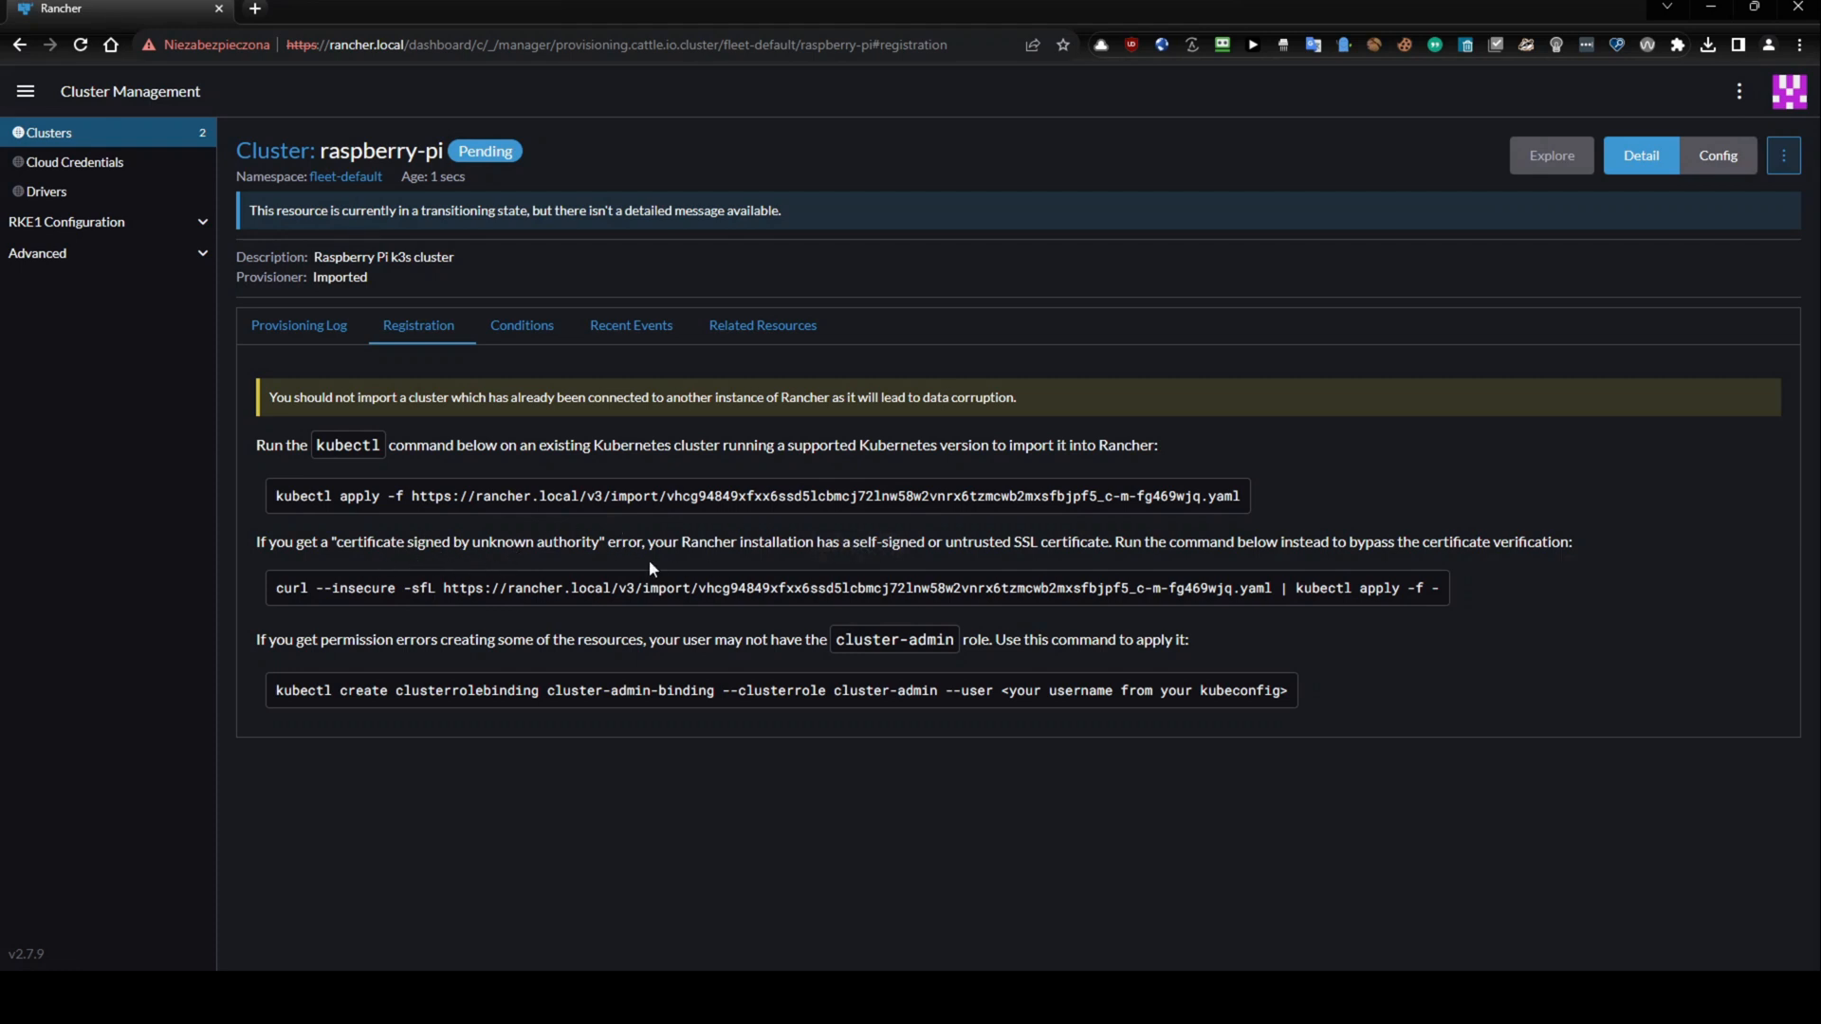
mouse_move(985, 565)
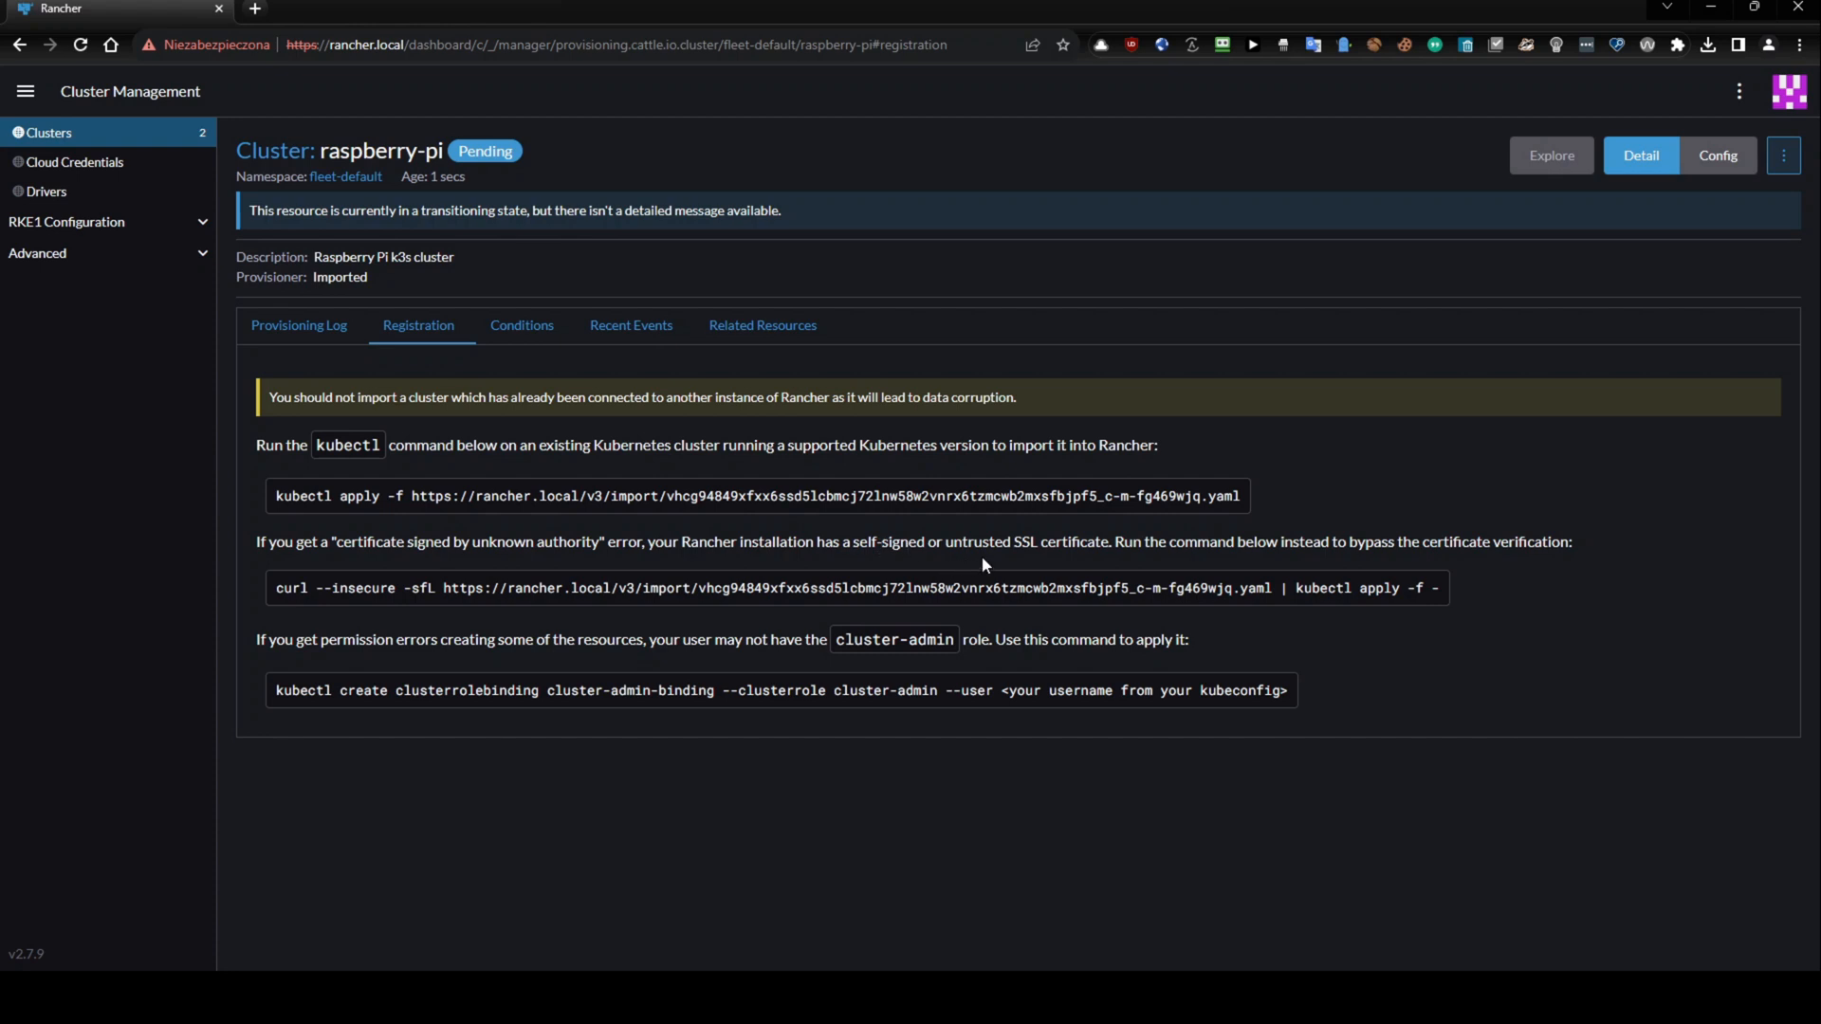
mouse_move(1707, 783)
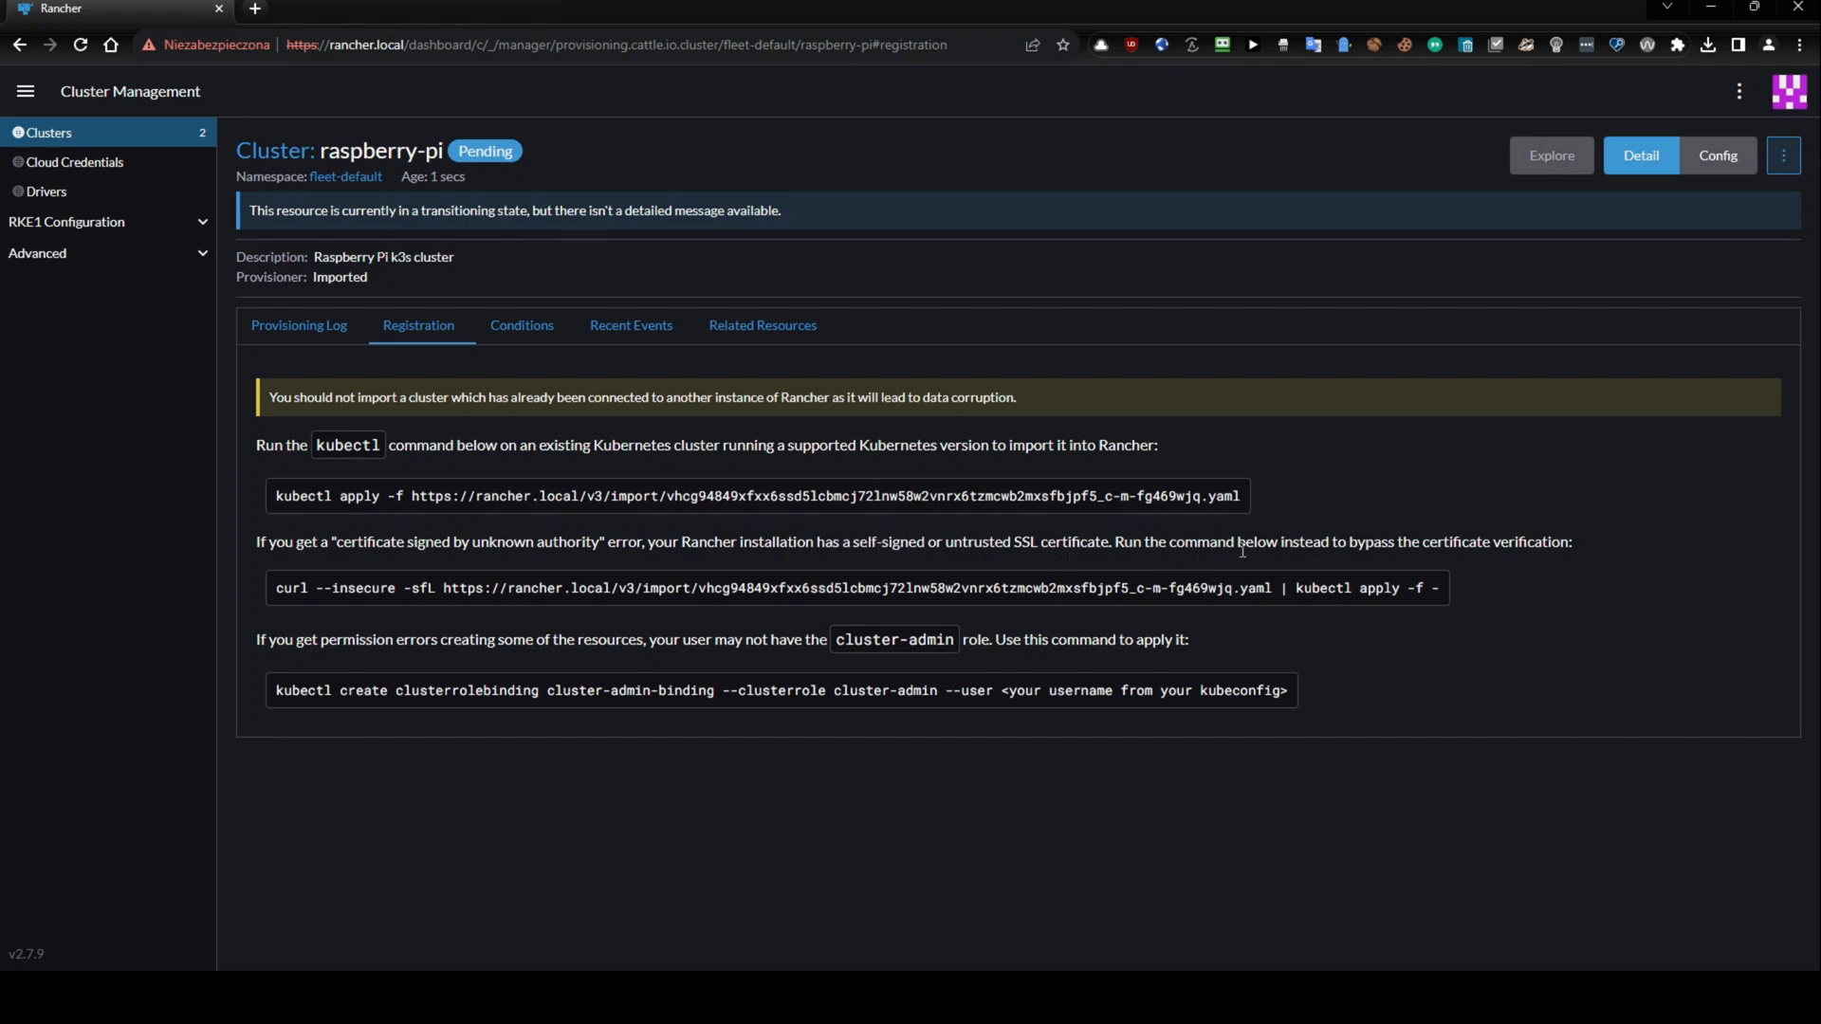
mouse_move(1512, 563)
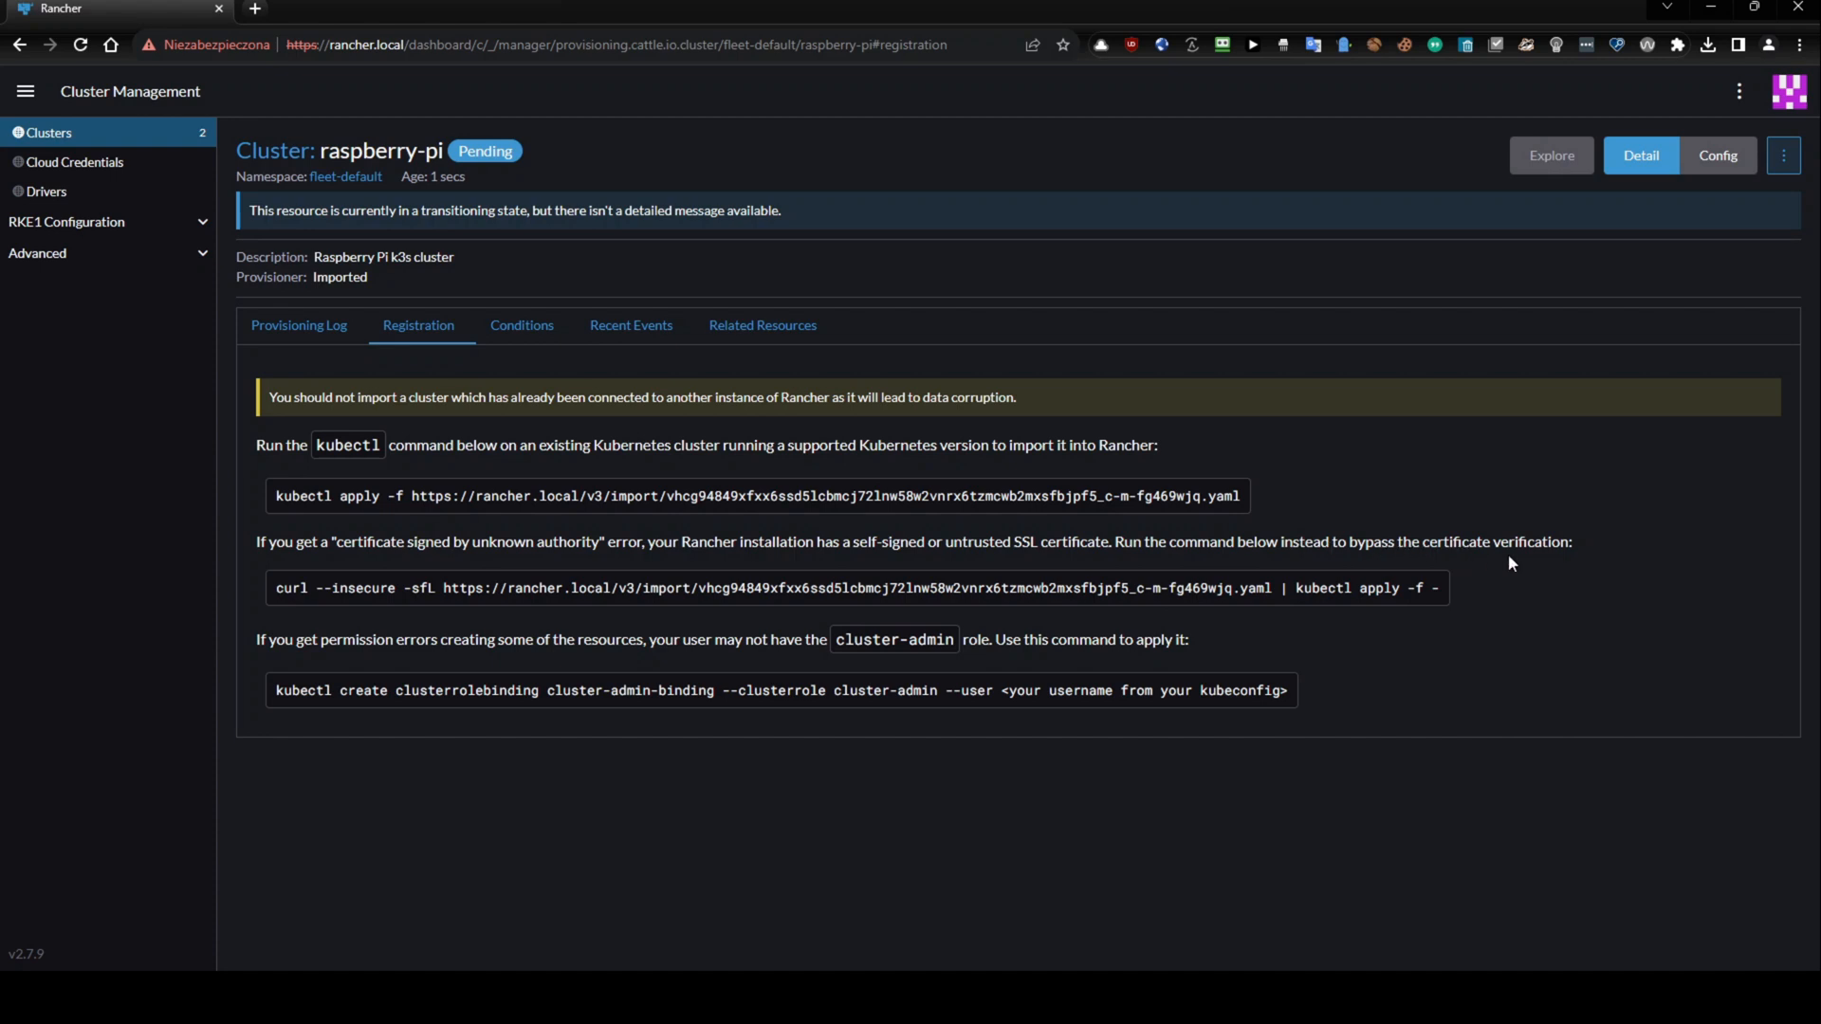
Copy the curl --insecure import command from raspberry-pi's Registration tab.
left_click(1062, 586)
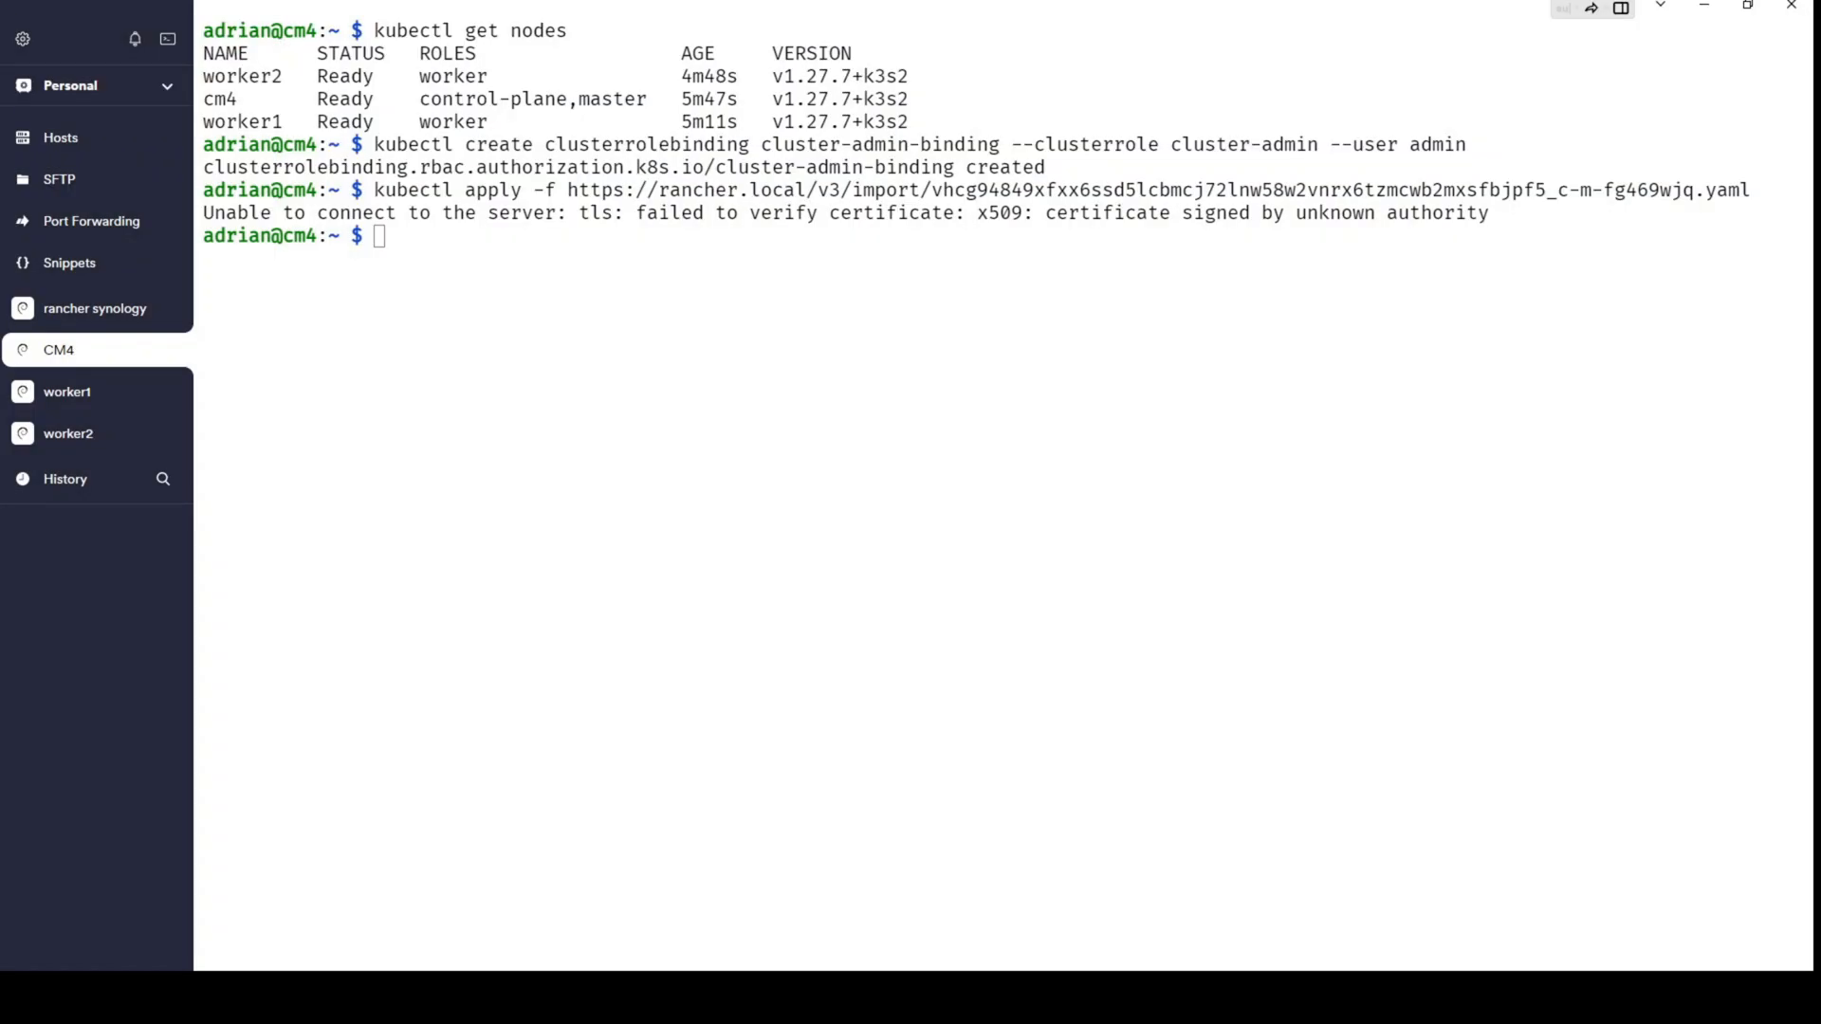
Run the curl --insecure rancher.local import command, then watch pods in cattle-system.
type("curl --insecure -sfL https://rancher.local/v3/import/vhcg94849xfxx6ssd5lcbmcj72lnw58w2vnrx6tzmcwb2mxsfbjpf5_c-m-fg469wjq.yaml | kubectl apply -f -")
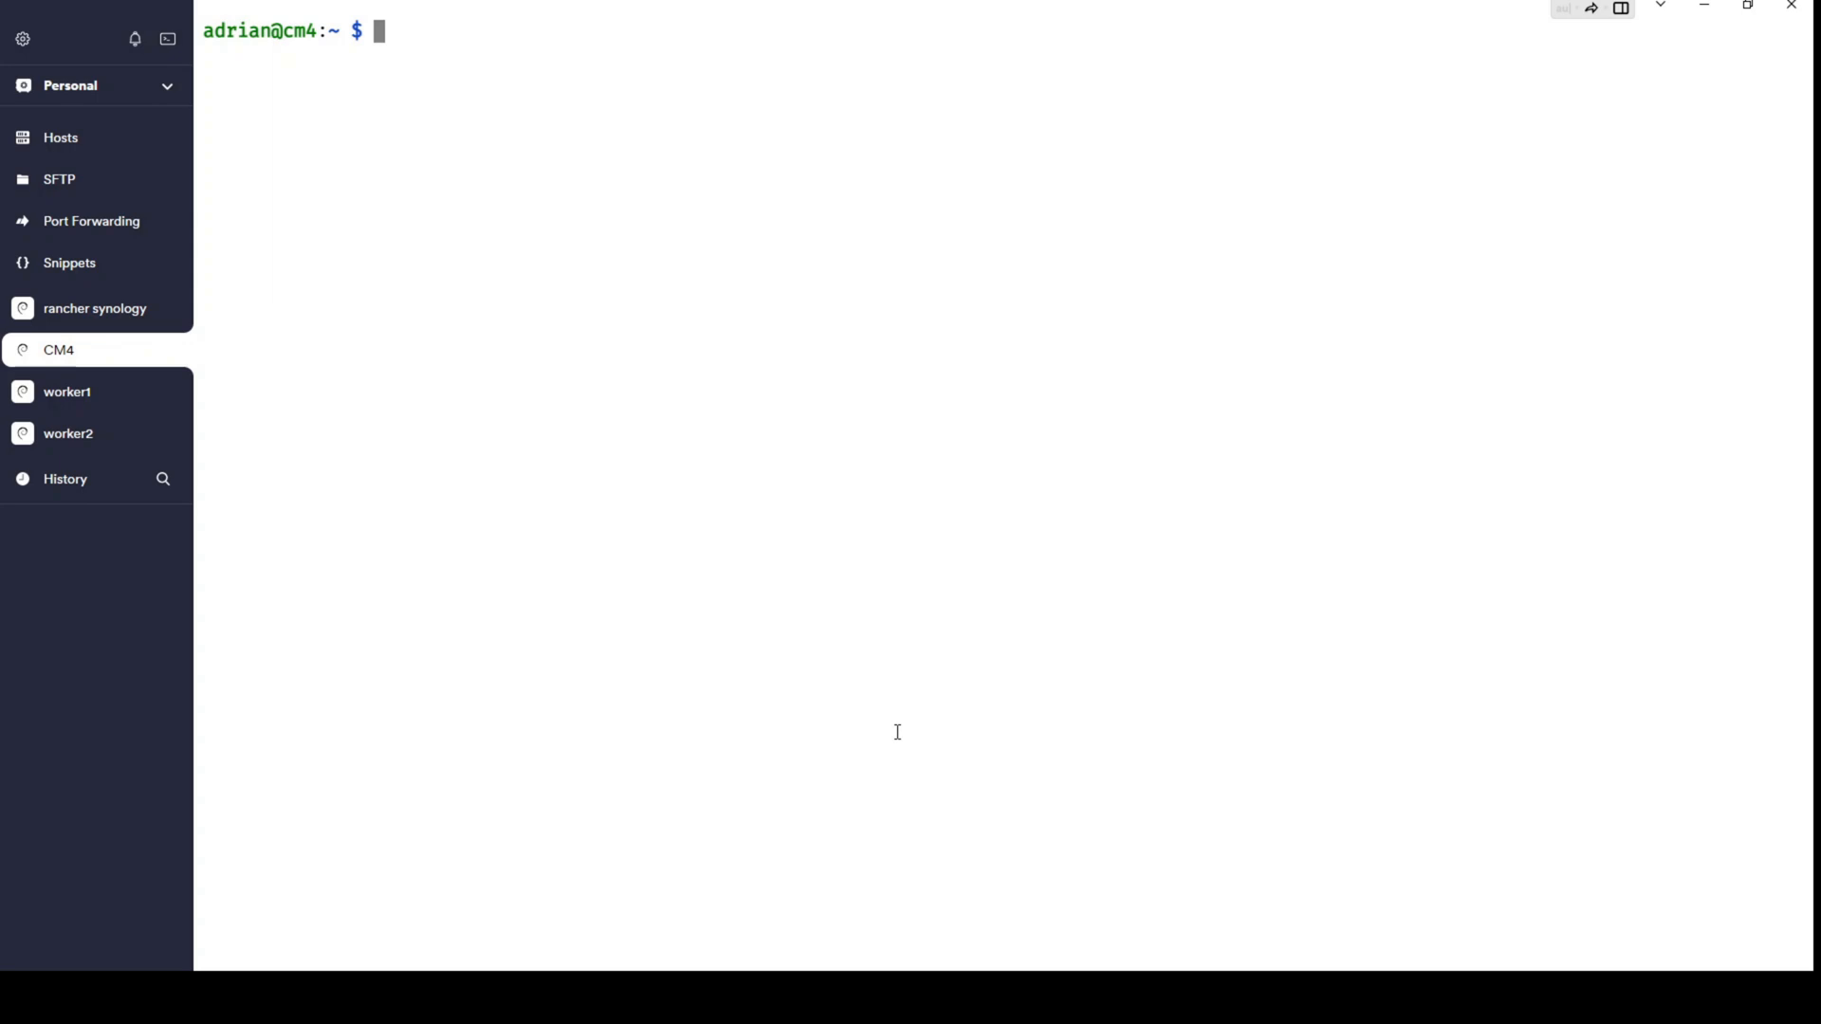
type("w")
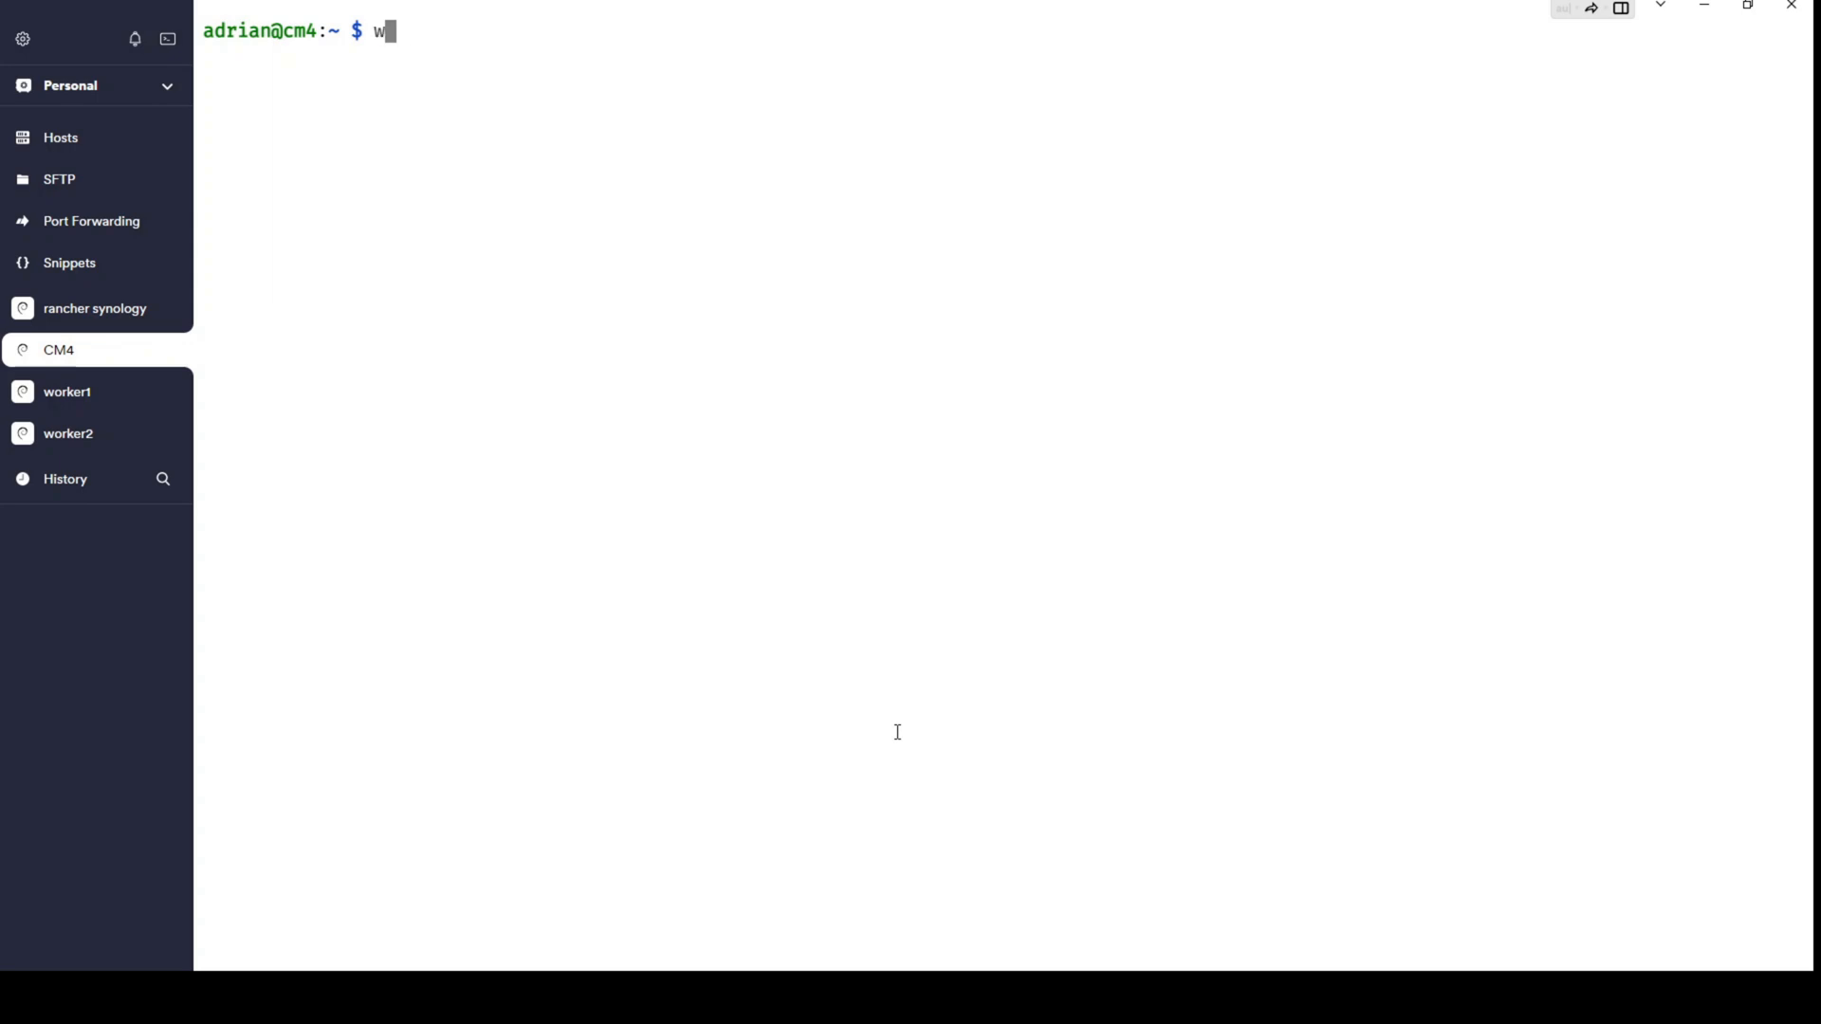
type("atch kubectl get po")
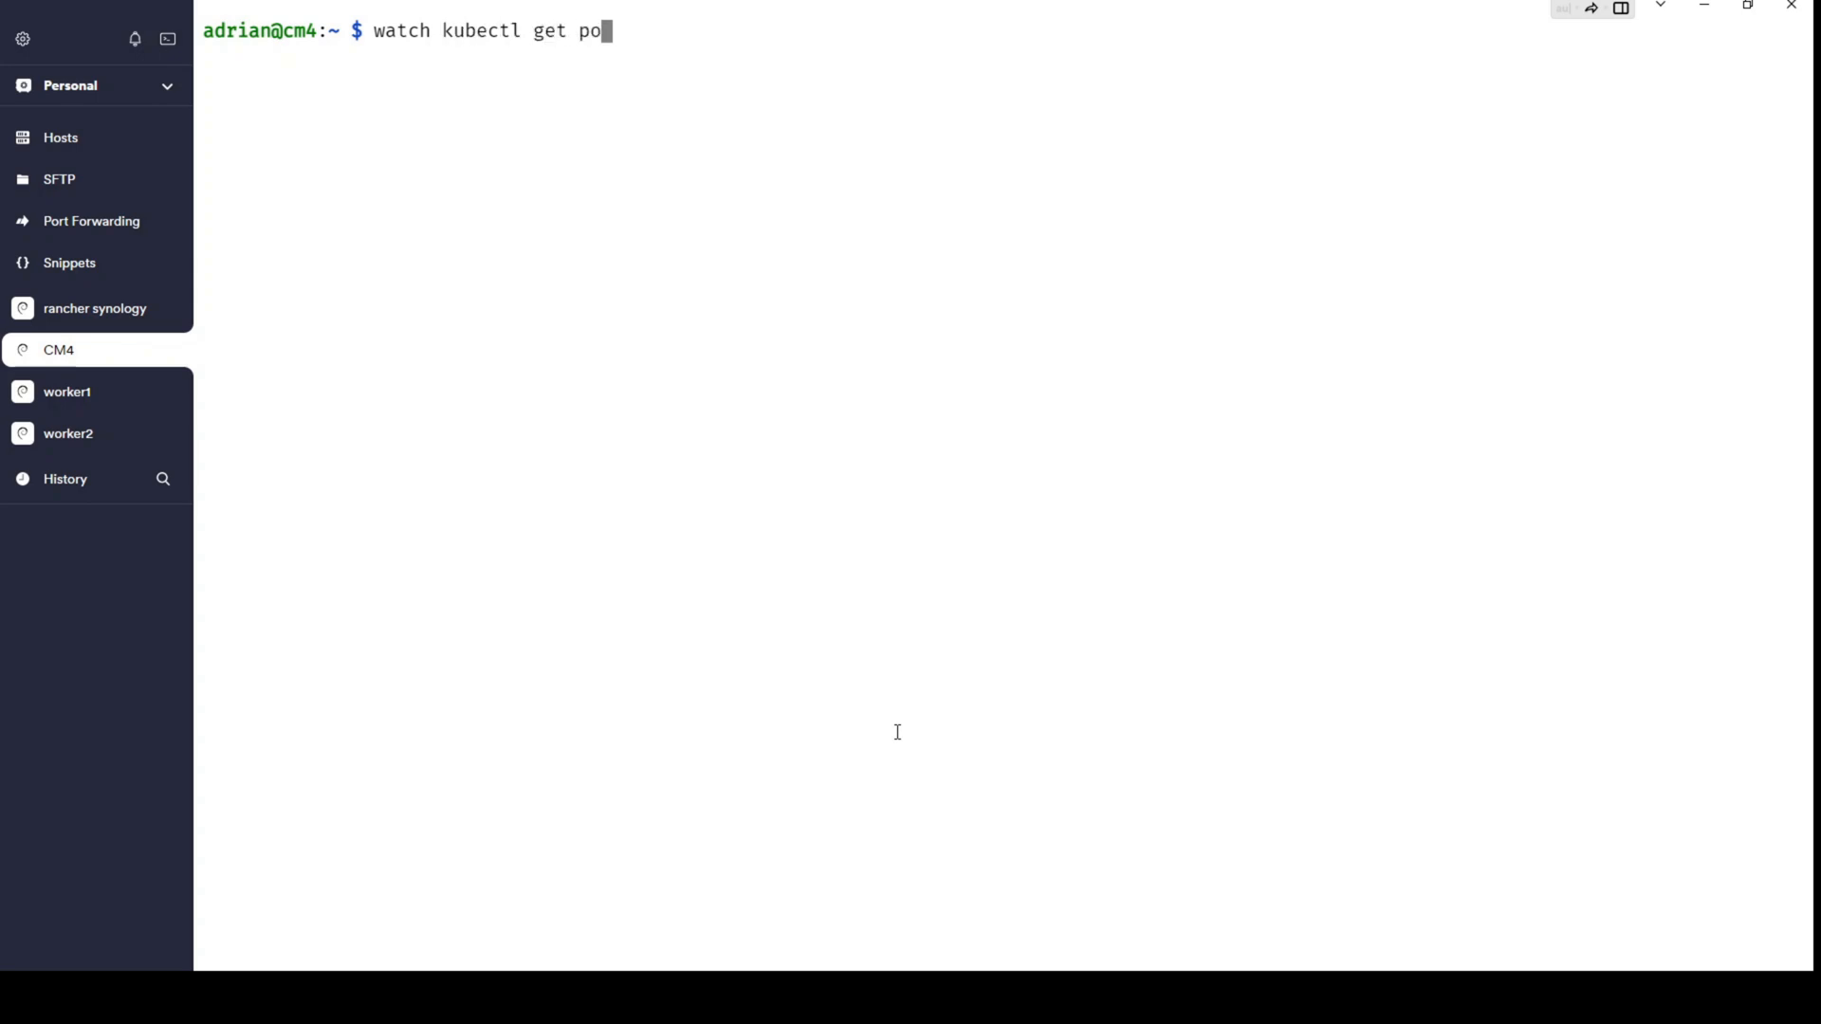
type("ds -A")
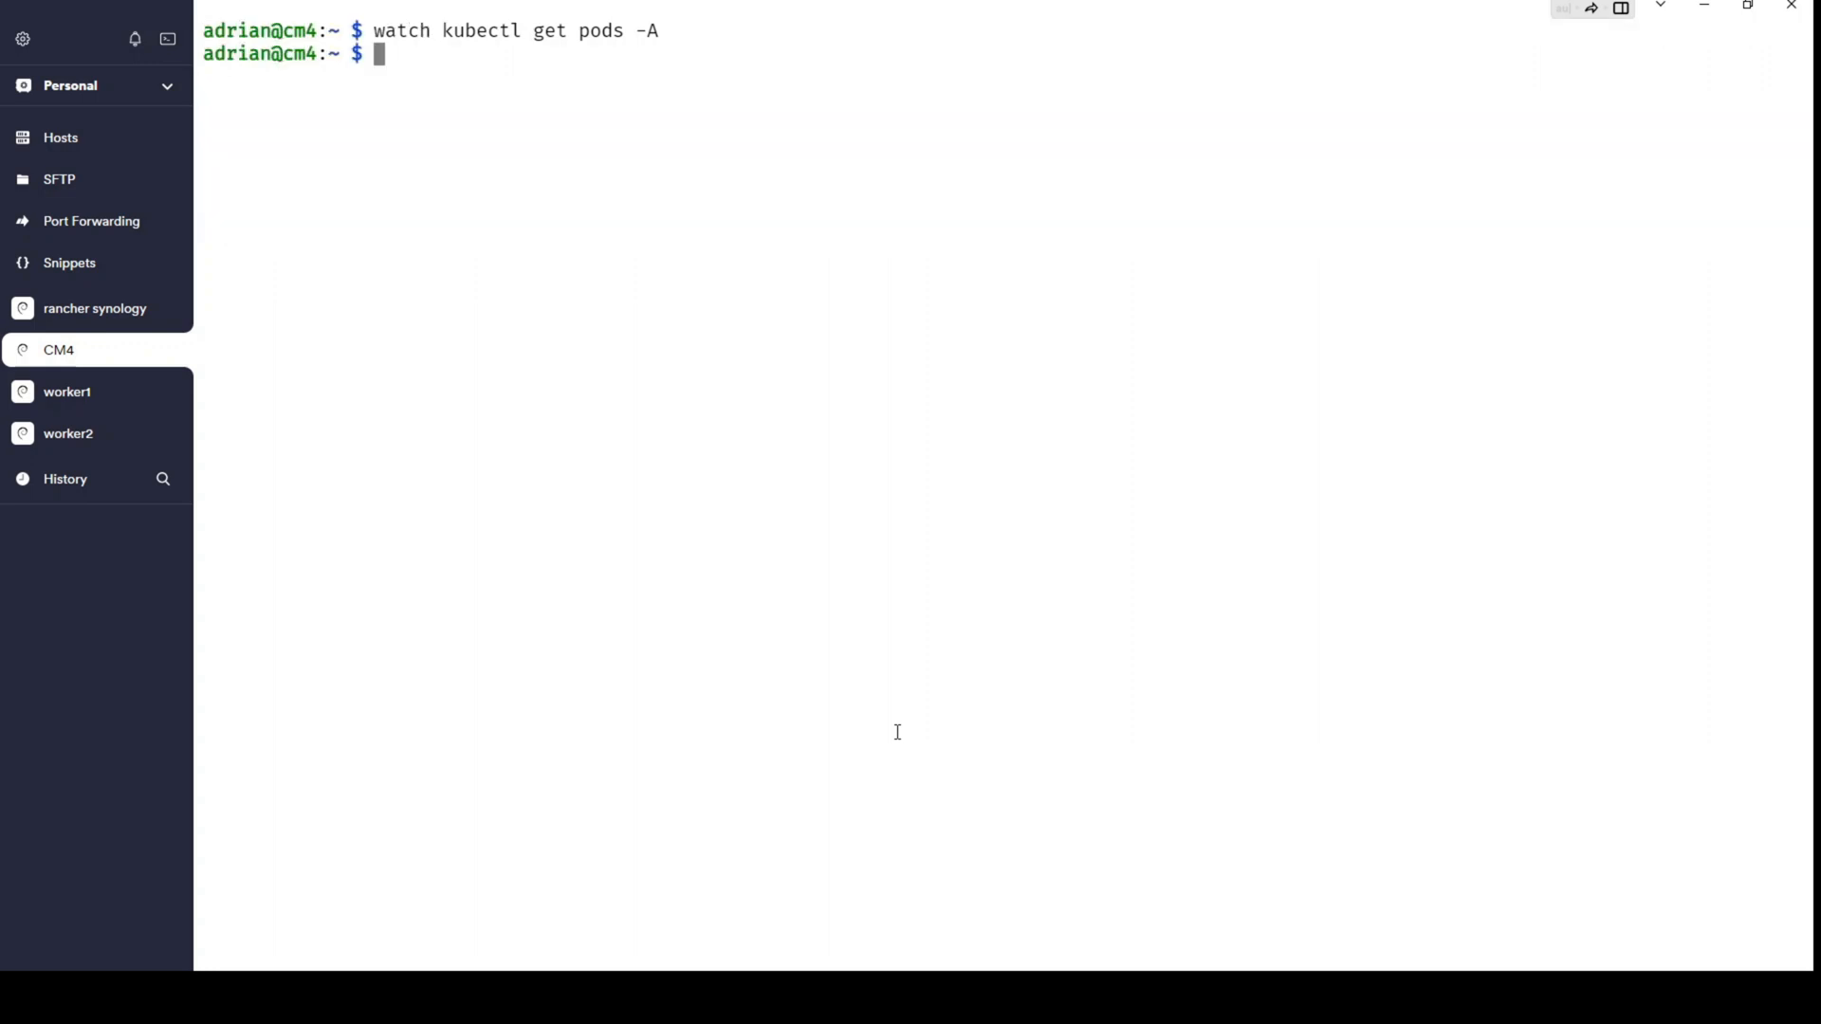
type("watch kubectl get pods -n")
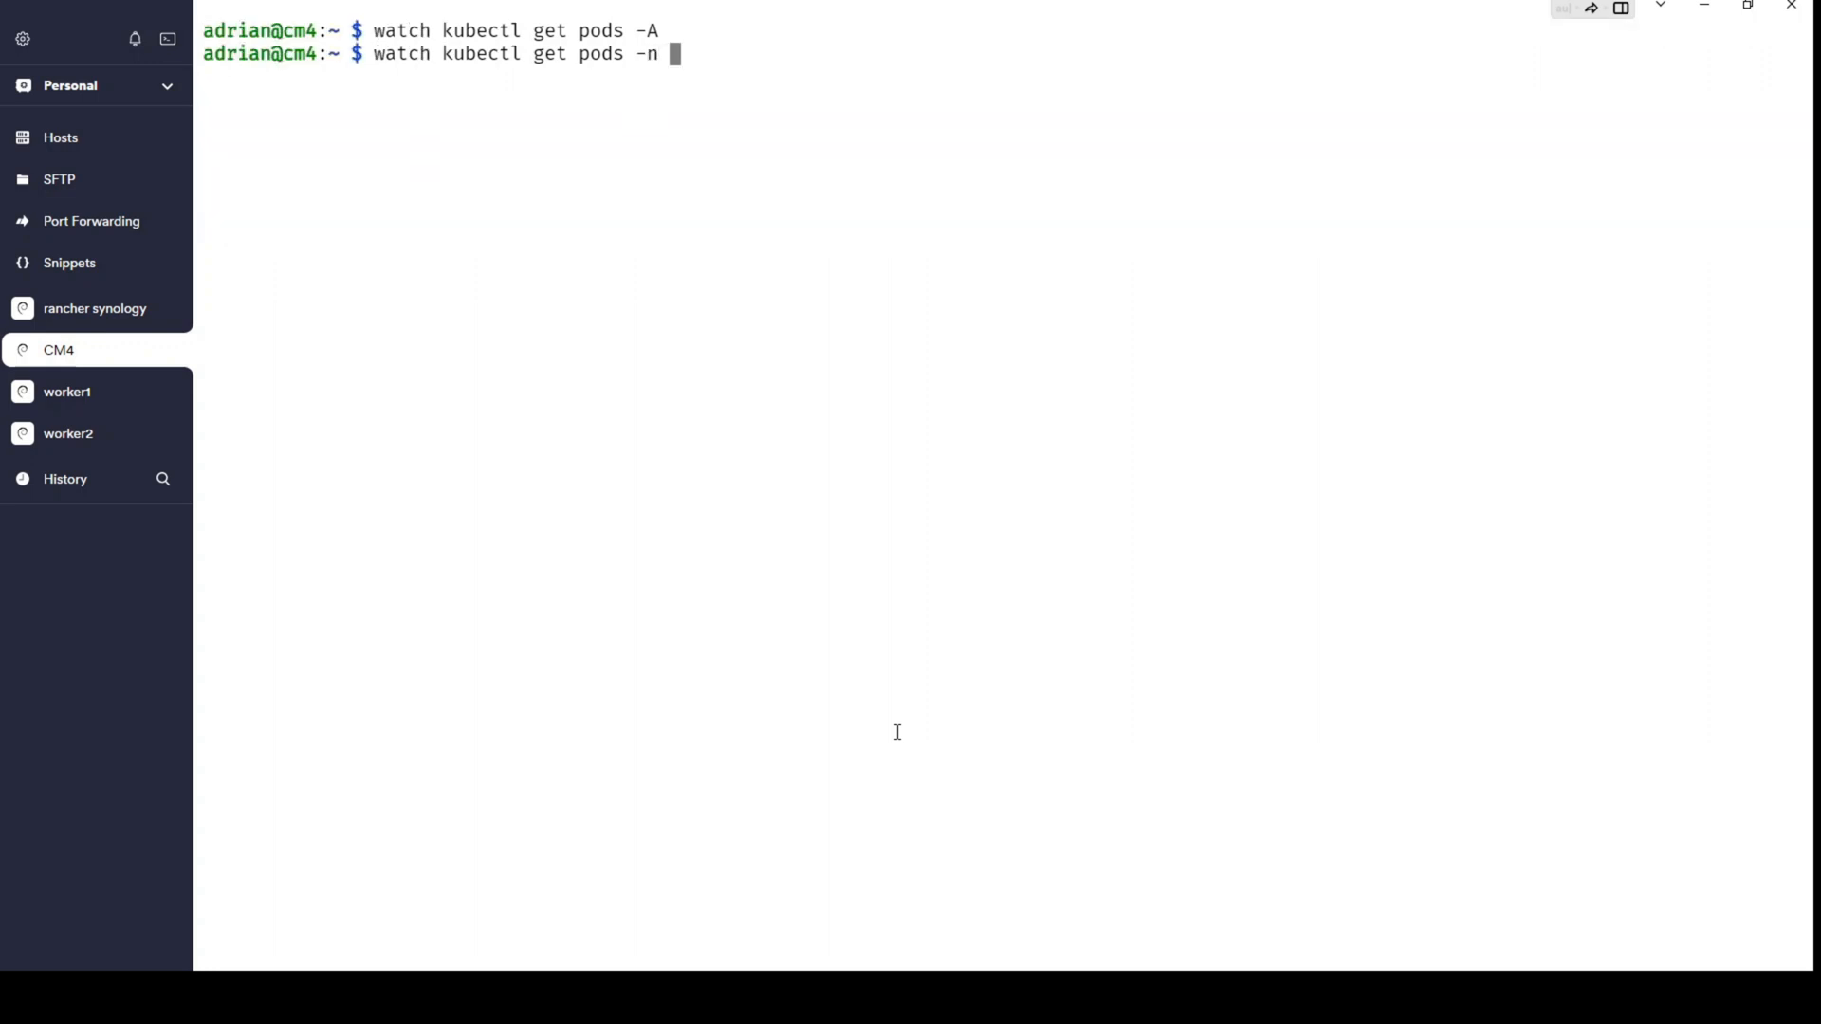
type("cattle-s")
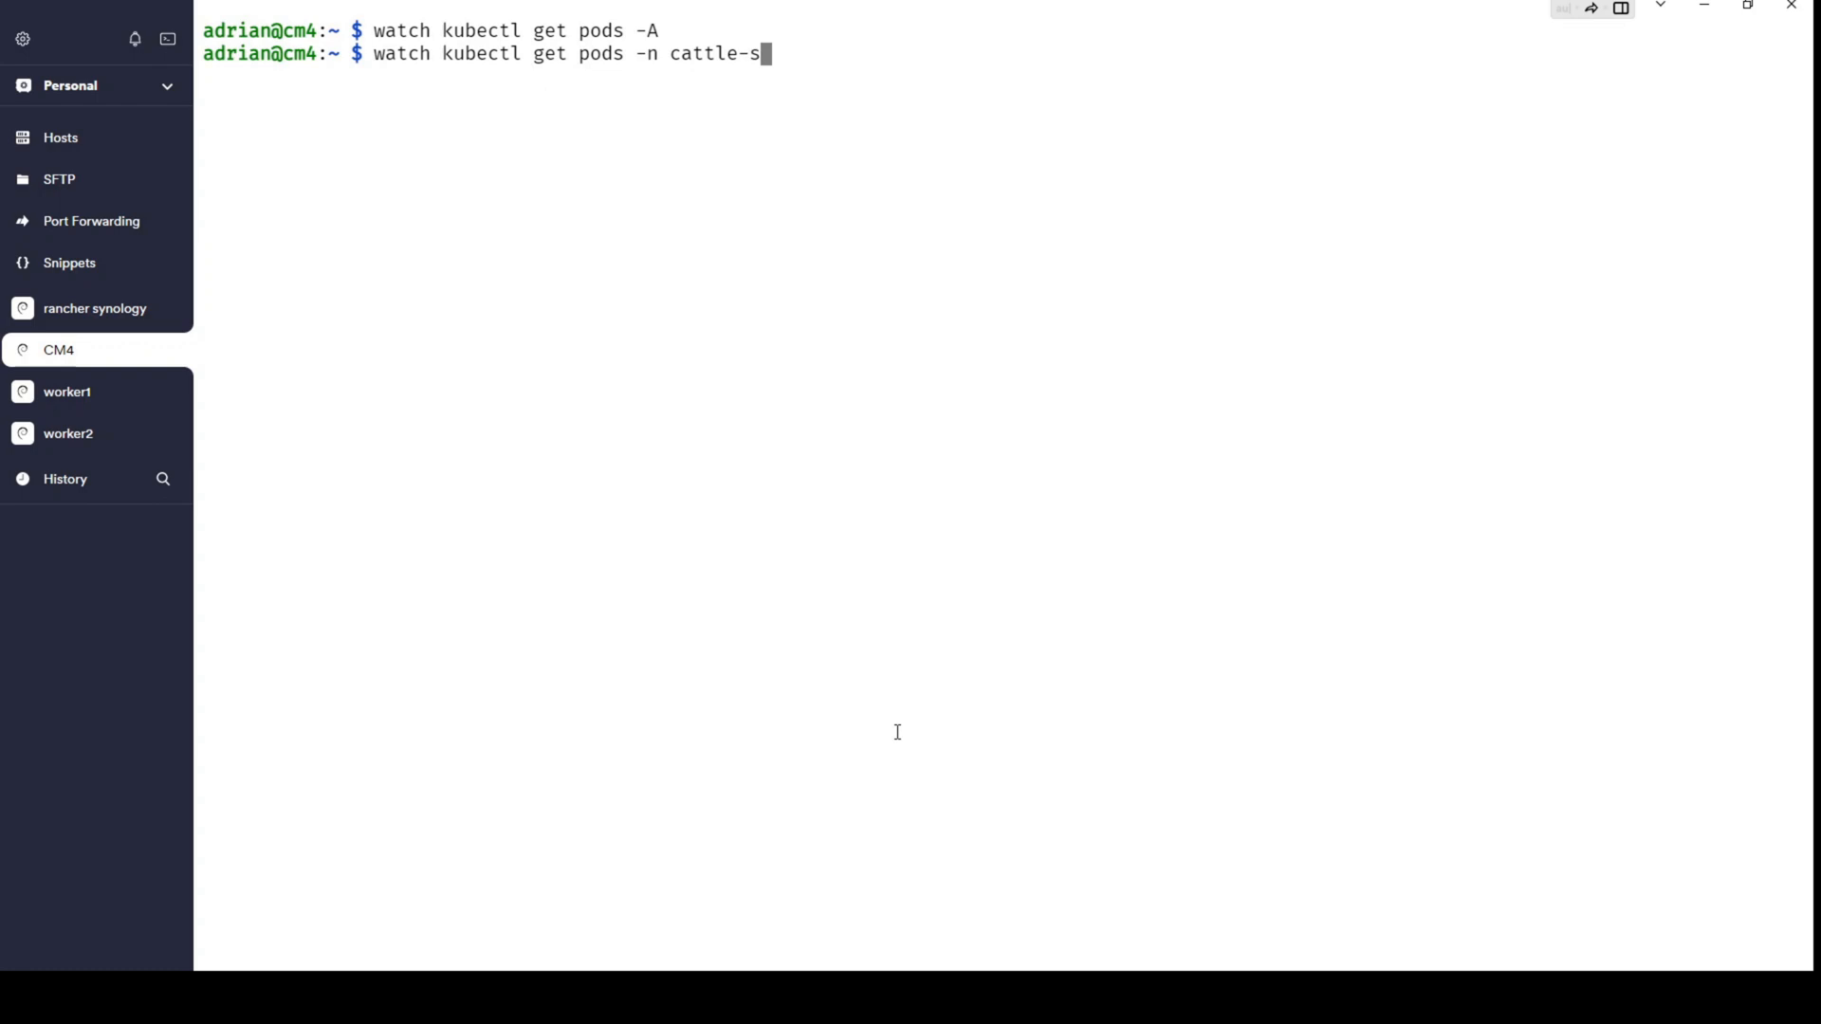
key("enter")
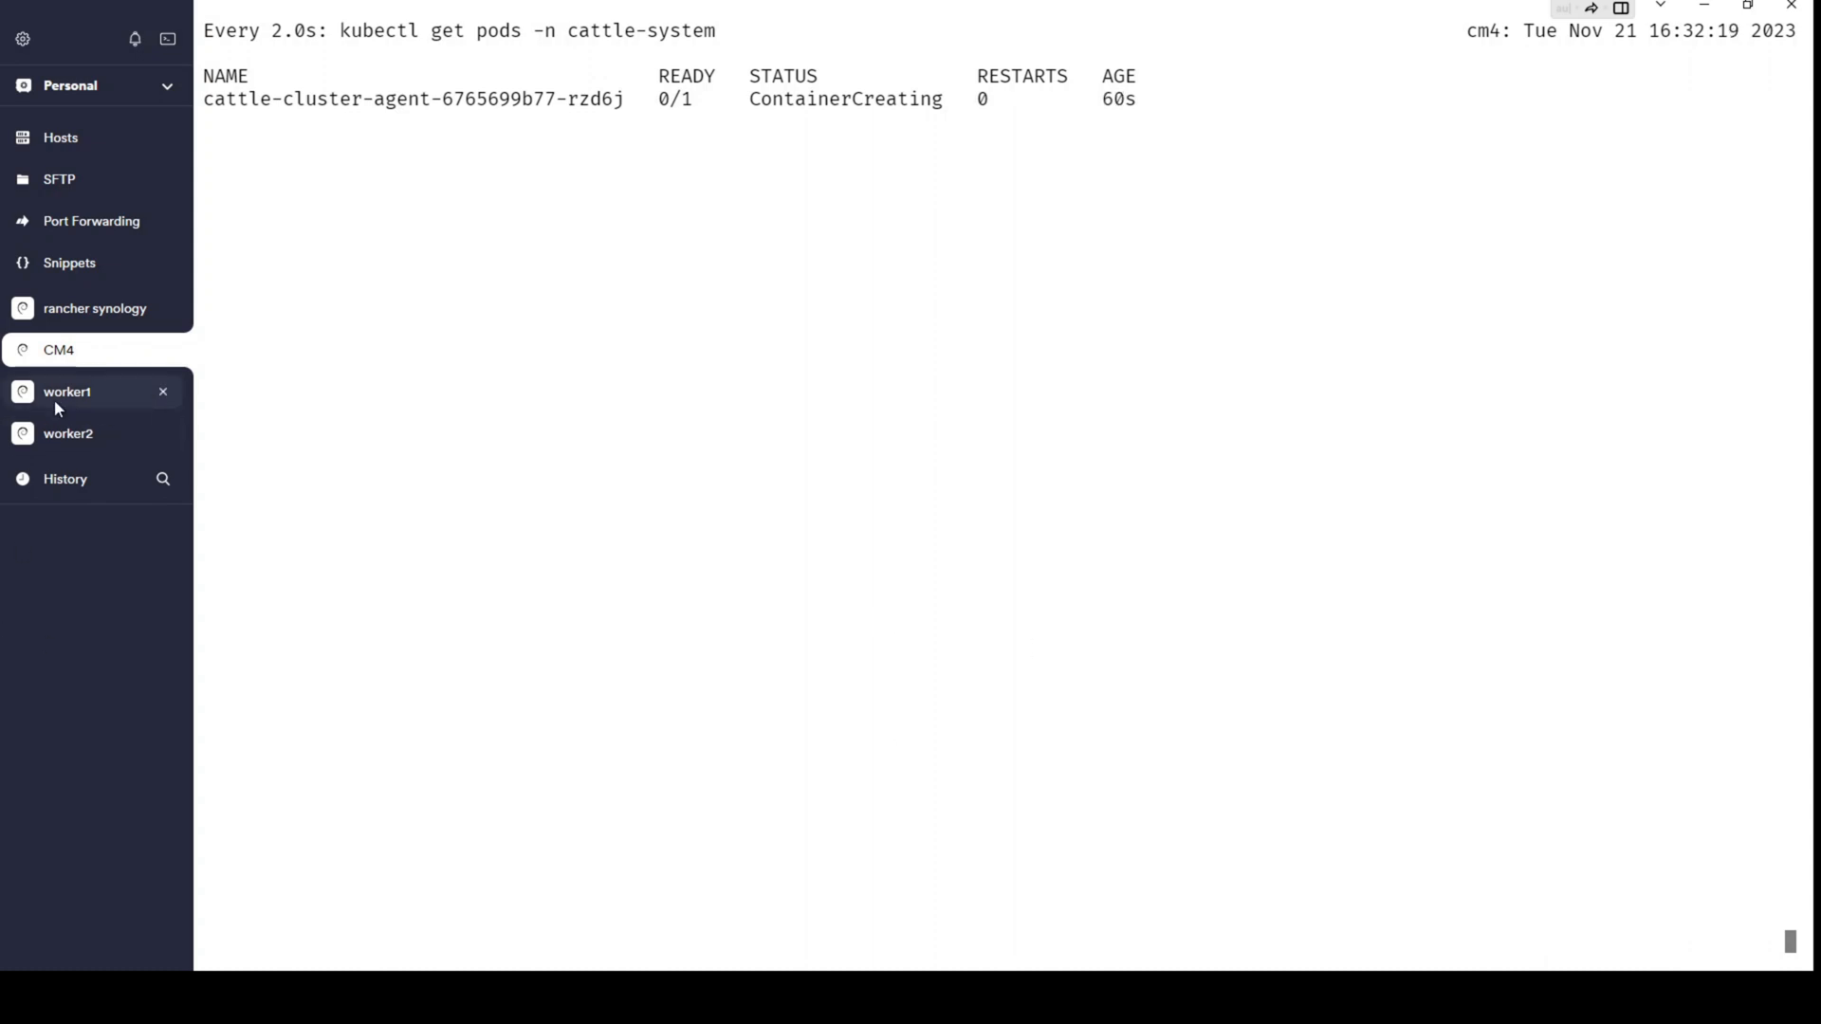
left_click(68, 432)
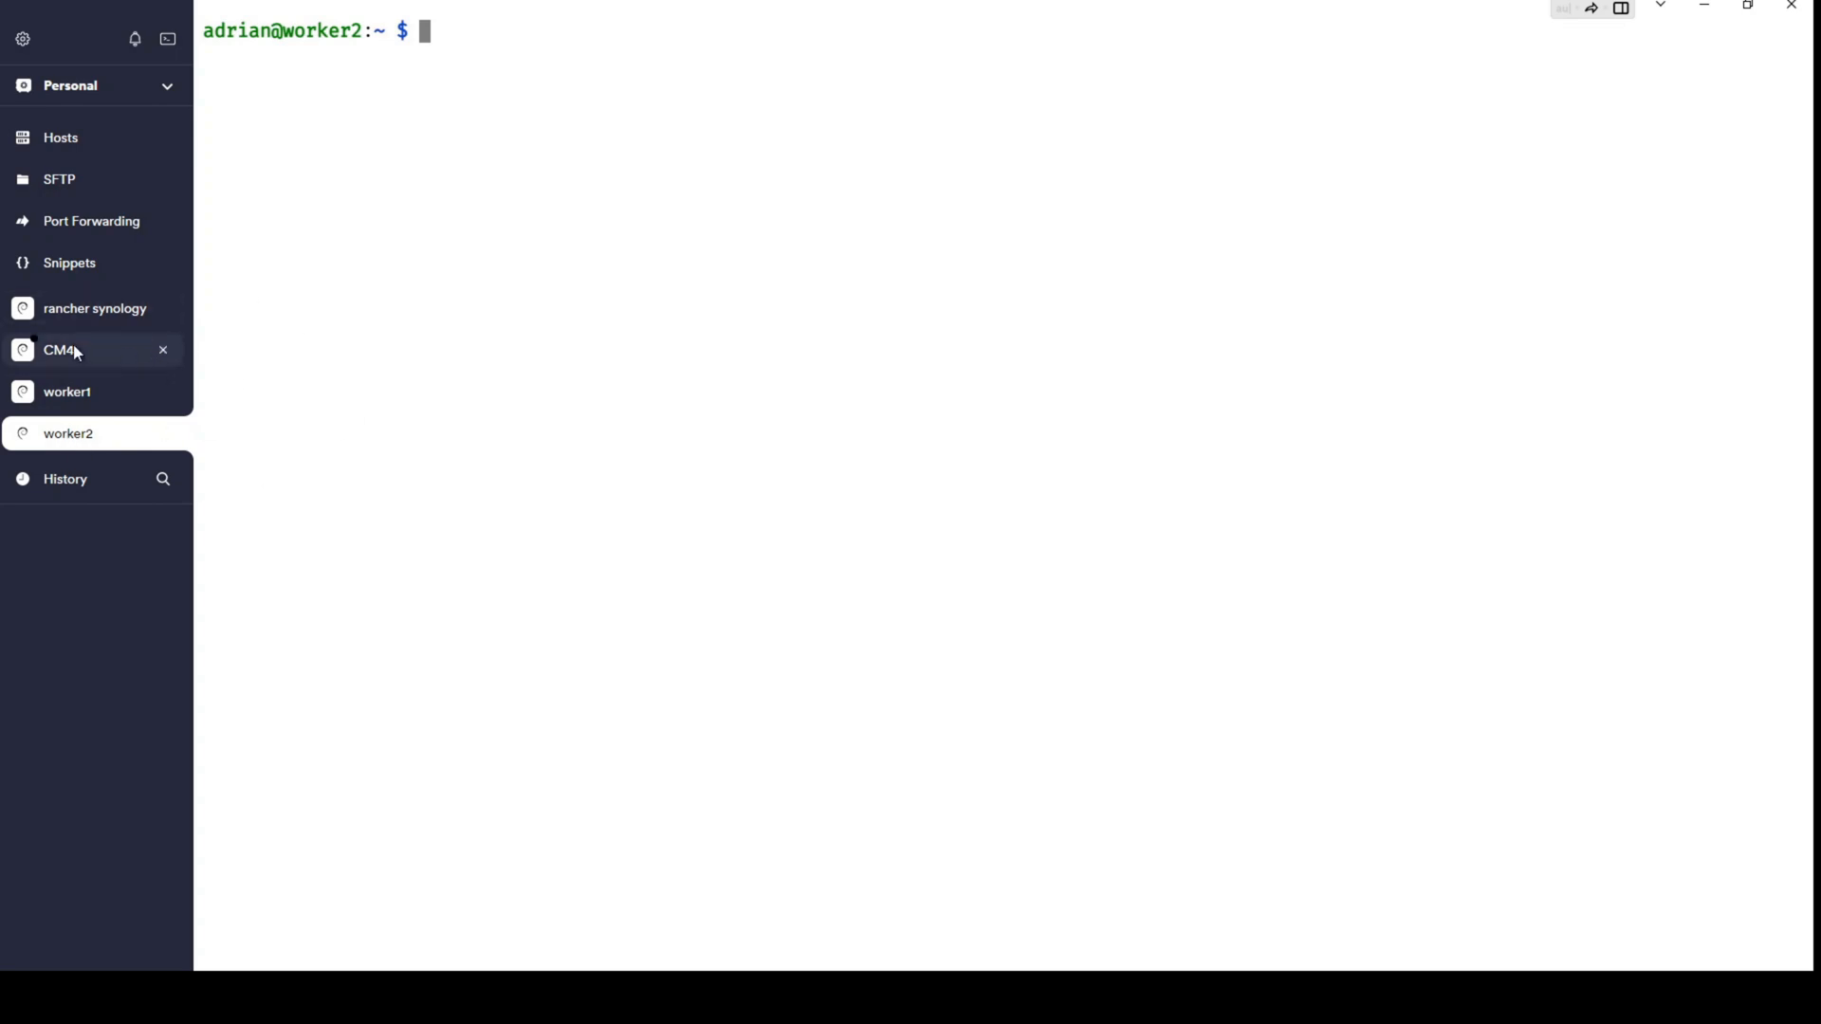
left_click(58, 349)
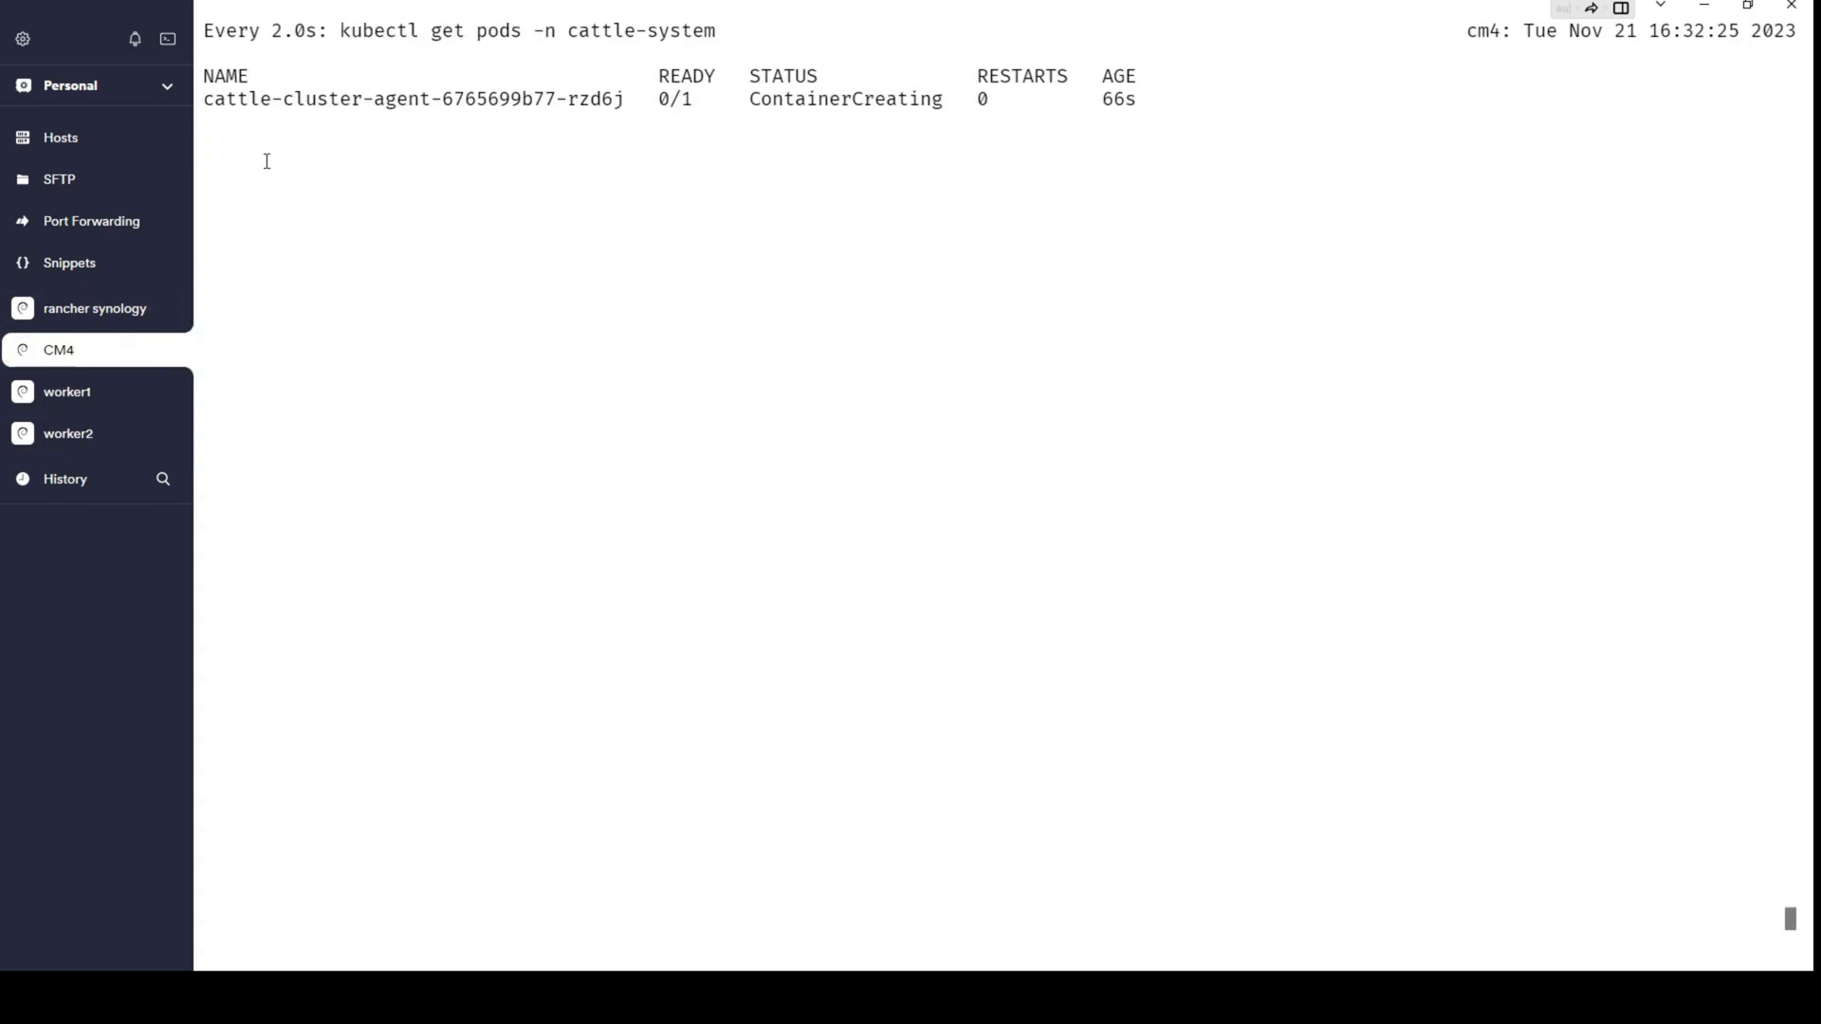
mouse_move(781, 235)
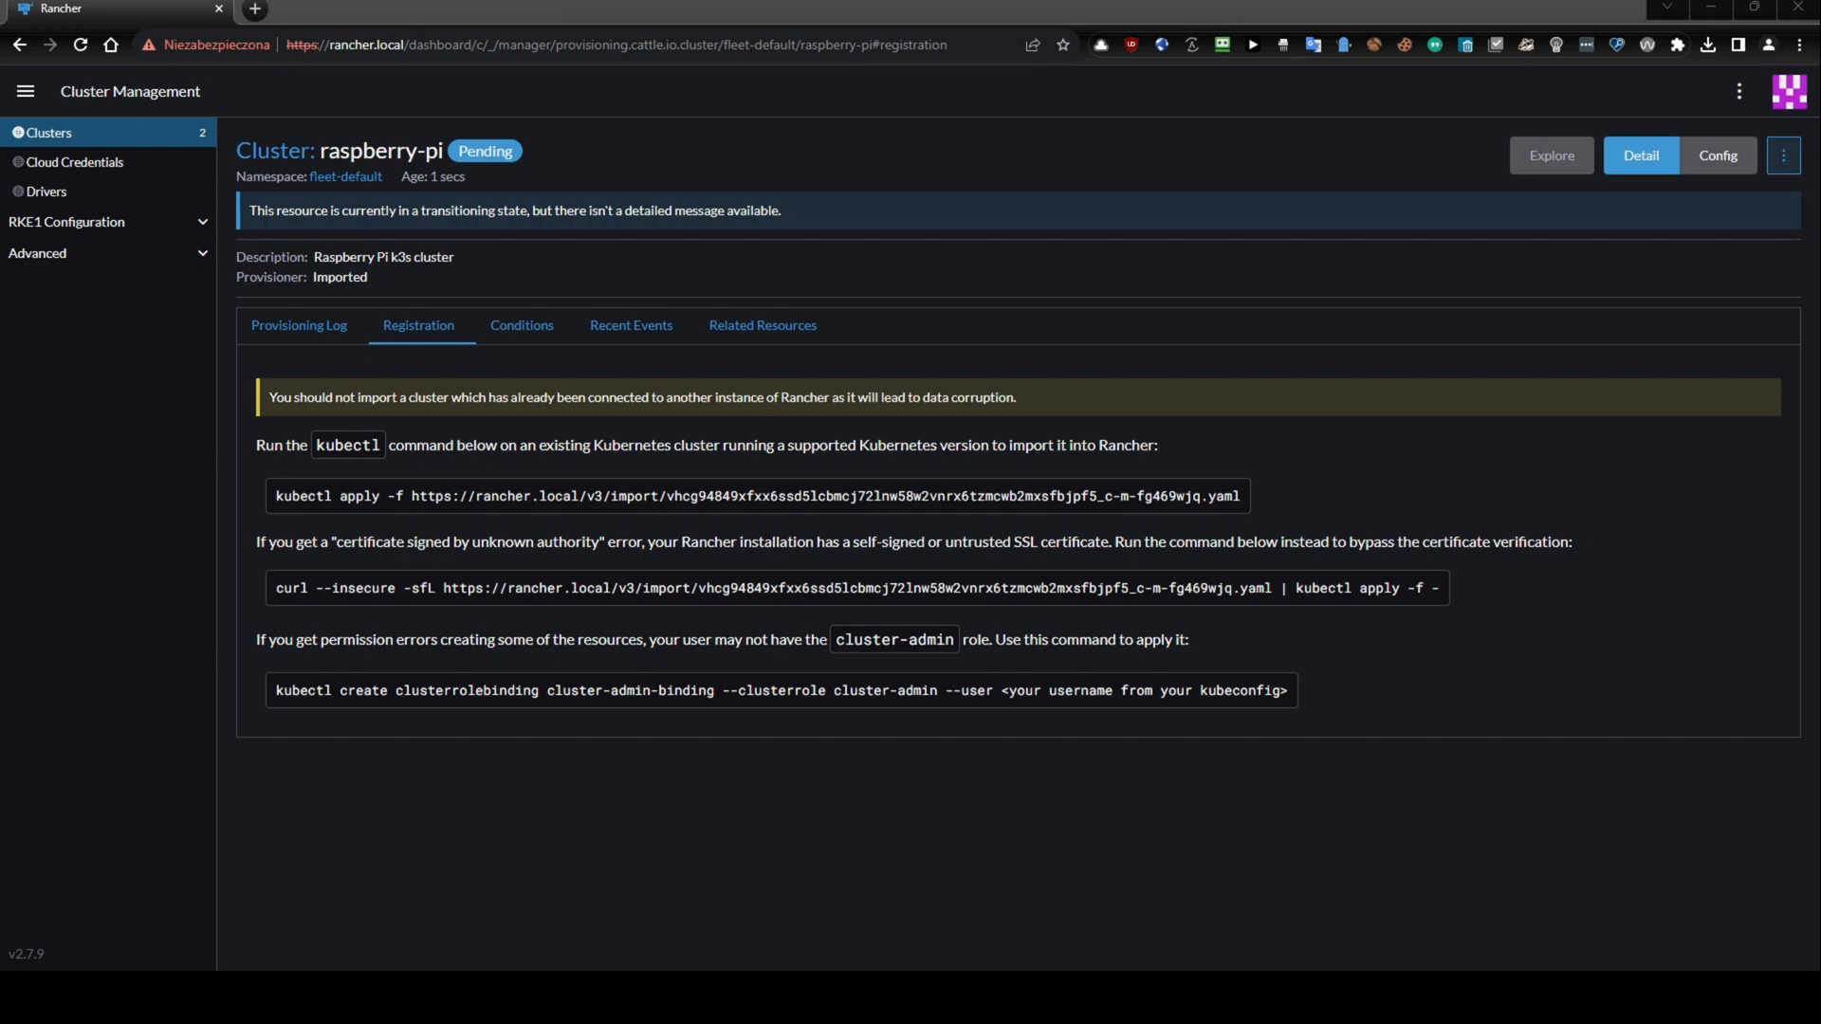
mouse_move(522, 324)
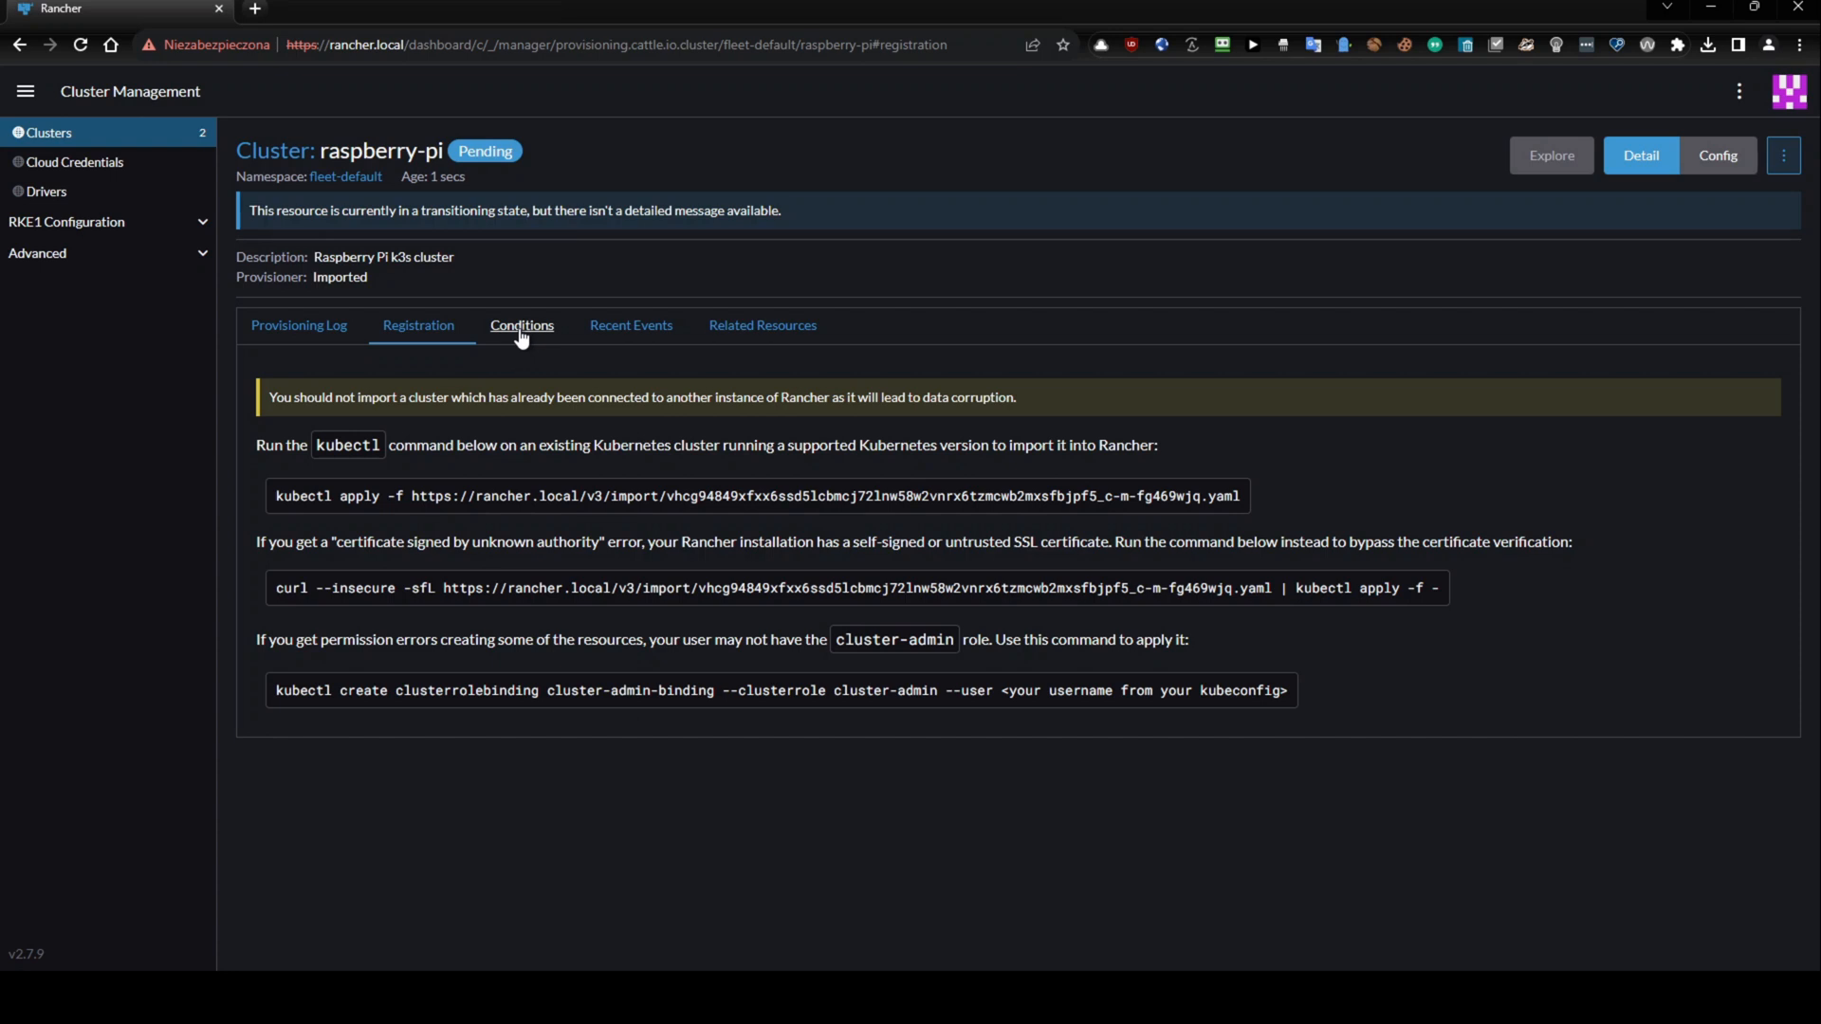
Review raspberry-pi's Conditions list showing AgentDeployed True and Connected False.
left_click(522, 324)
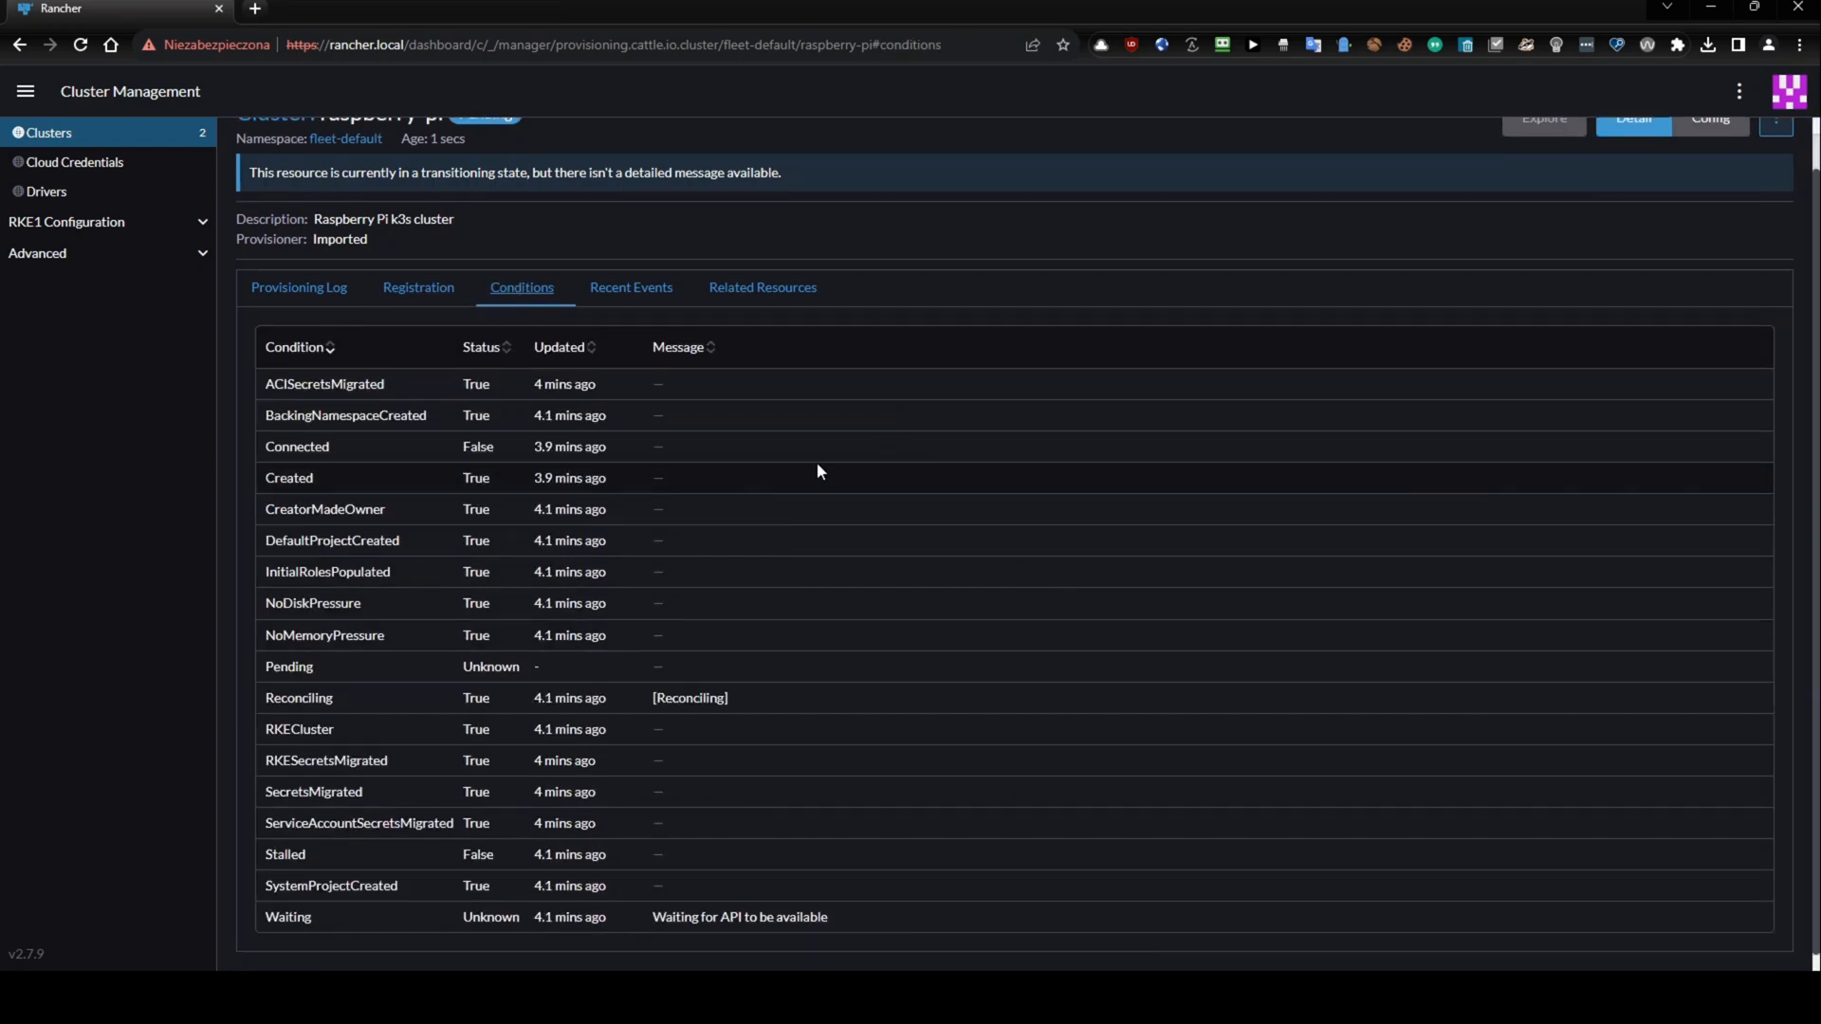
mouse_move(863, 552)
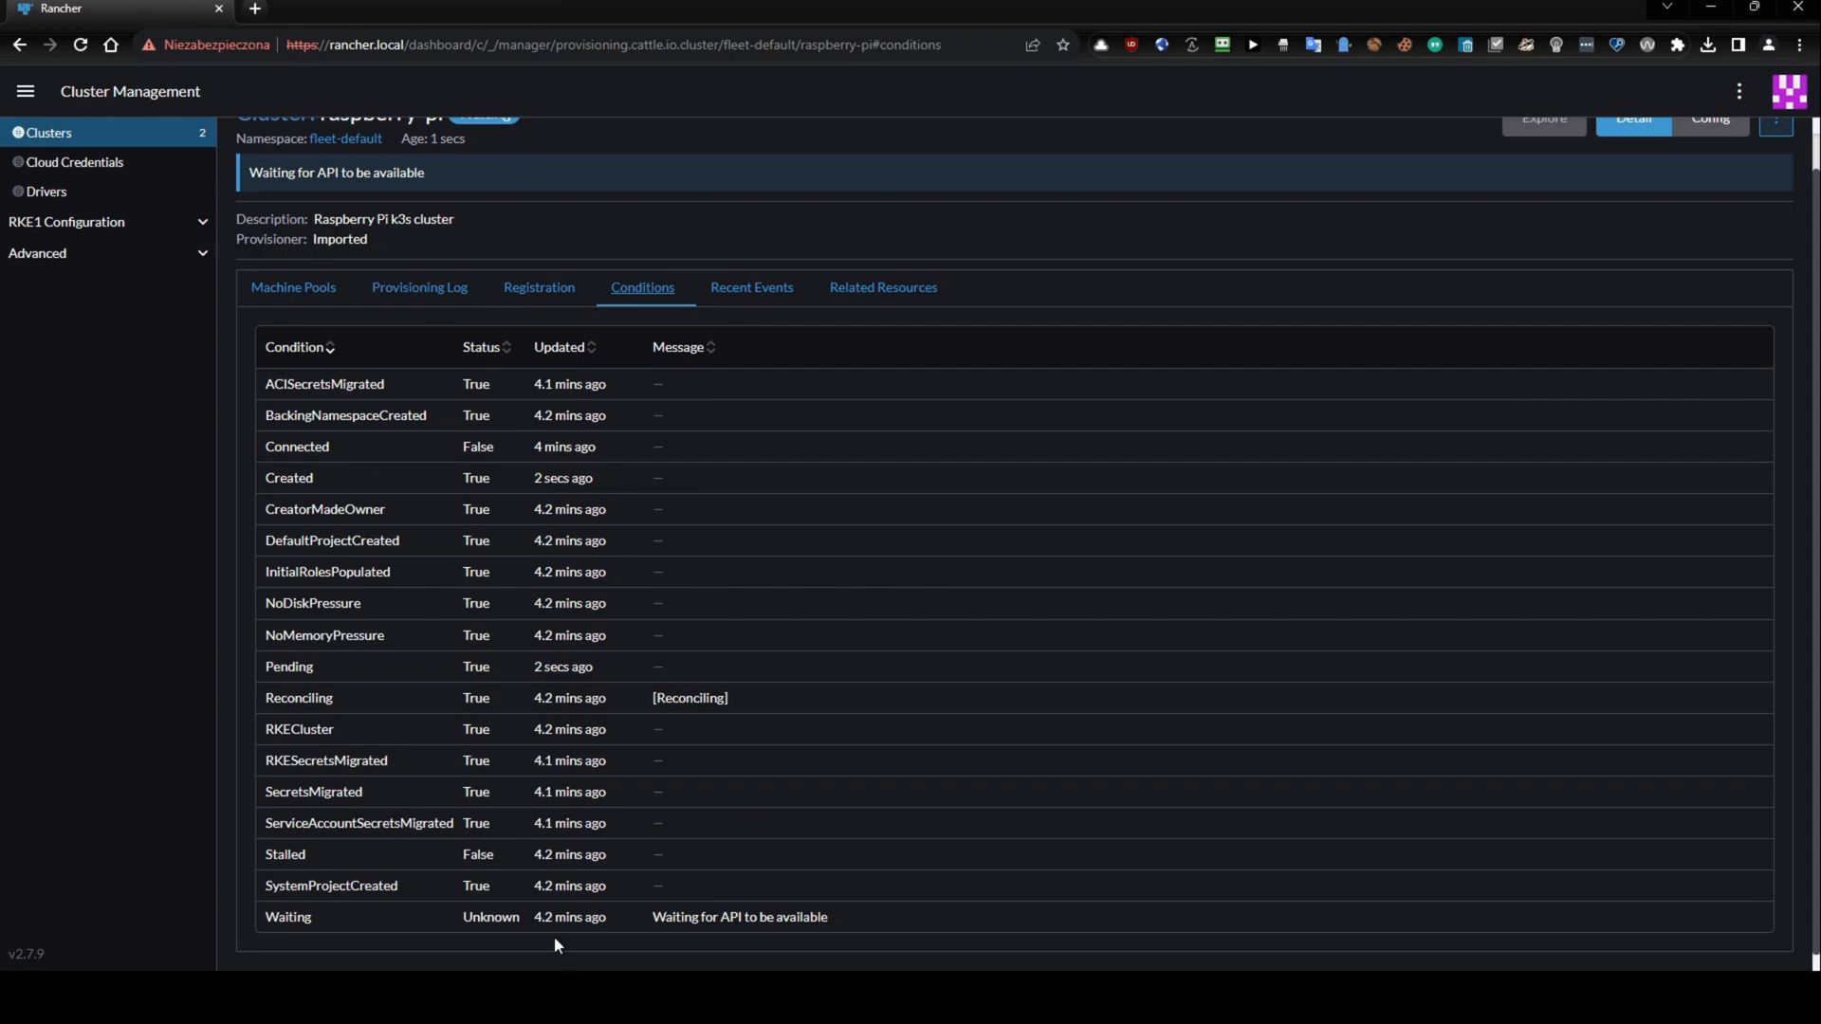
mouse_move(598, 509)
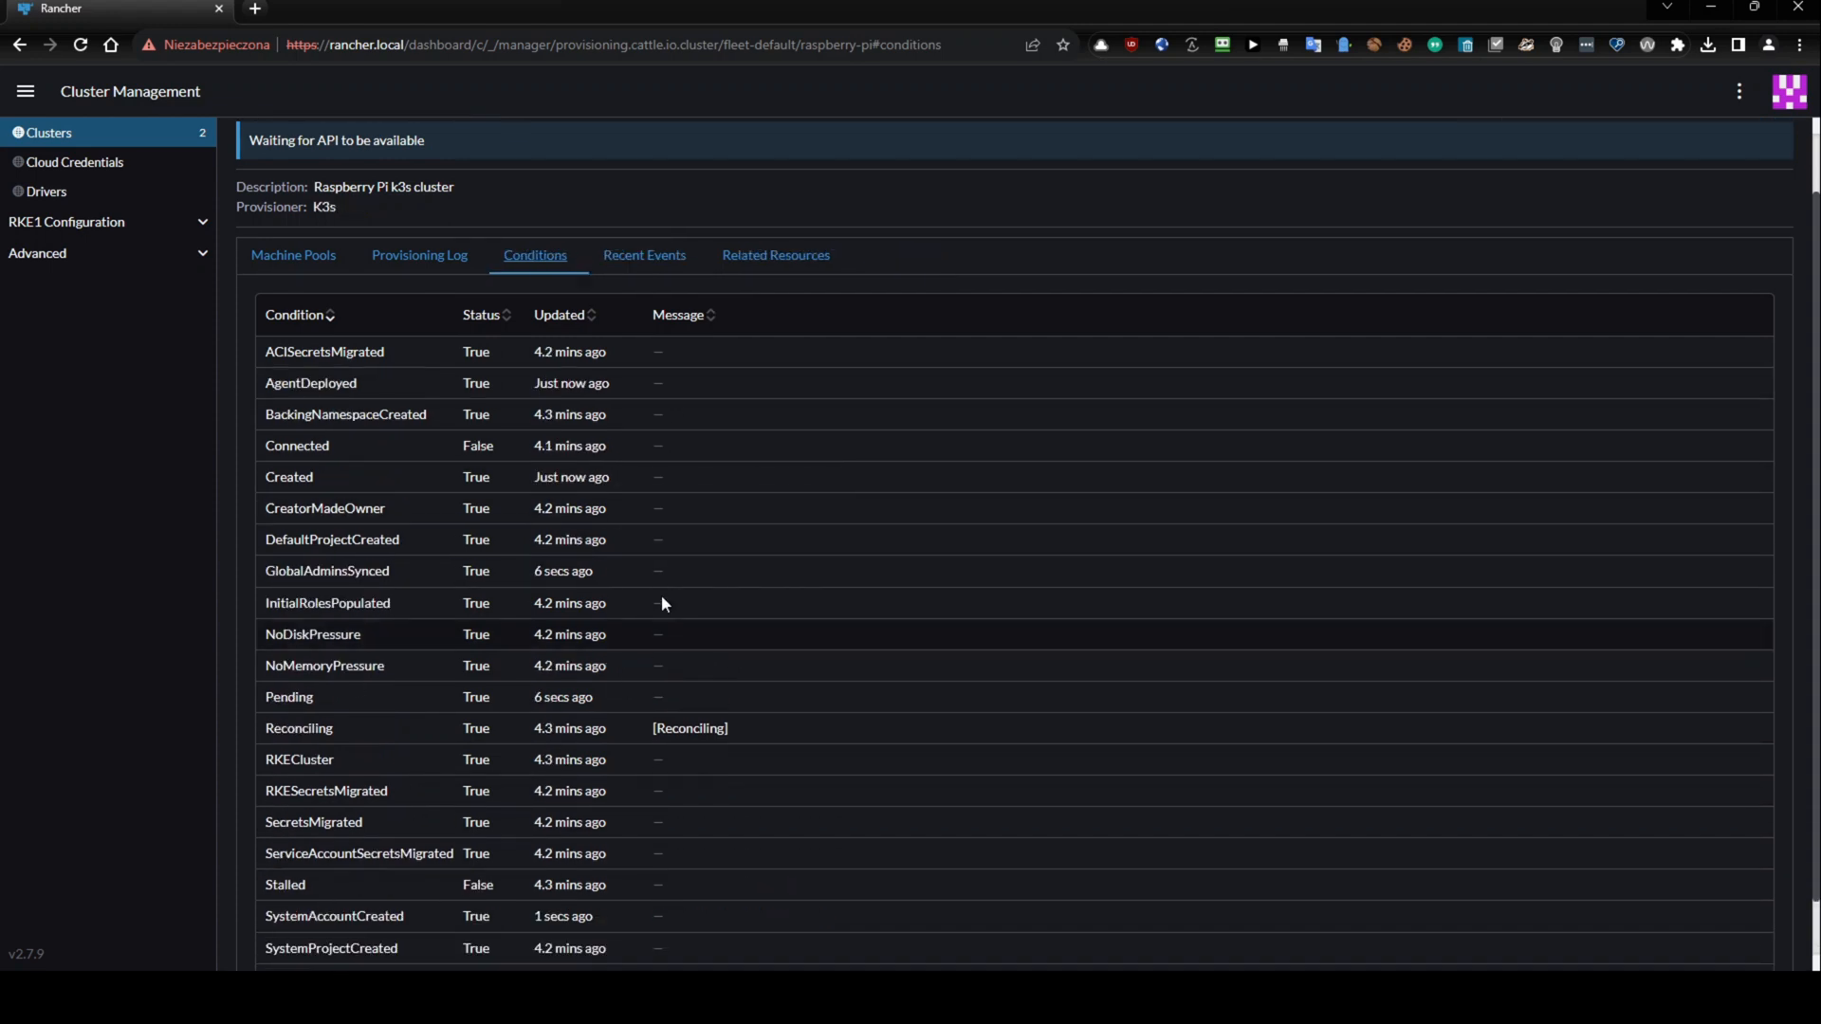
scroll("down", 3)
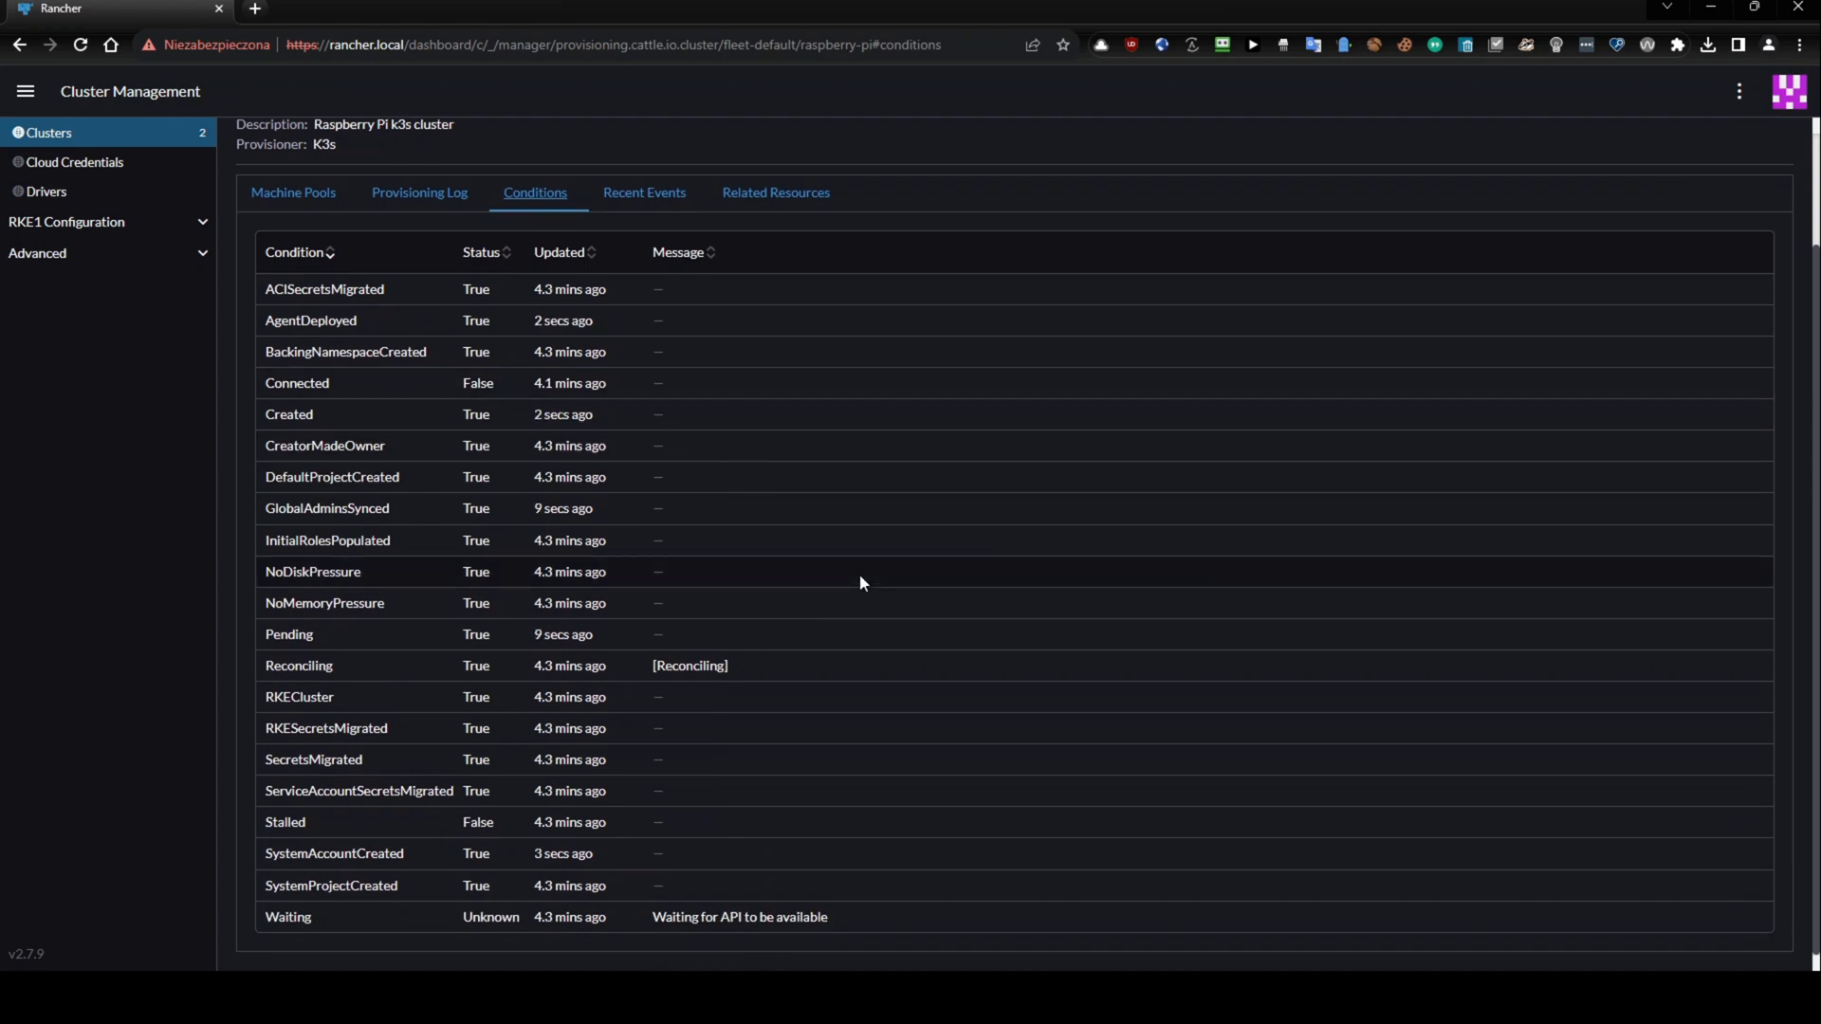
mouse_move(829, 658)
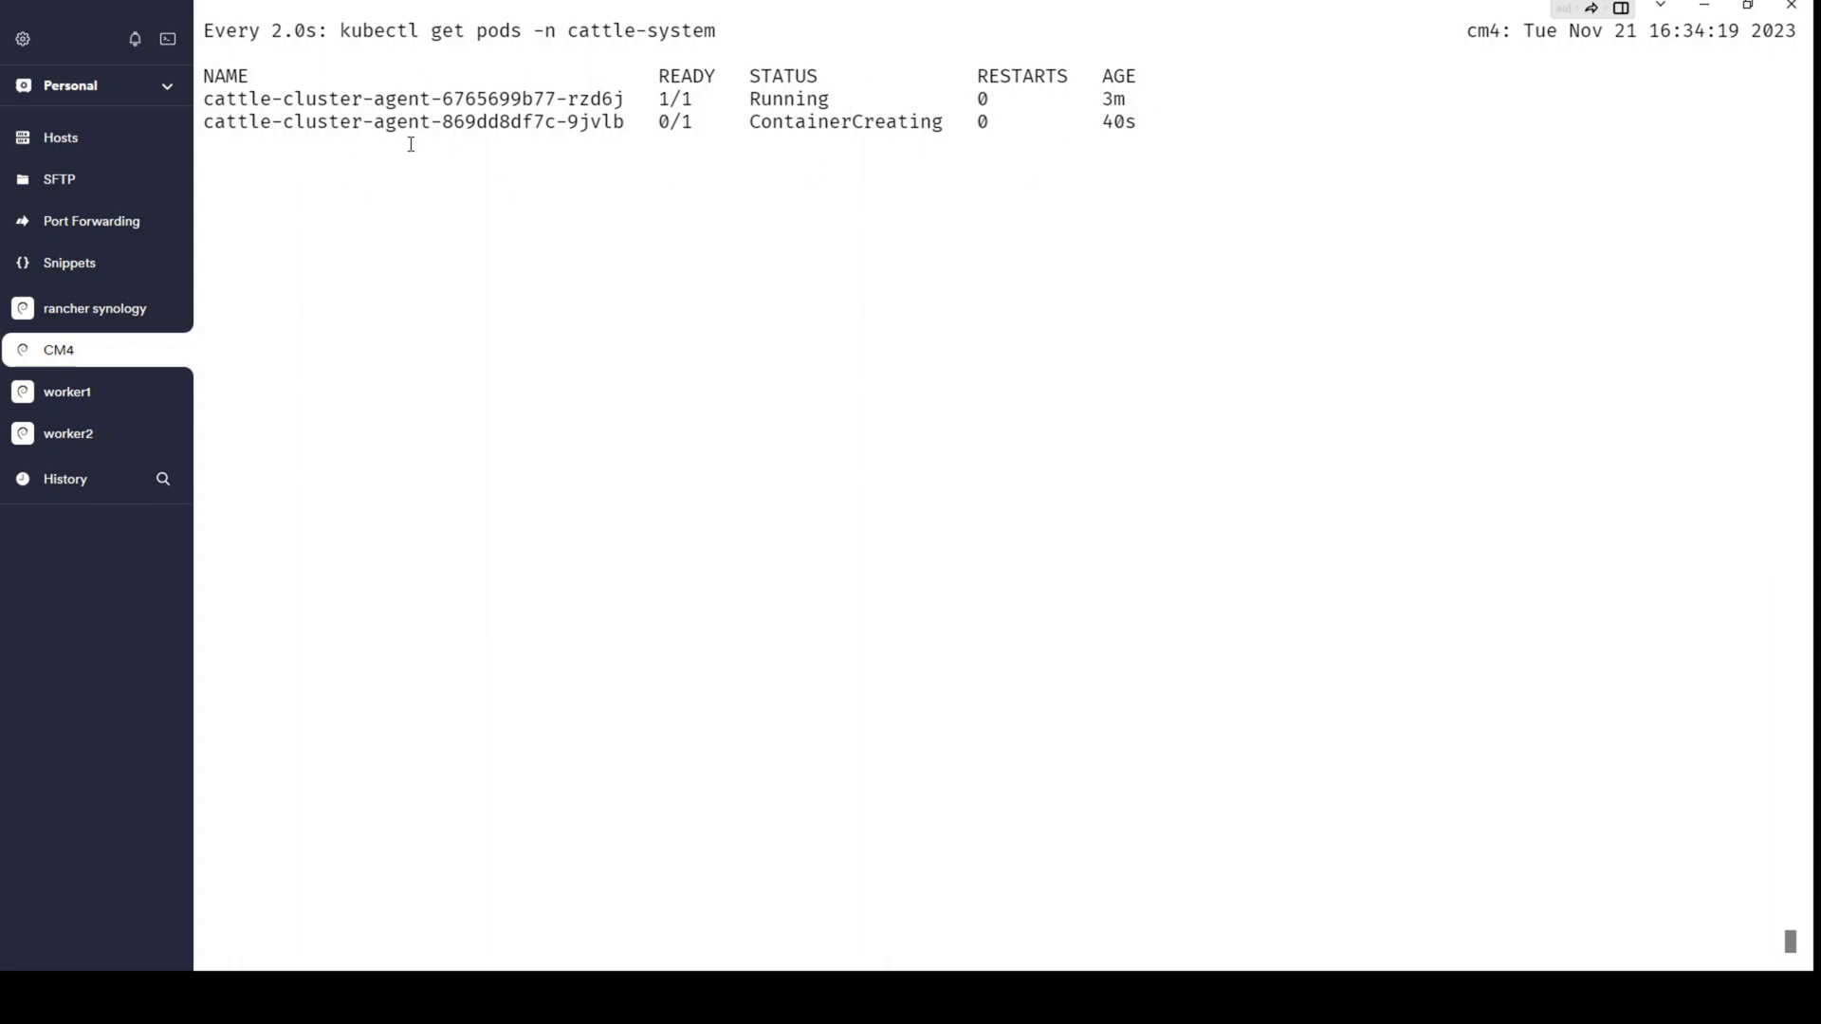
mouse_move(1134, 197)
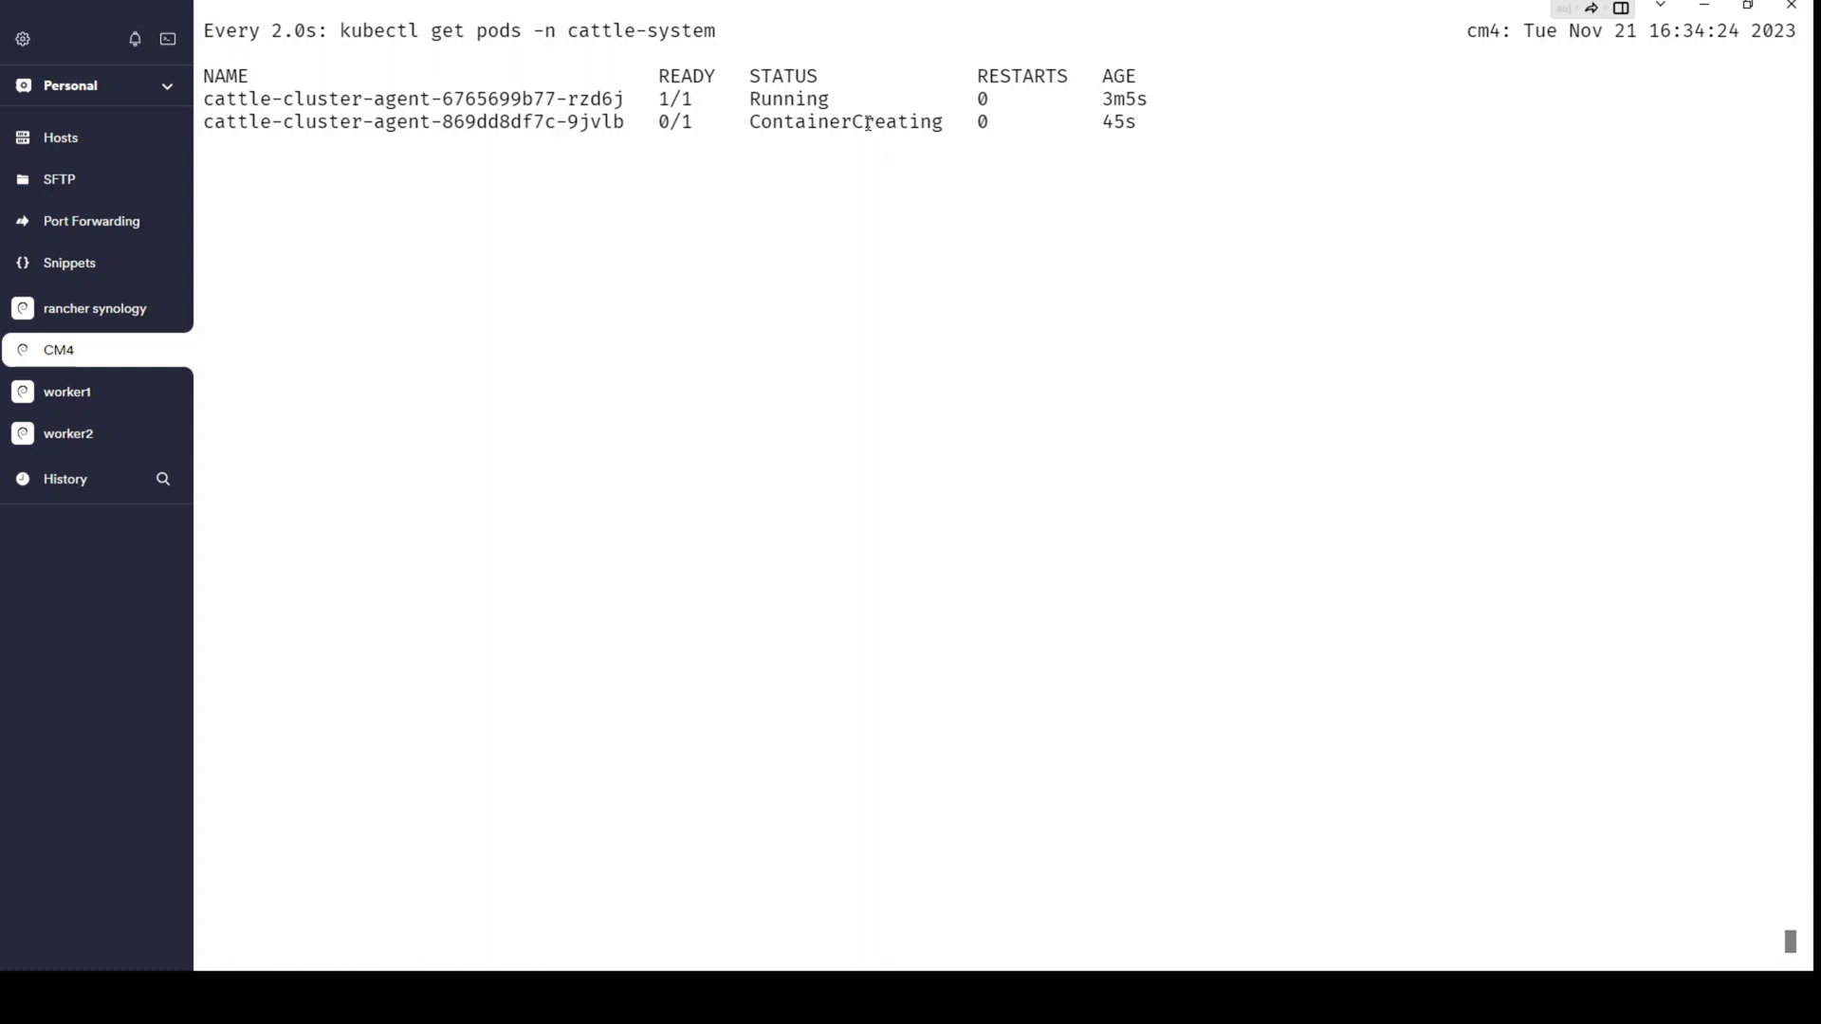
mouse_move(866, 121)
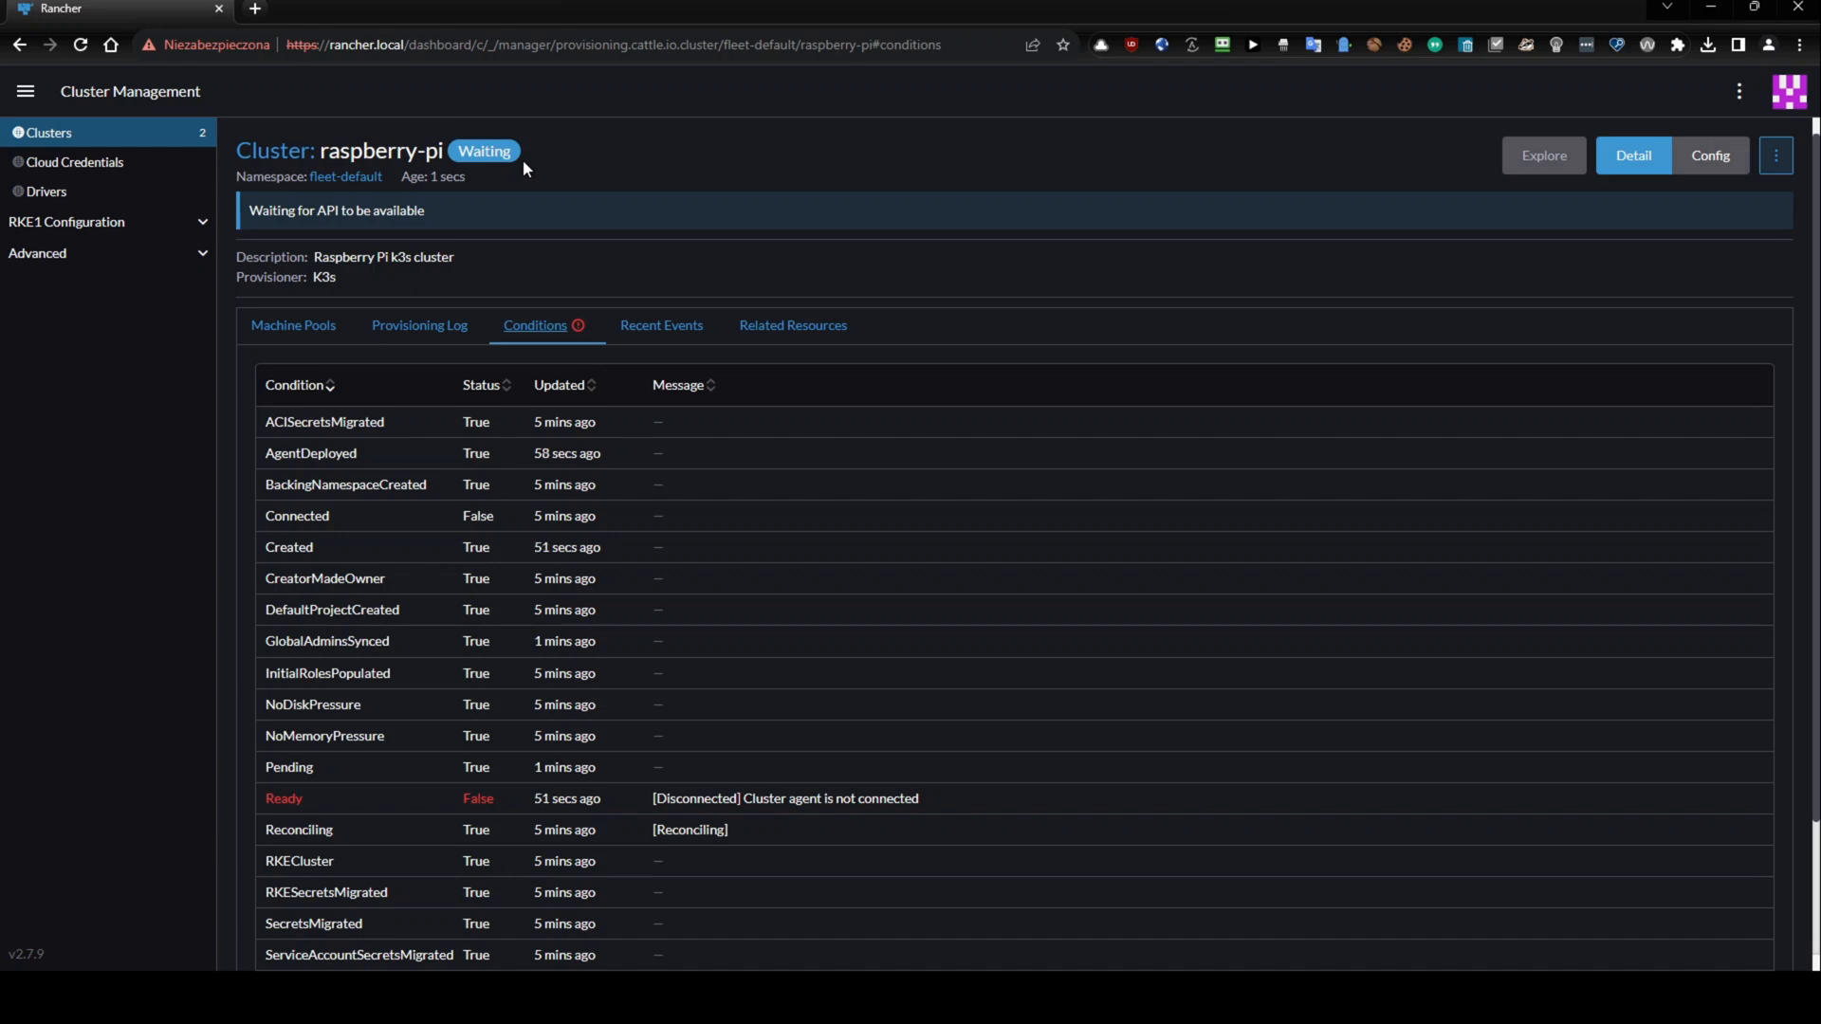
mouse_move(872, 146)
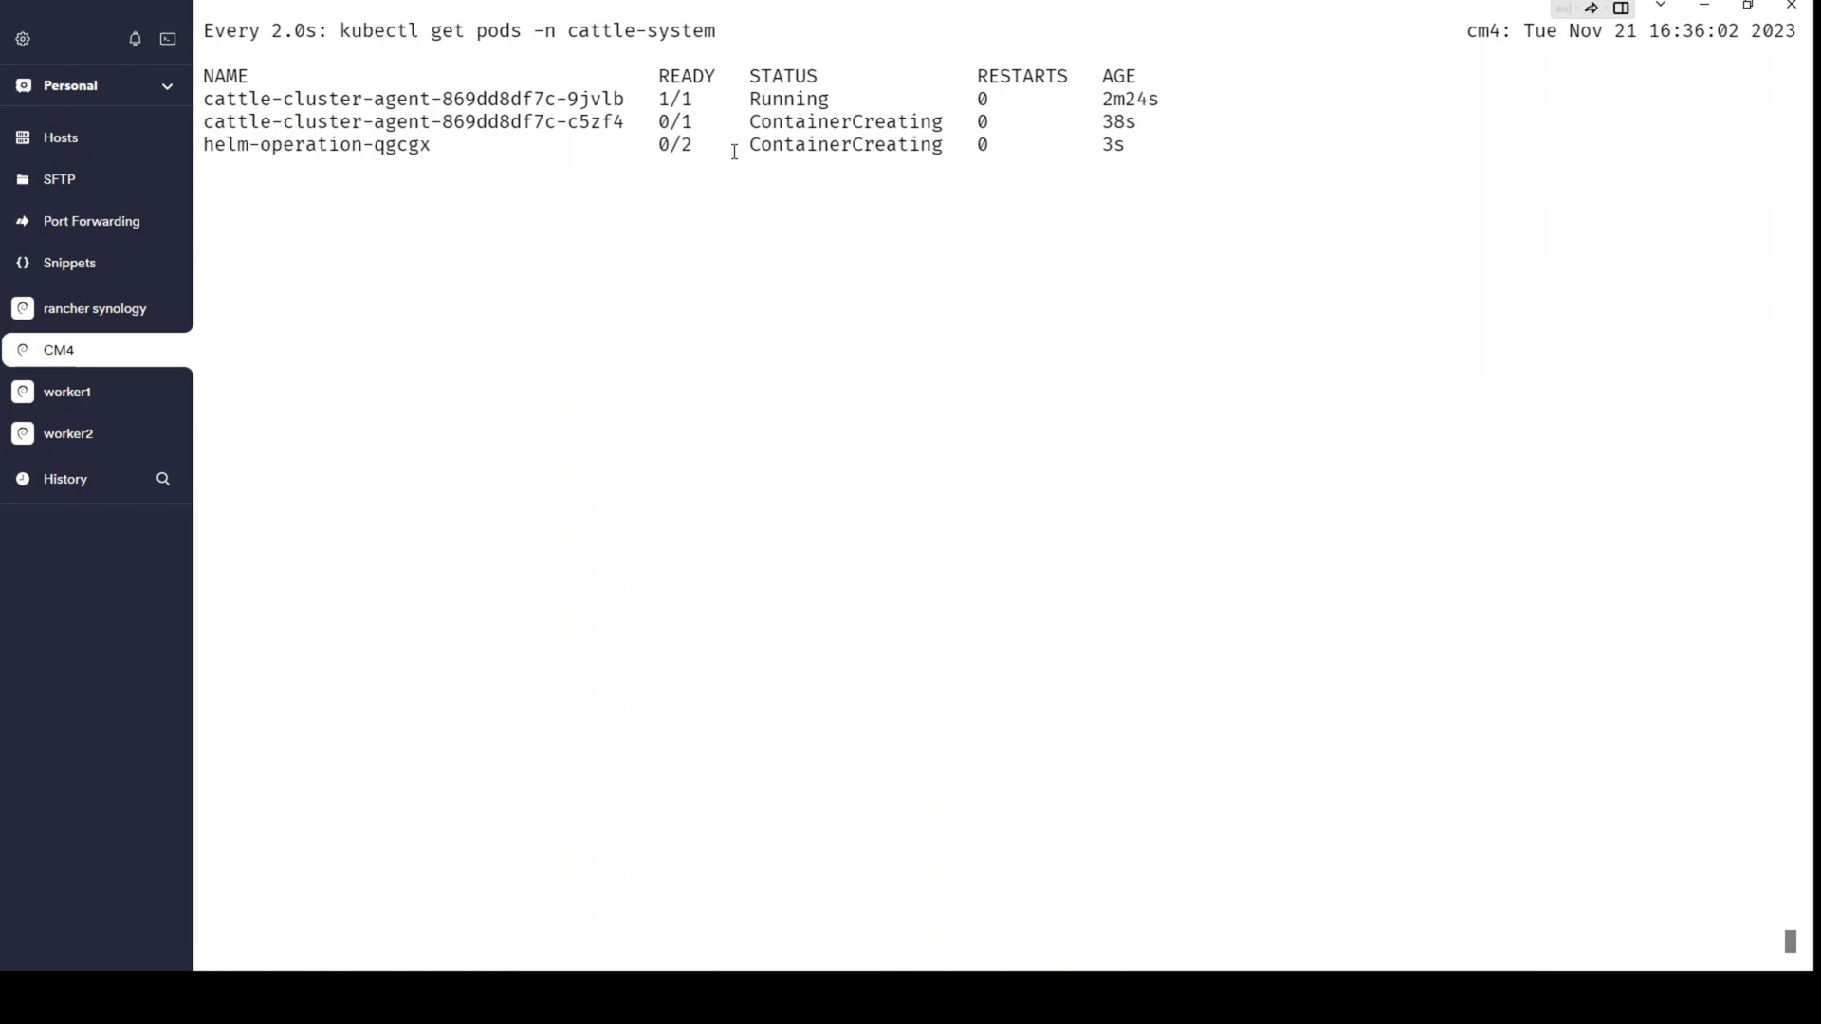
mouse_move(416, 203)
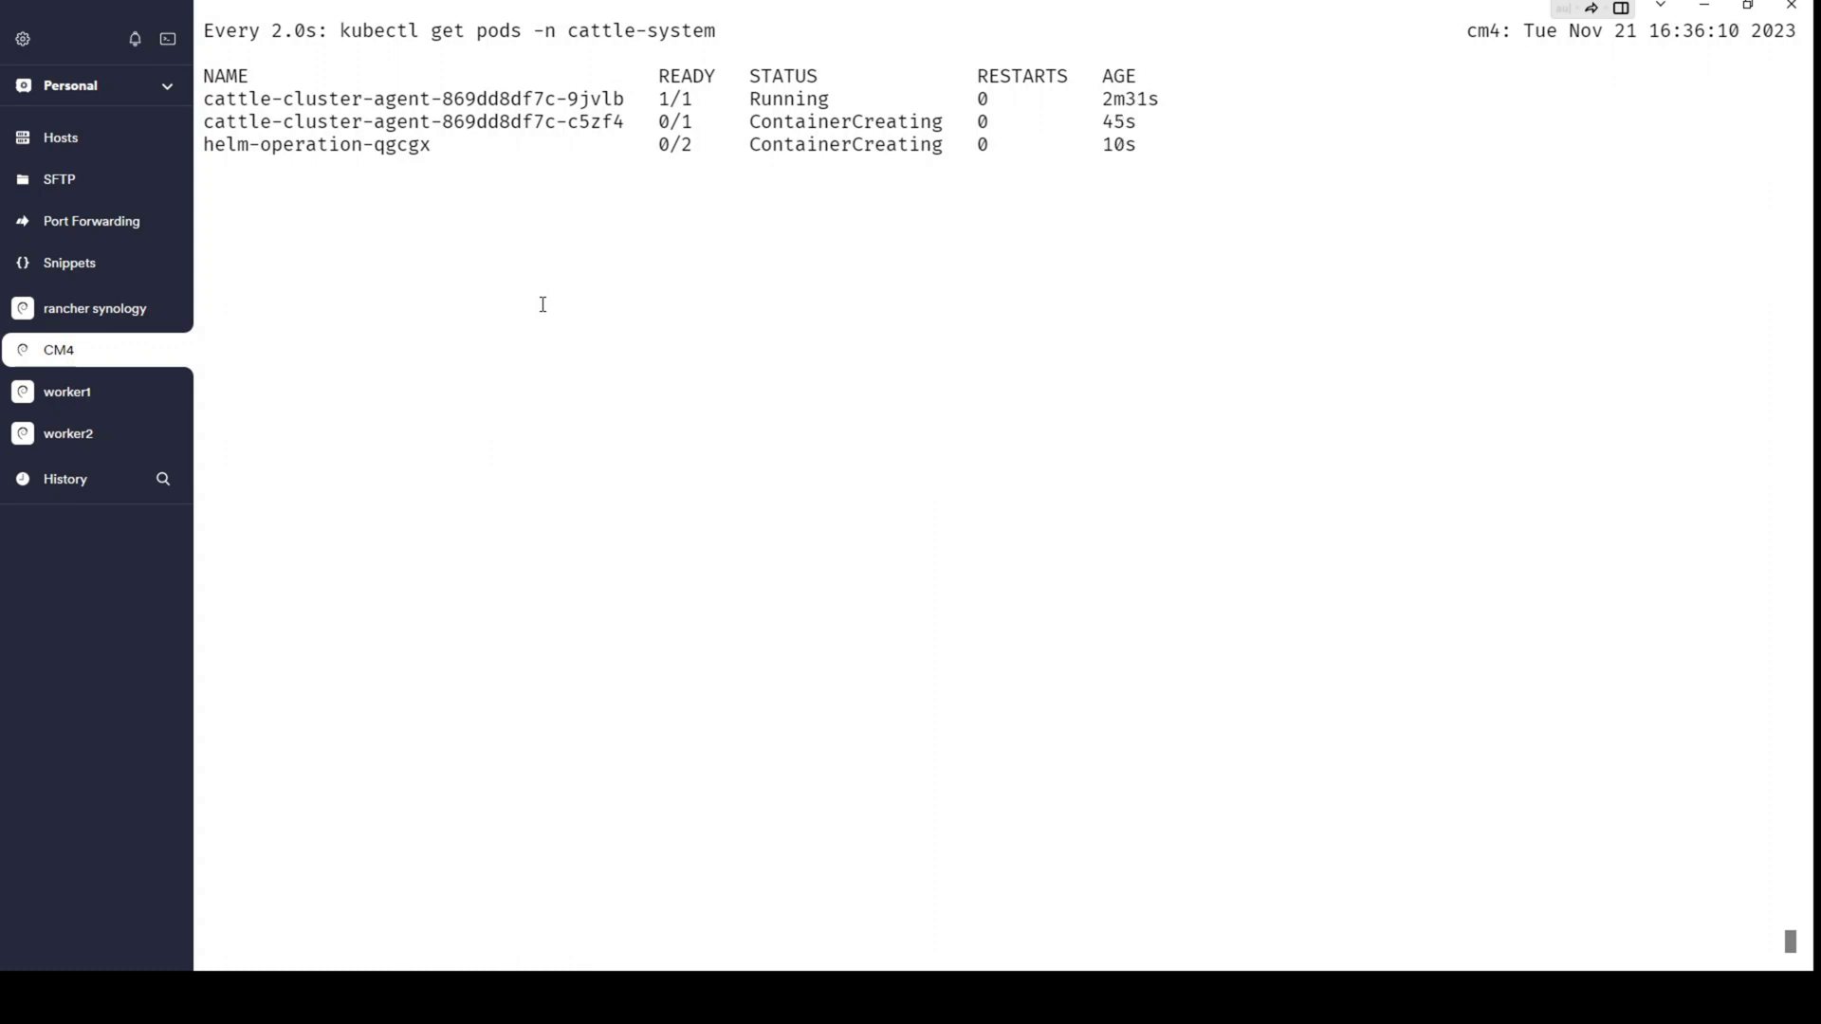
mouse_move(1228, 567)
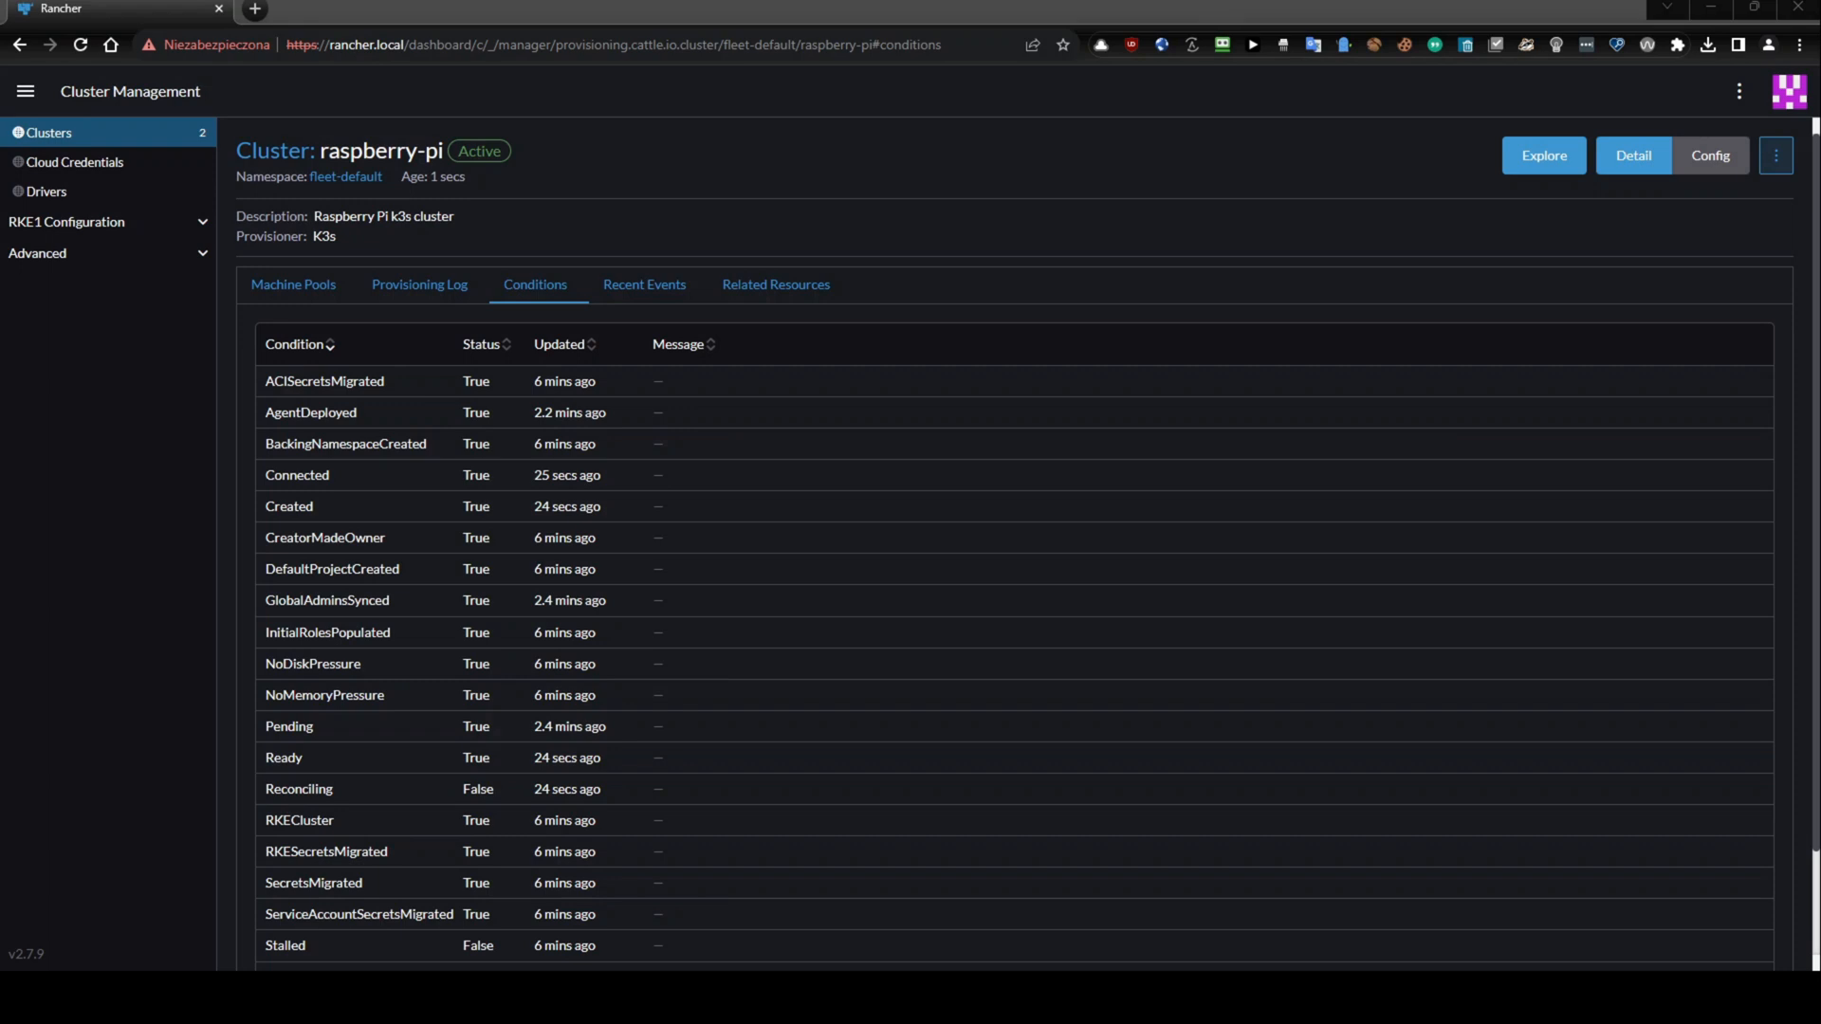
Return to the home cluster list showing raspberry-pi Active alongside local.
left_click(26, 91)
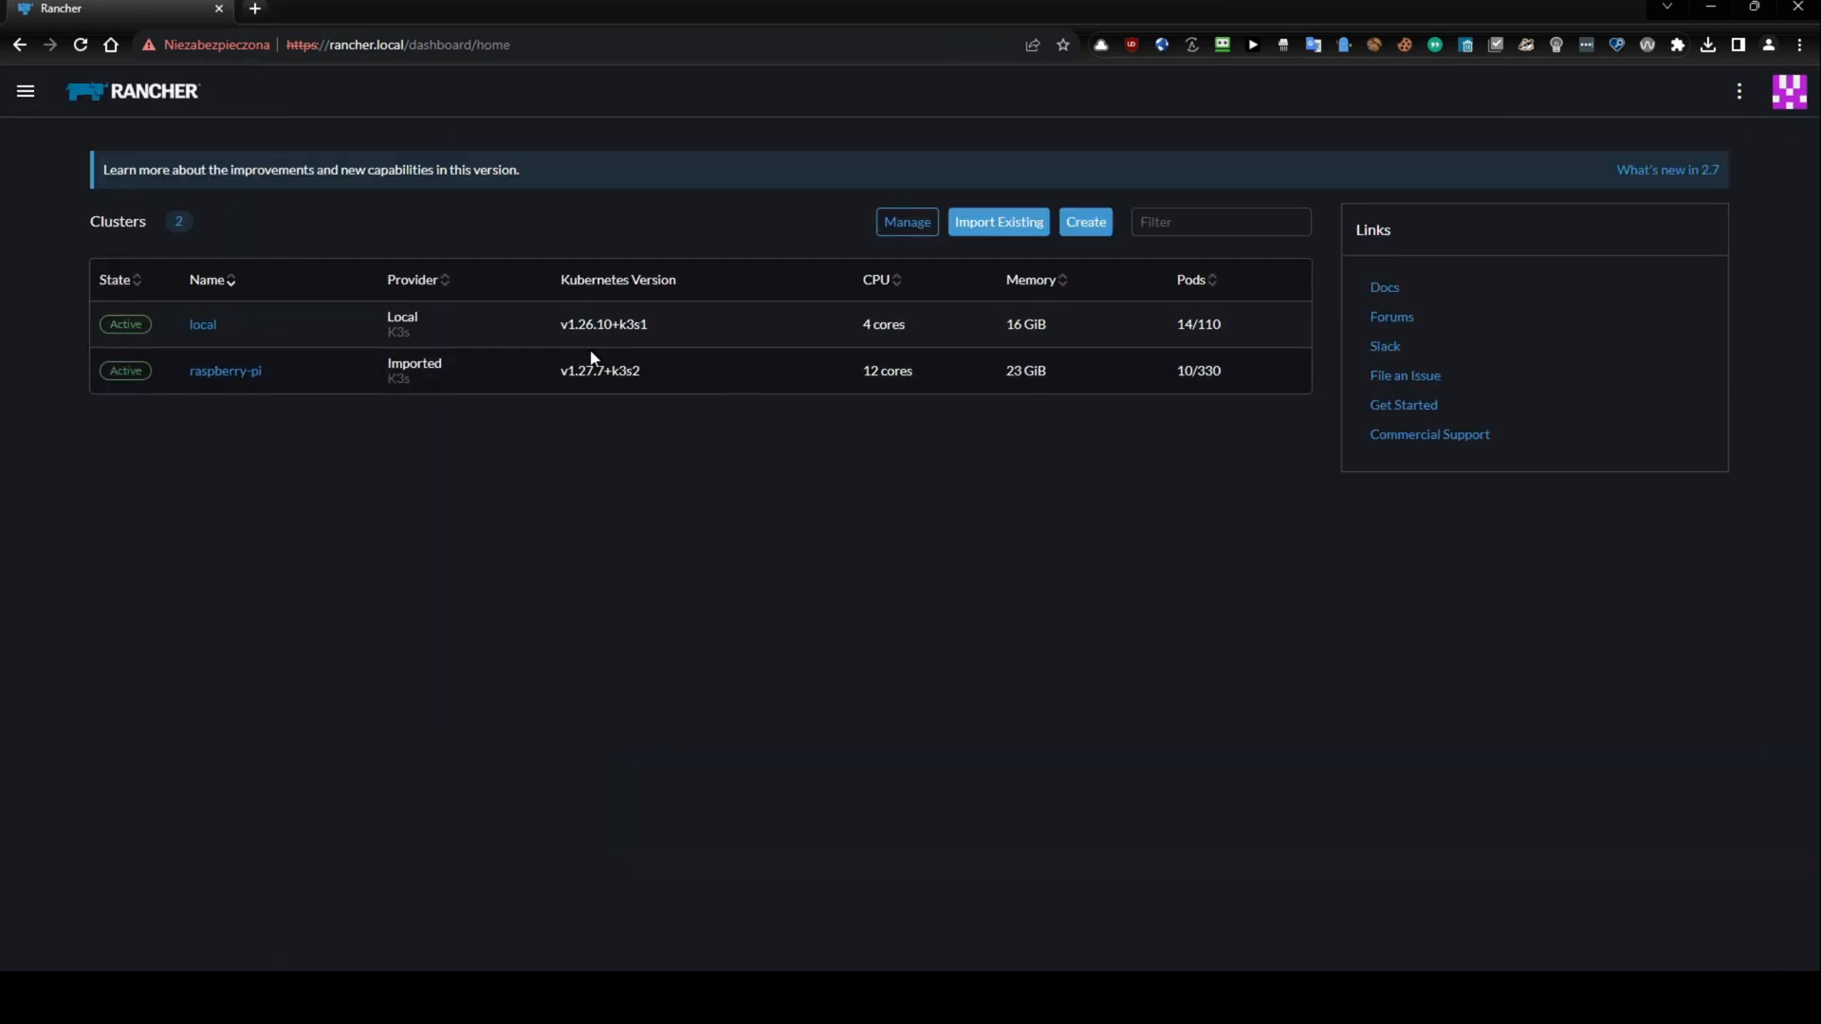
mouse_move(971, 552)
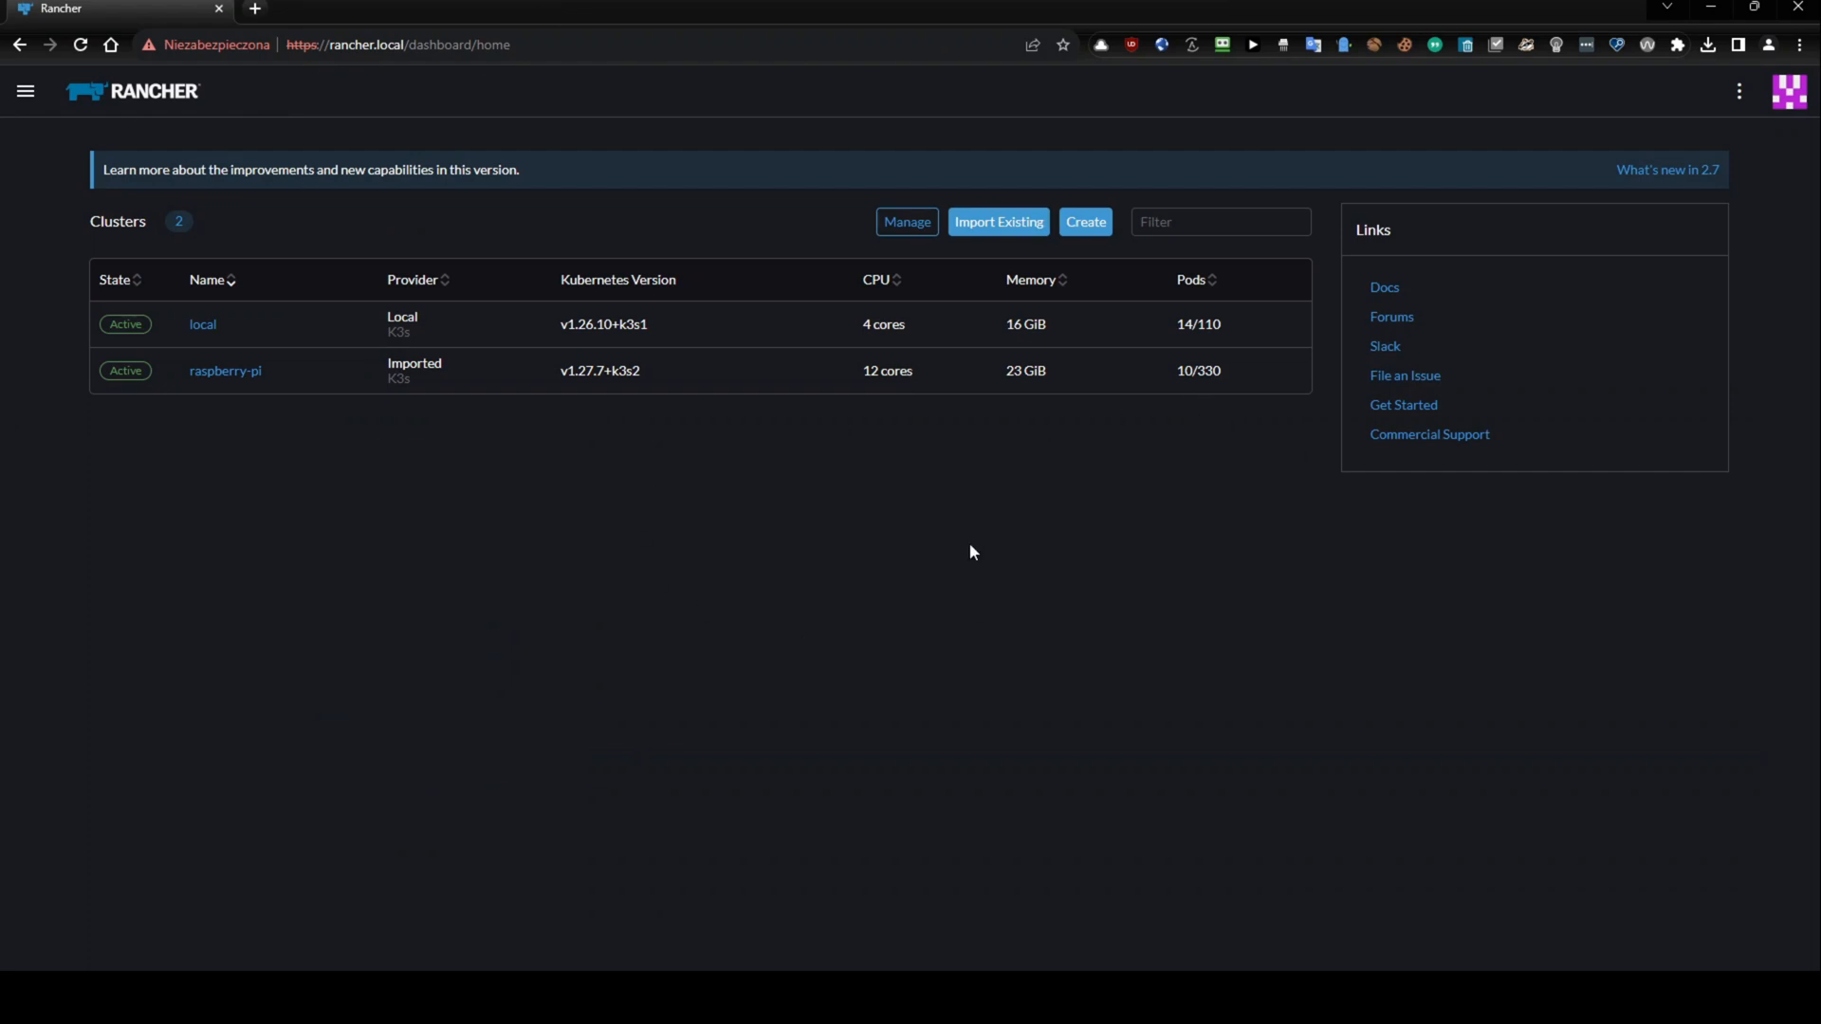